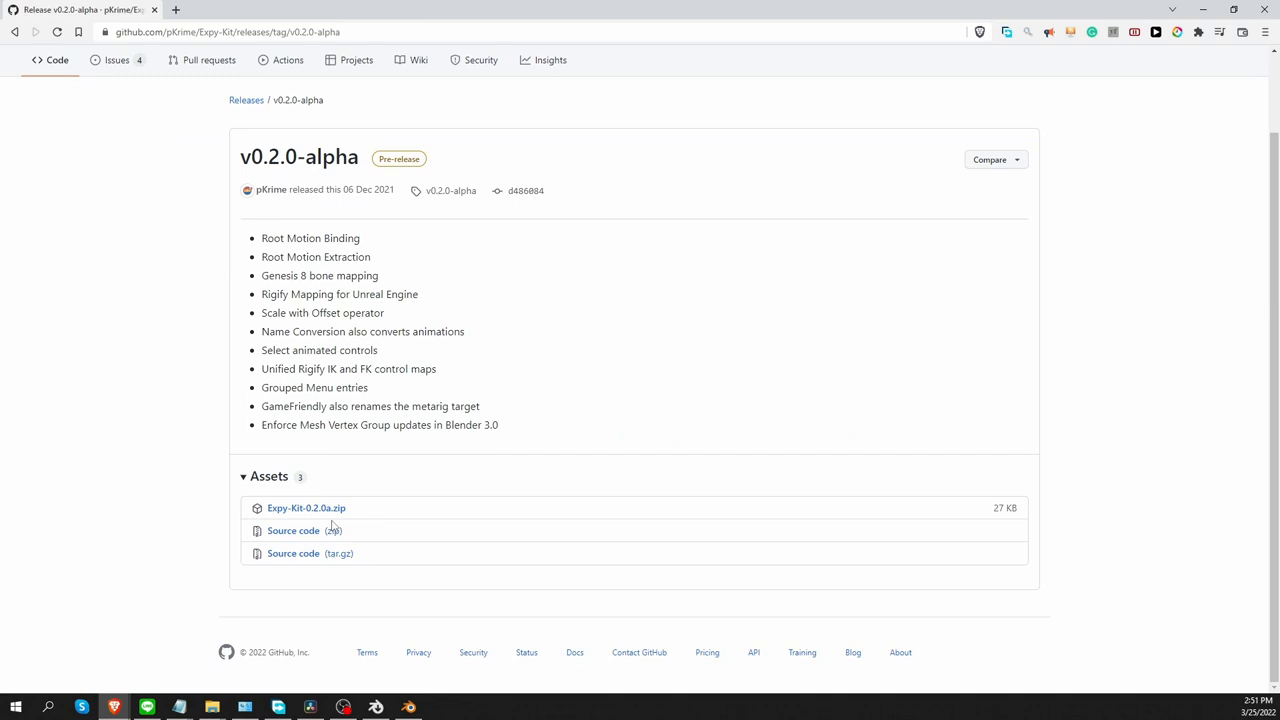
{"action": "mouse_move", "coordinate": [434, 516]}
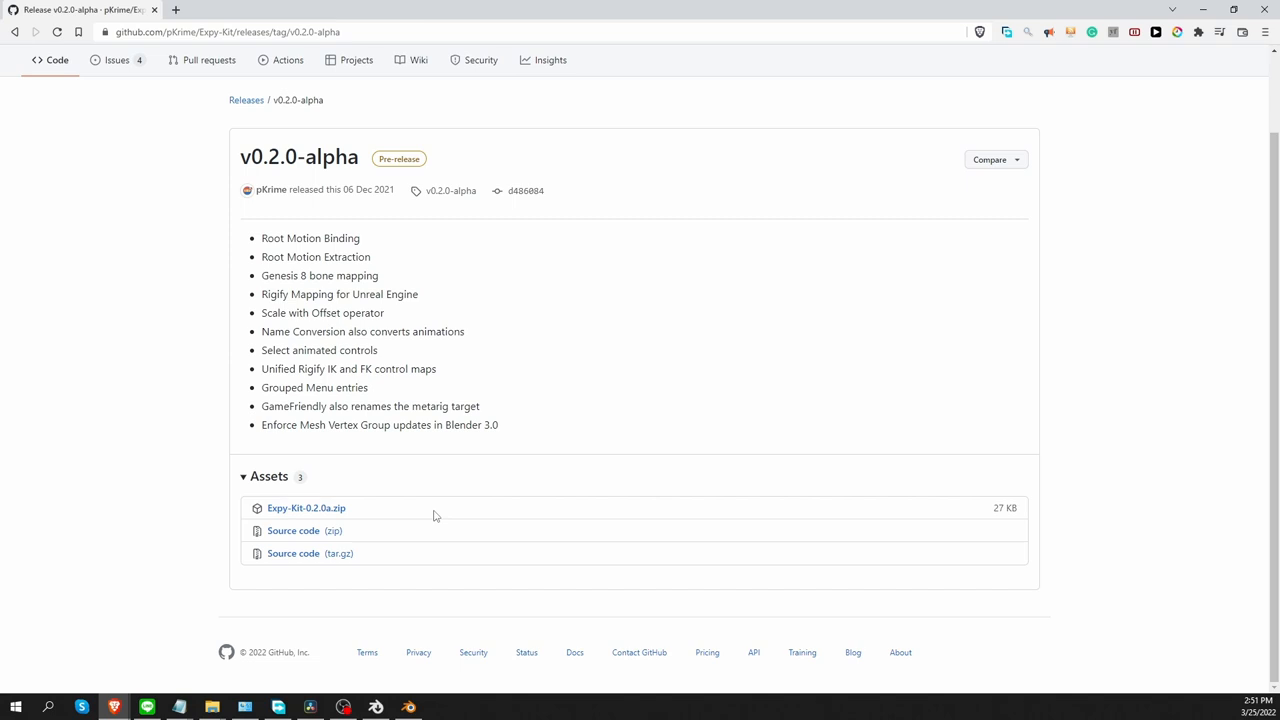
Download the Expy-Kit-0.2.0a.zip asset from the release's Assets list.
{"action": "left_click", "coordinate": [408, 708]}
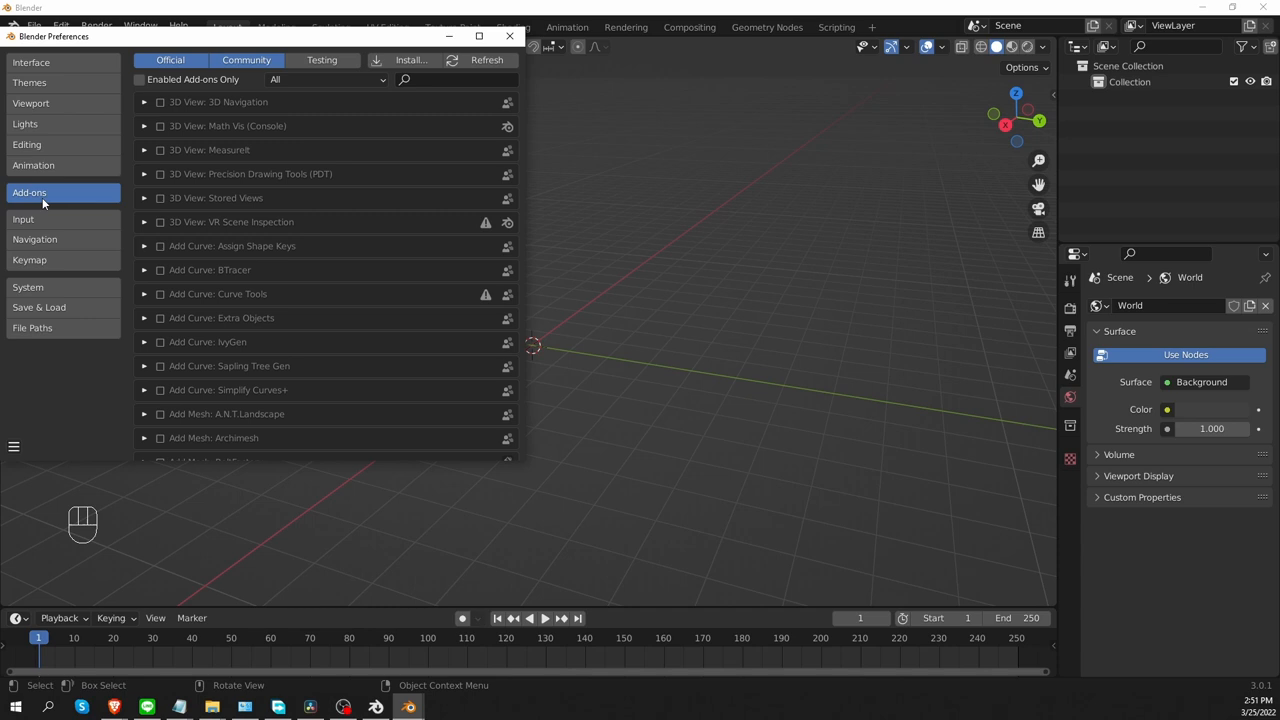
Install the Expy-Kit-0.2.0a.zip add-on from the BlenderScripts folder via Preferences.
{"action": "left_click", "coordinate": [410, 60]}
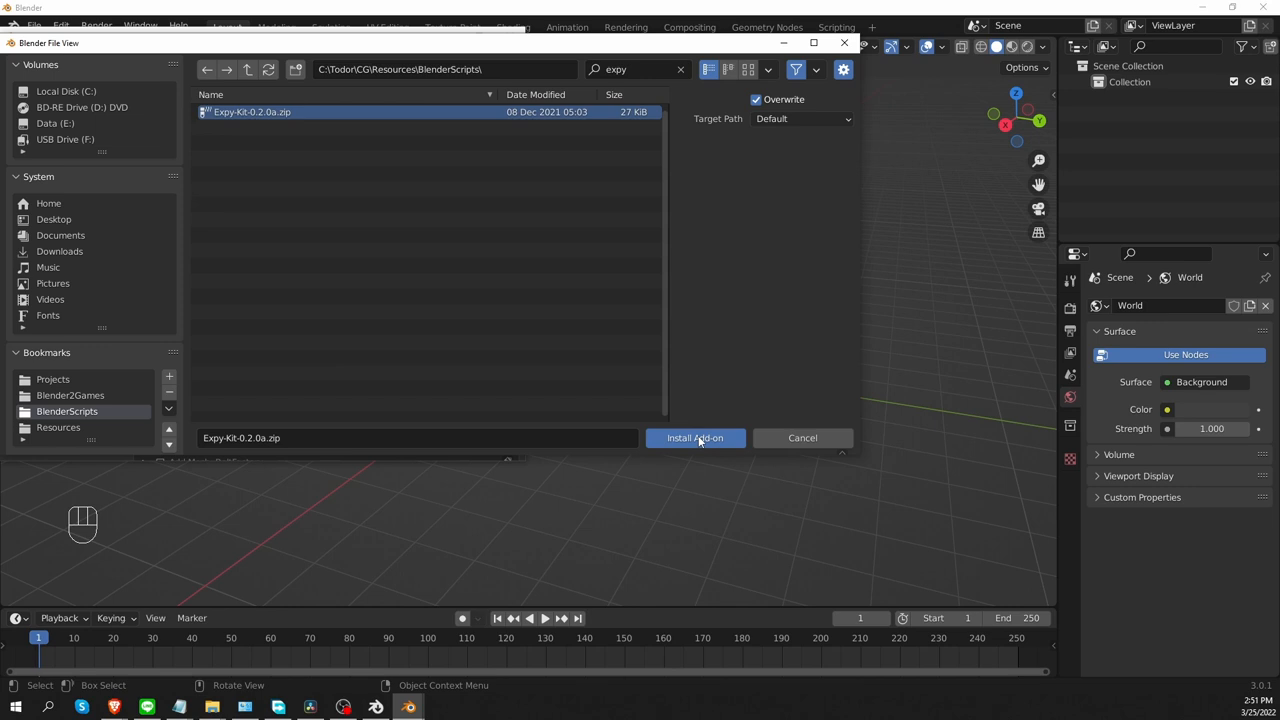
{"action": "left_click", "coordinate": [696, 438]}
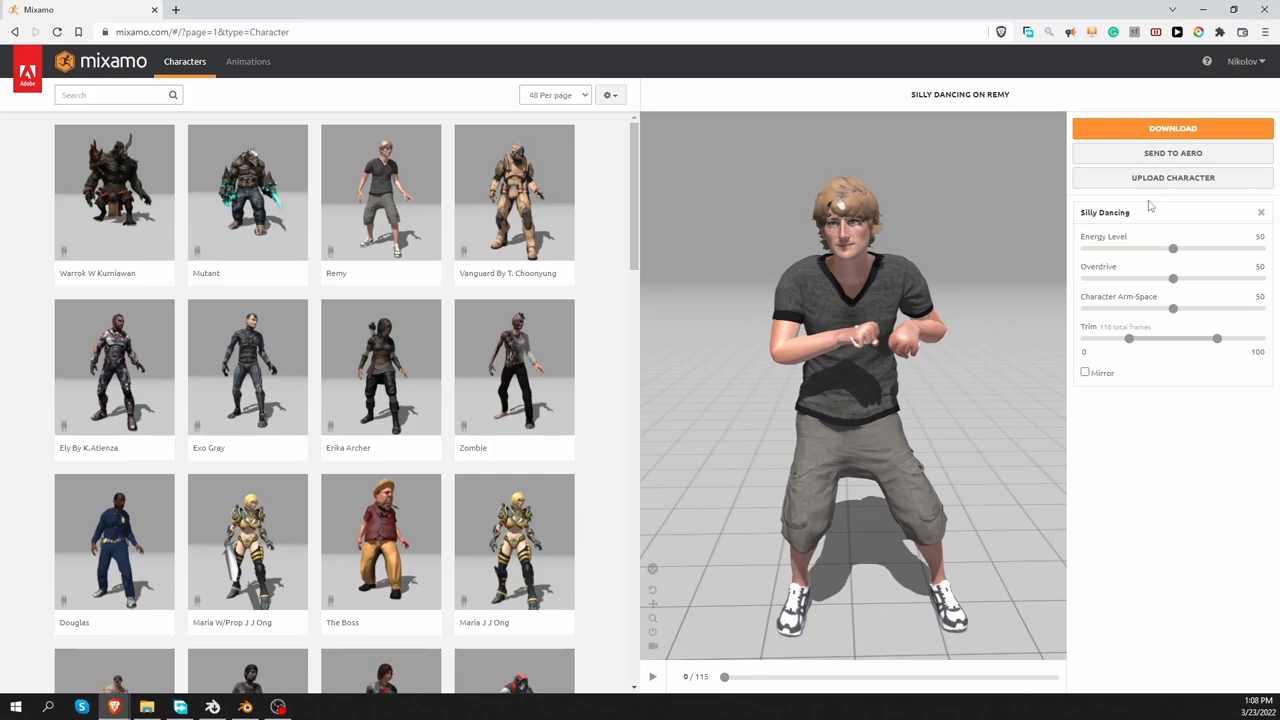
Upload the custom character and place the Auto-Rigger chin and wrist markers, then proceed.
{"action": "left_click", "coordinate": [1172, 176]}
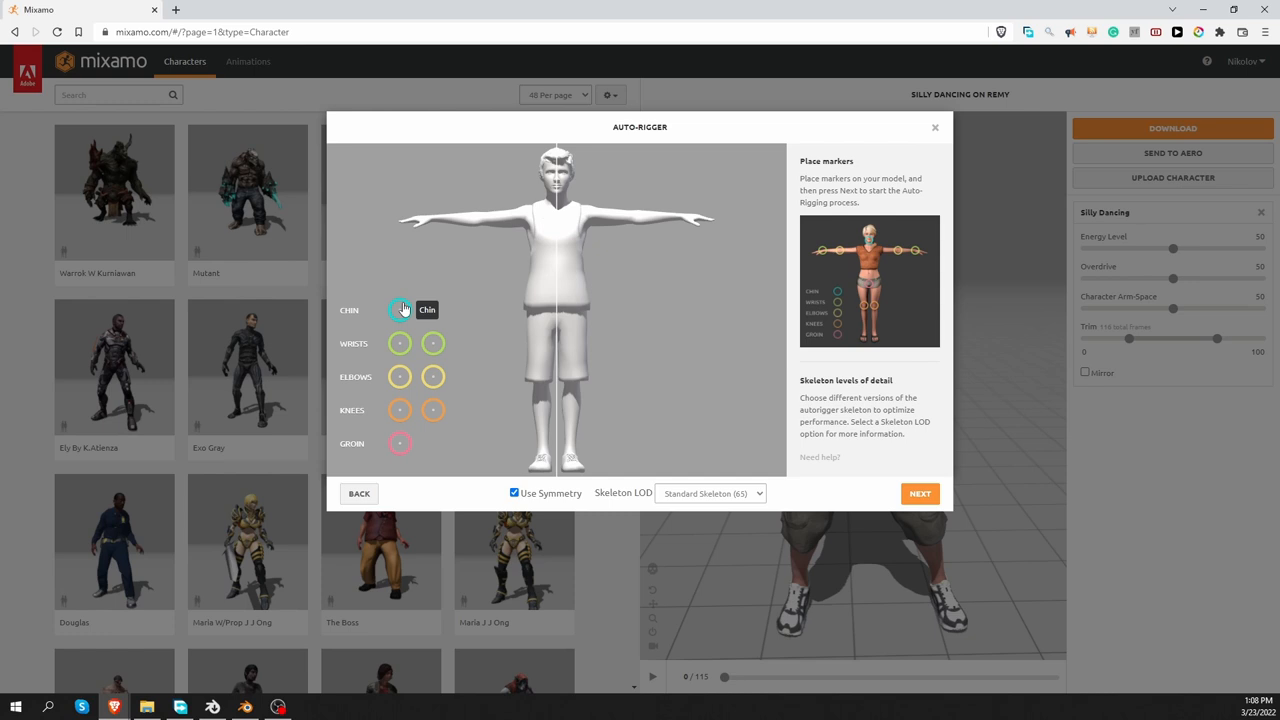
{"action": "left_click", "coordinate": [400, 308]}
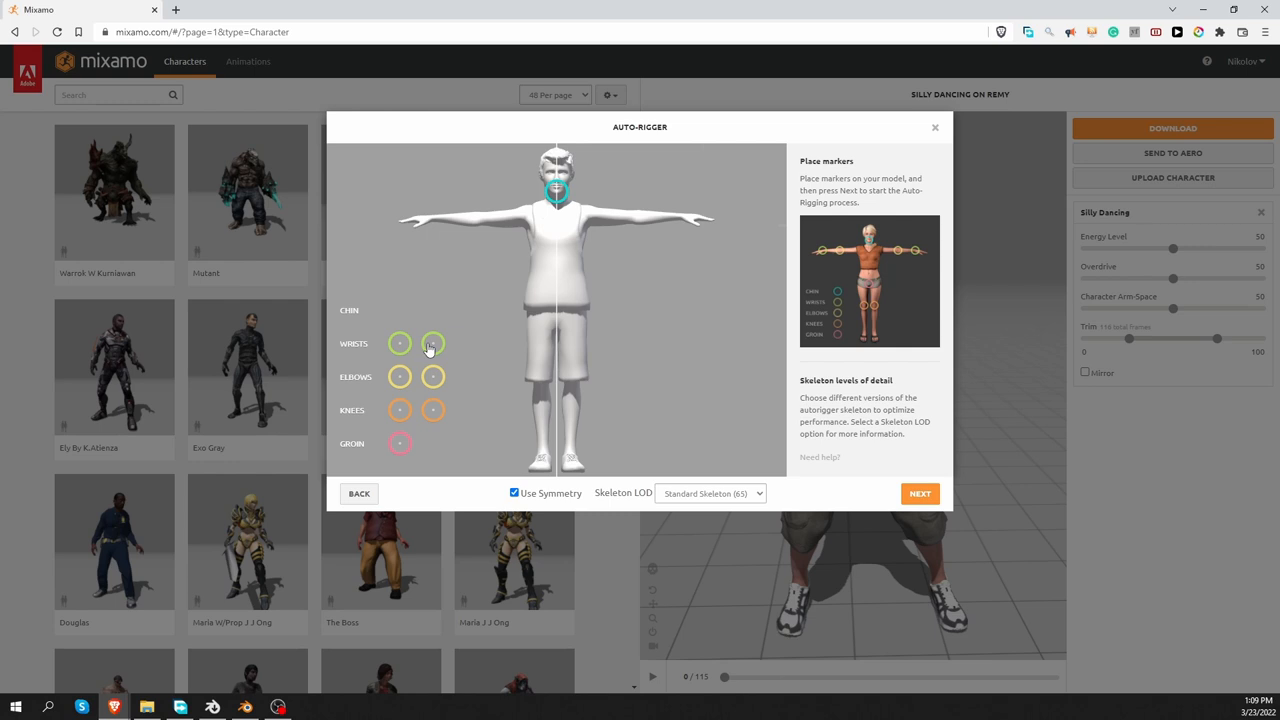
{"action": "left_click", "coordinate": [920, 492]}
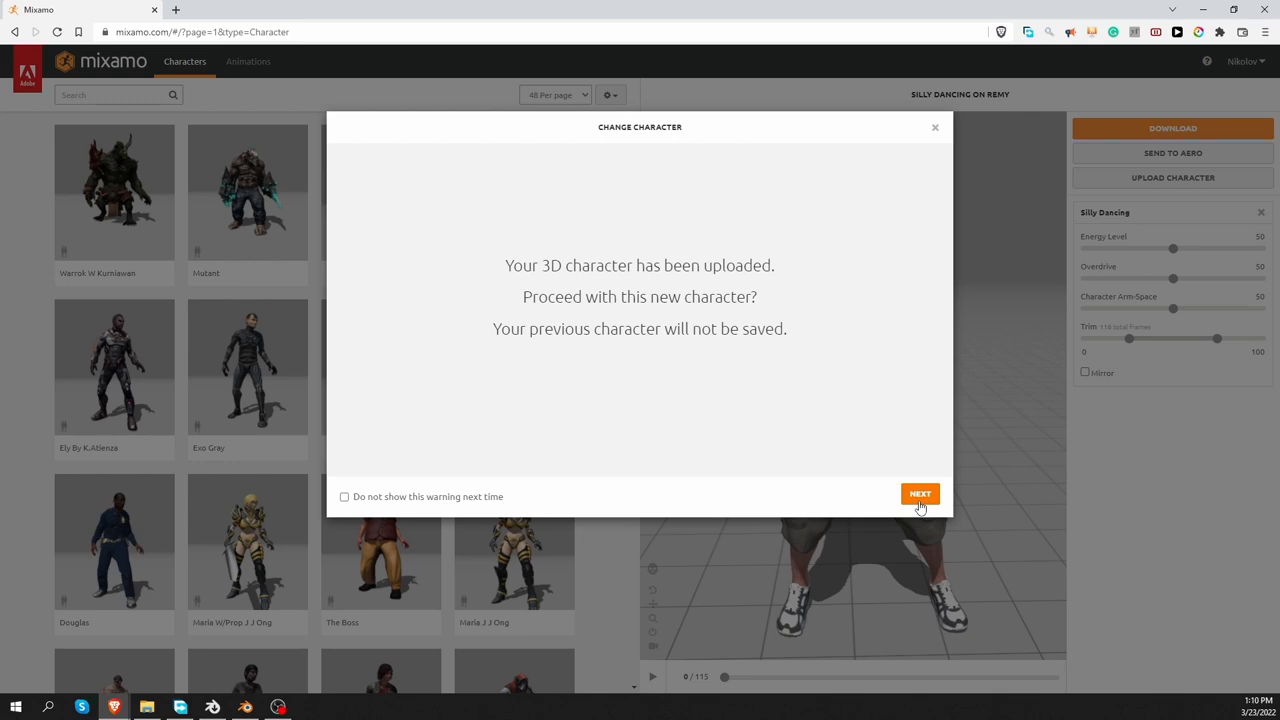
{"action": "left_click", "coordinate": [920, 494]}
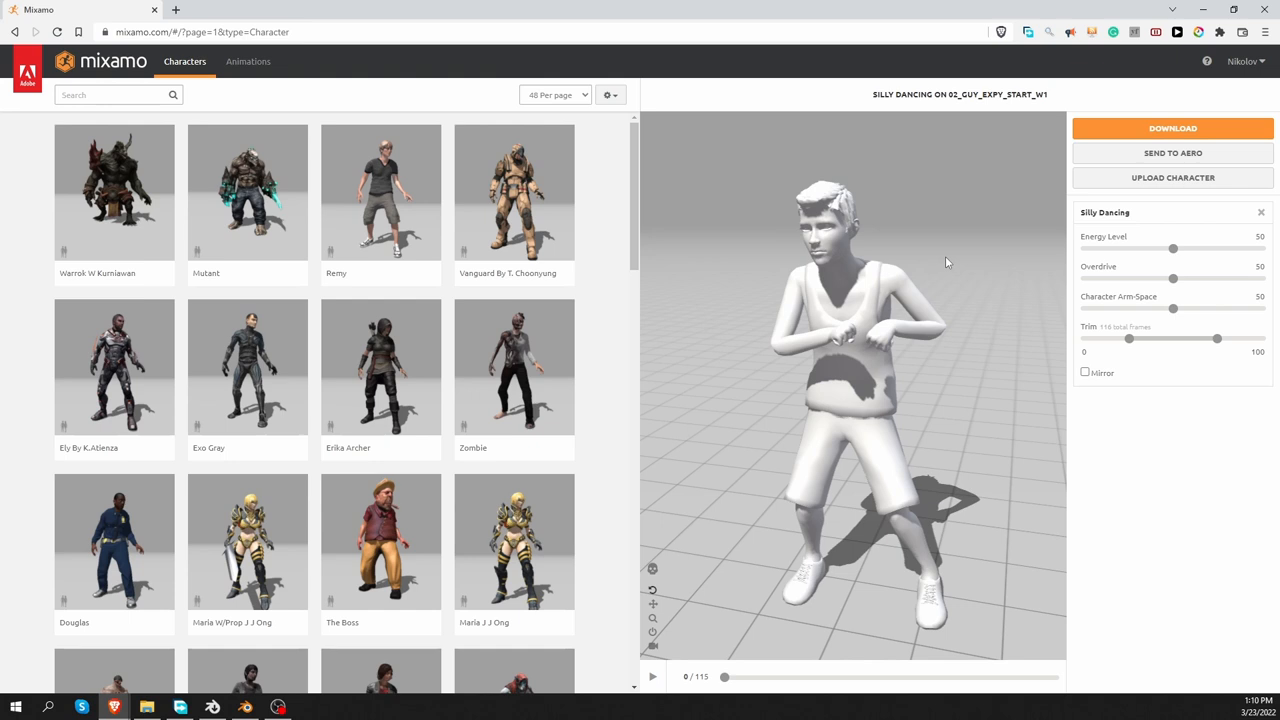
Download the rigged character as FBX Binary in its Original Pose.
{"action": "left_click", "coordinate": [1260, 212]}
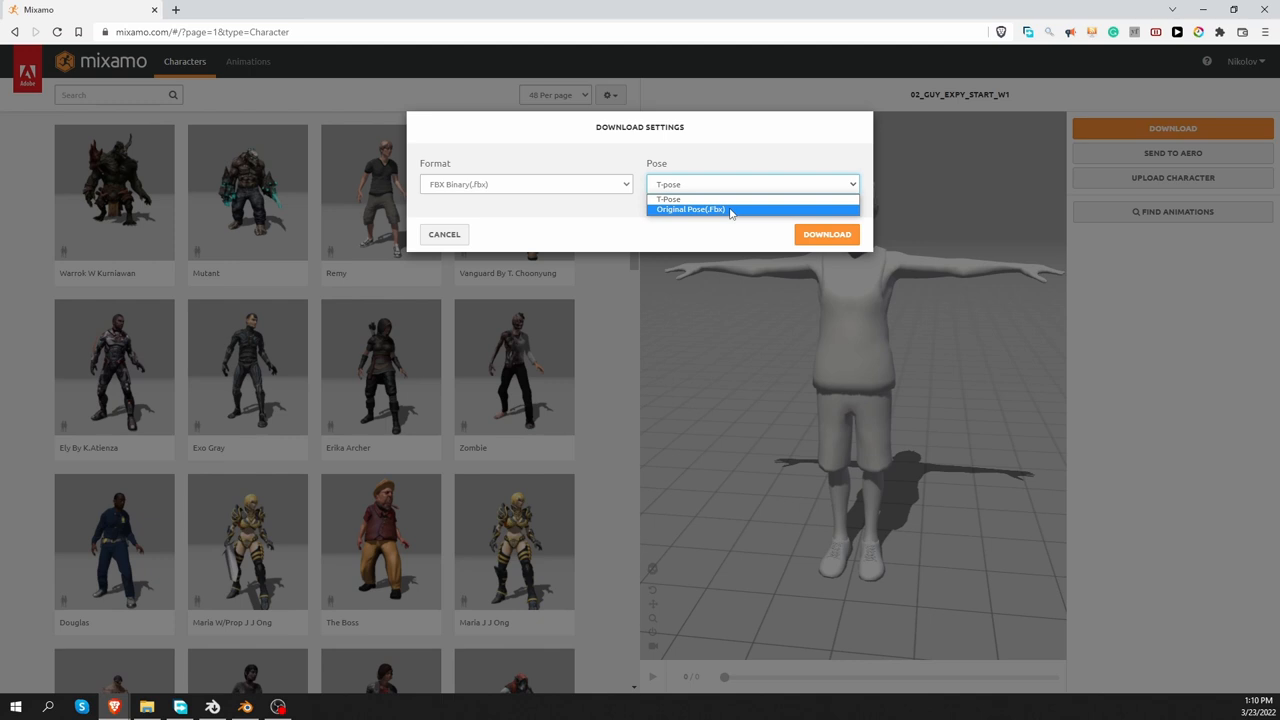
{"action": "left_click", "coordinate": [690, 210]}
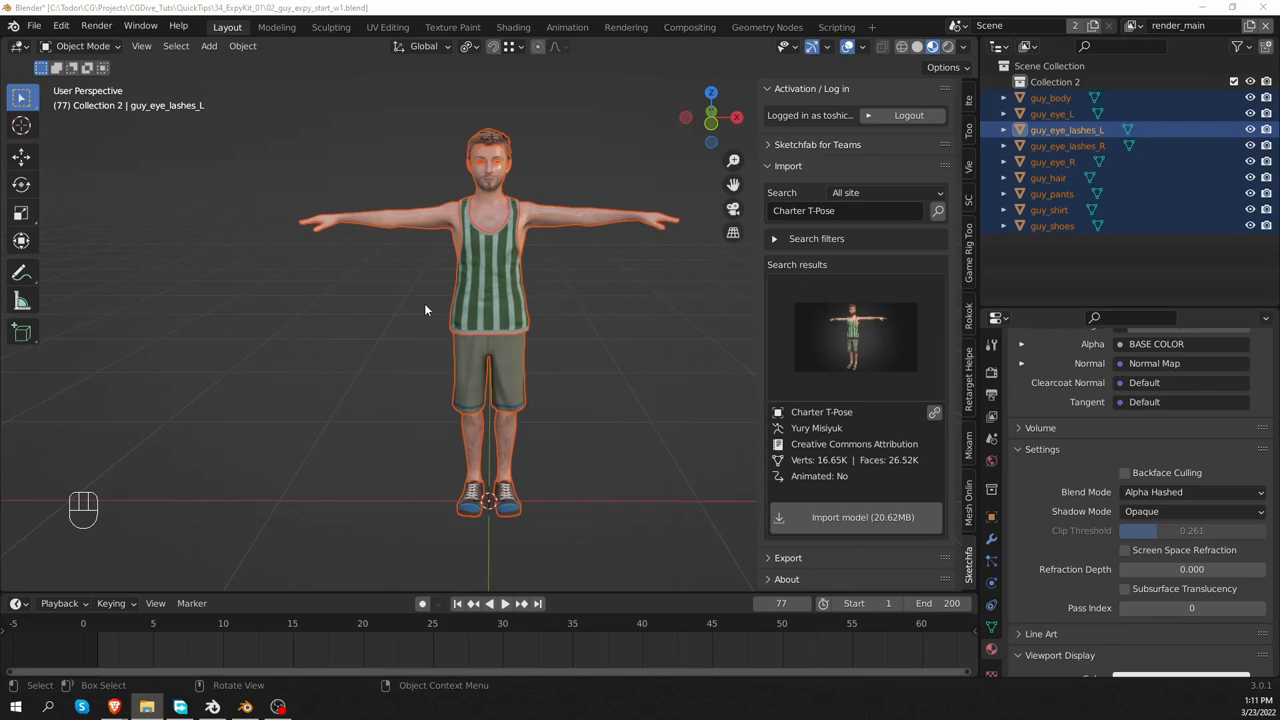
Import the Mixamo FBX character and reassign Material_2 to the shirt mesh.
{"action": "left_click", "coordinate": [34, 24]}
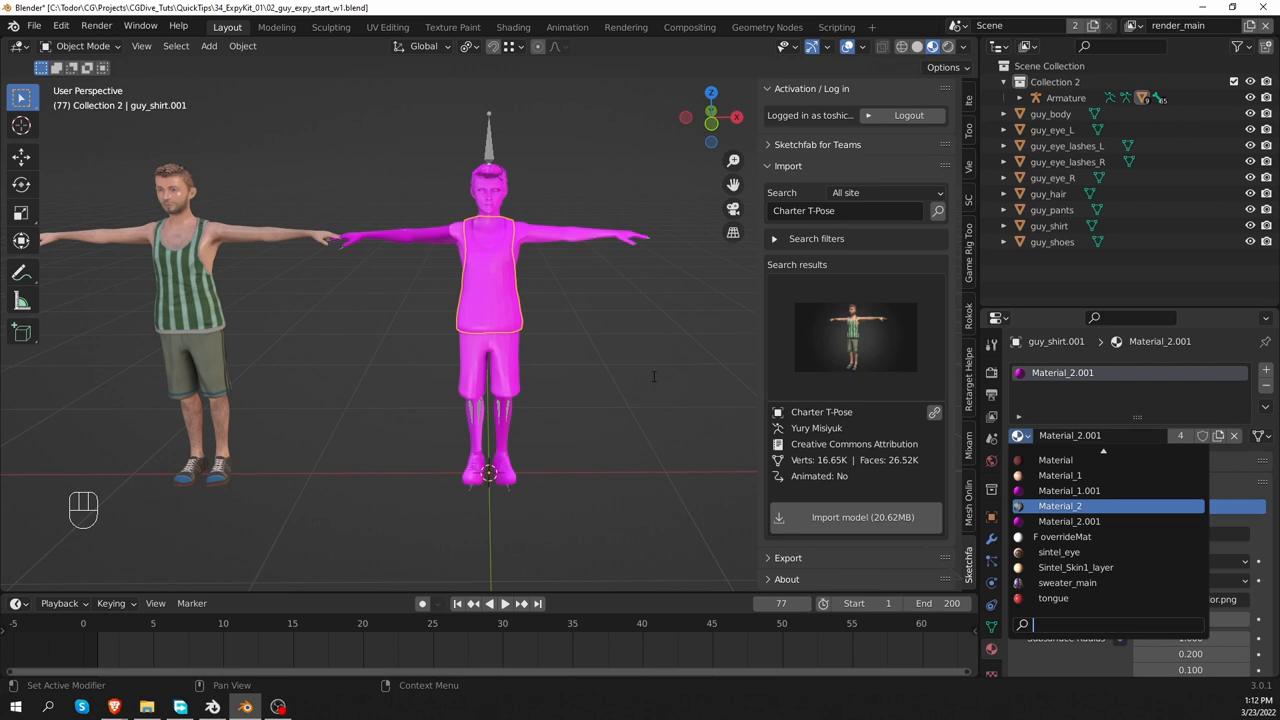
{"action": "left_click", "coordinate": [1068, 490]}
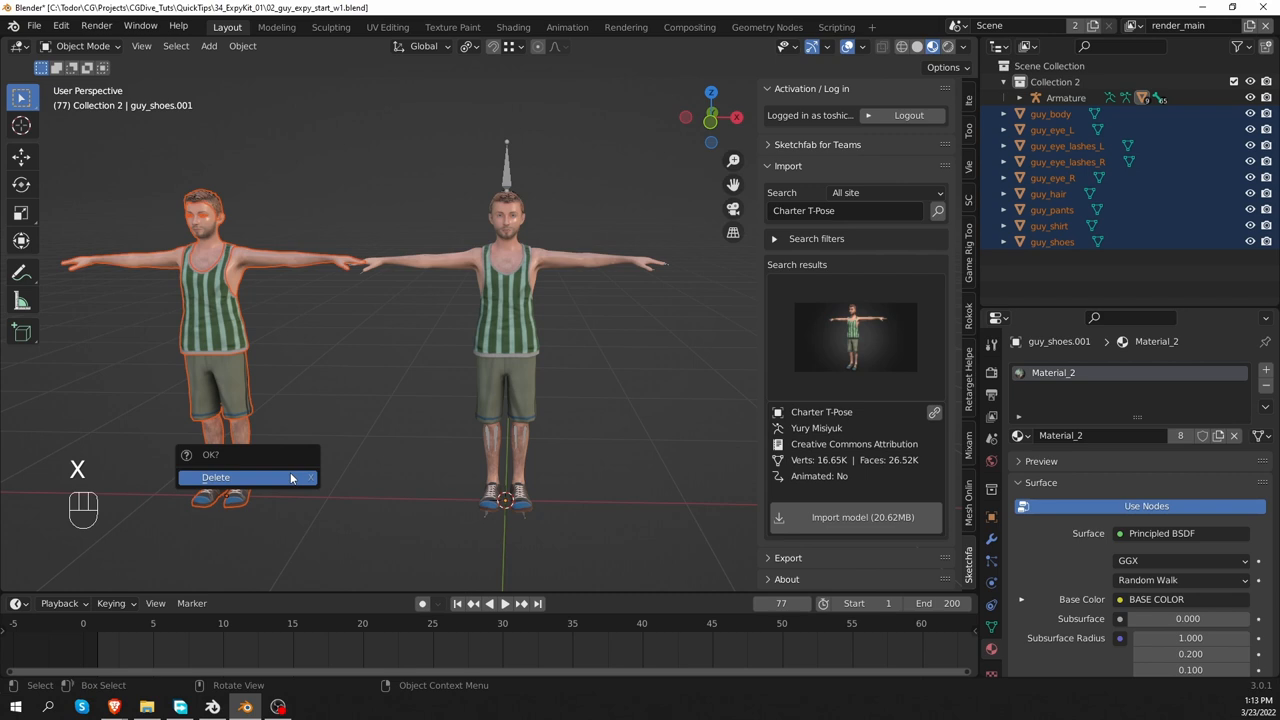
Delete the original unrigged character meshes, leaving the Mixamo armature.
{"action": "left_click", "coordinate": [216, 476]}
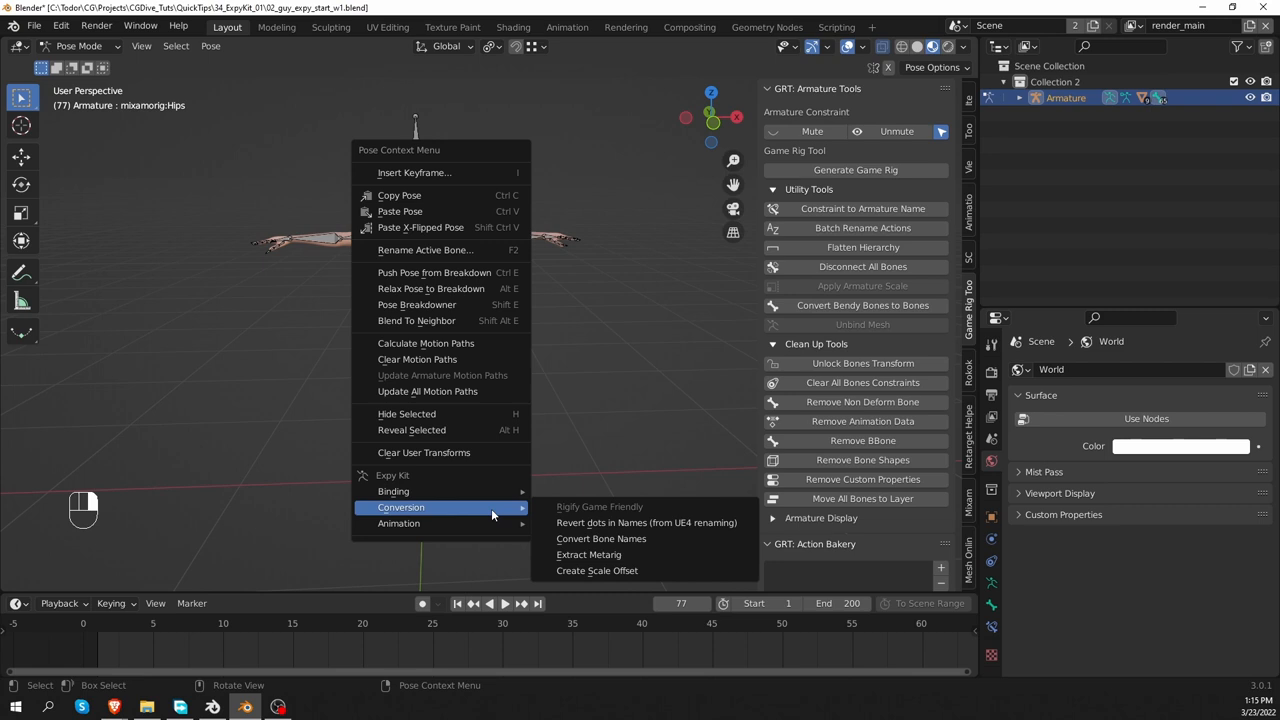
{"action": "mouse_move", "coordinate": [588, 554]}
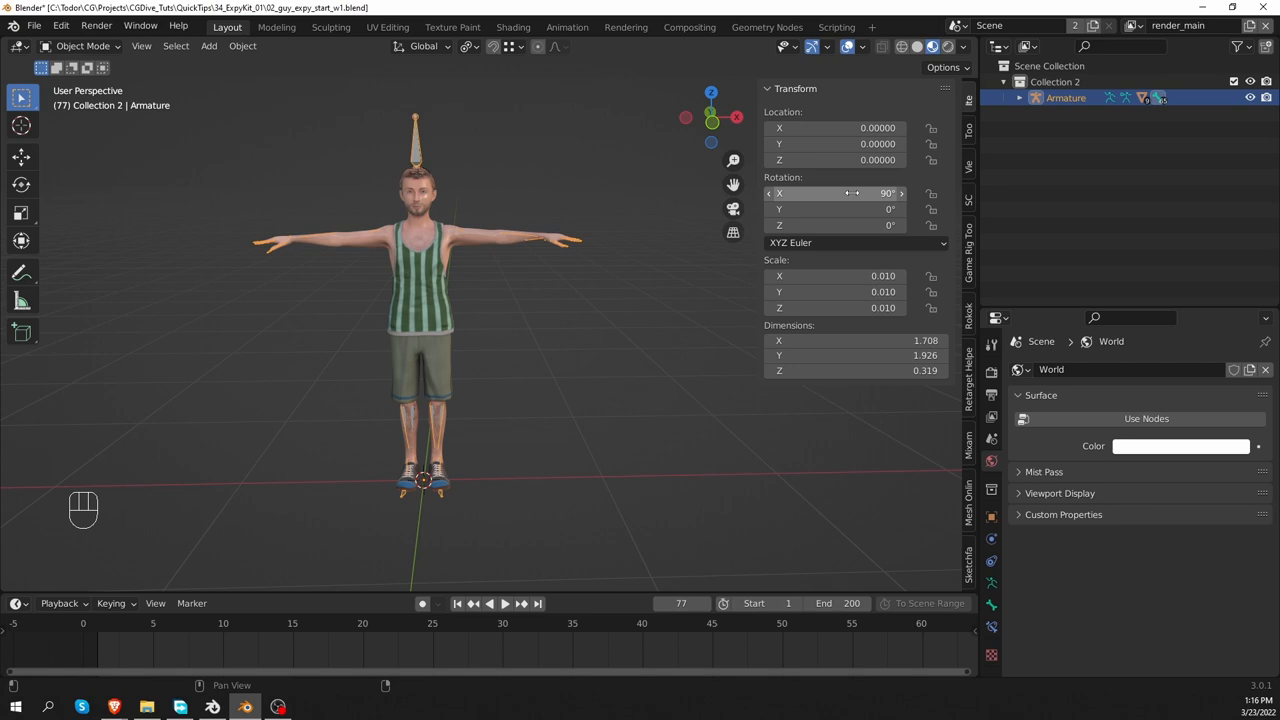
Apply All Transforms to the rigged character, then clear all pose transforms on its bones.
{"action": "left_click", "coordinate": [424, 290]}
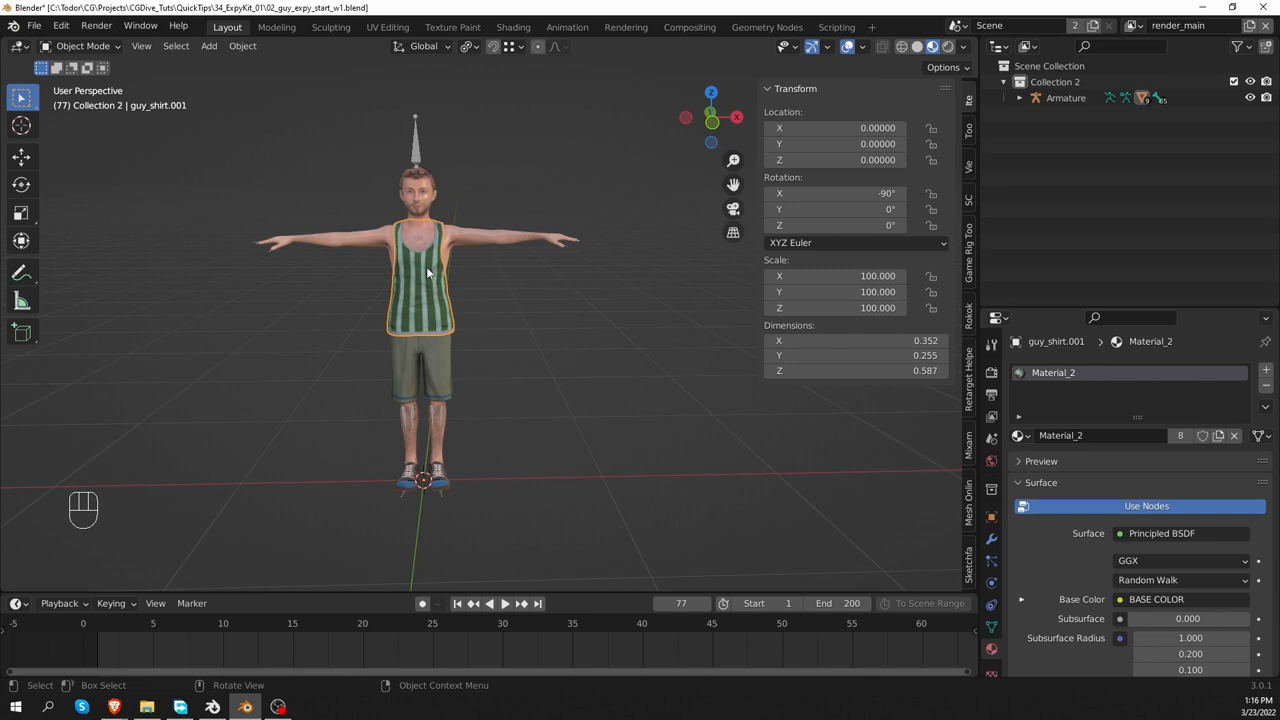
{"action": "key", "text": "ctrl+a"}
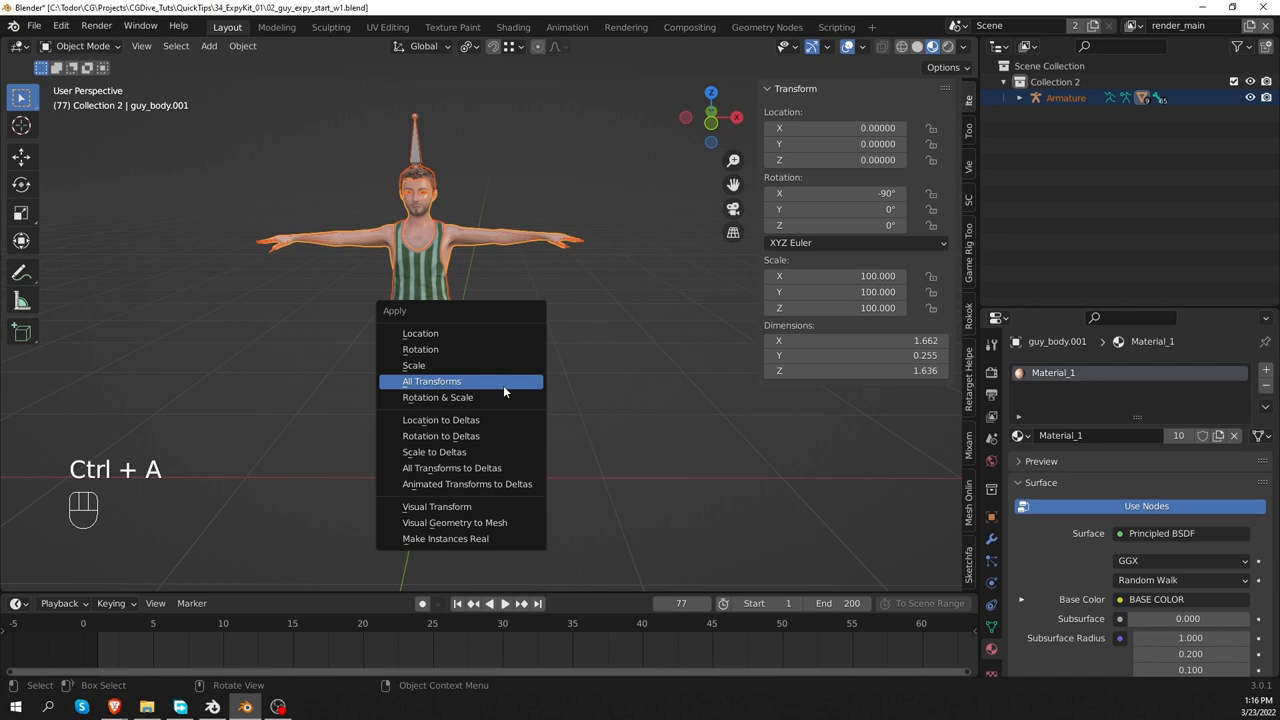
{"action": "left_click", "coordinate": [432, 380]}
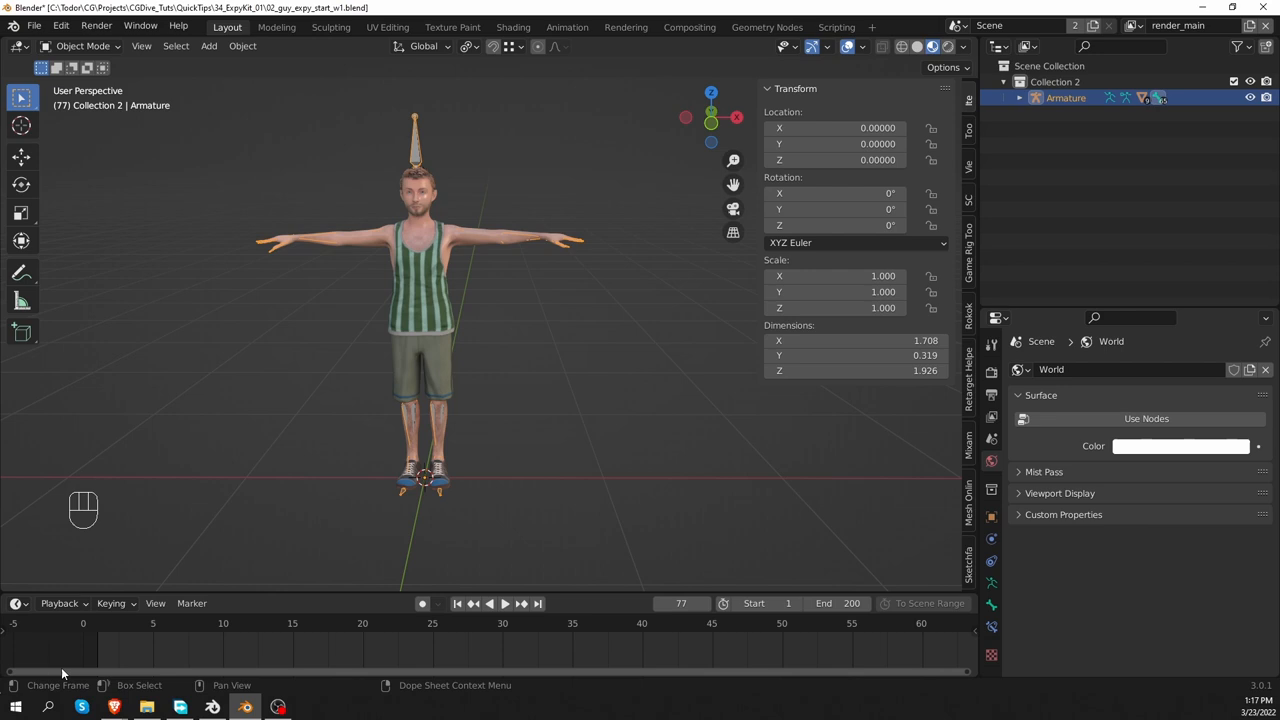
{"action": "mouse_move", "coordinate": [112, 652]}
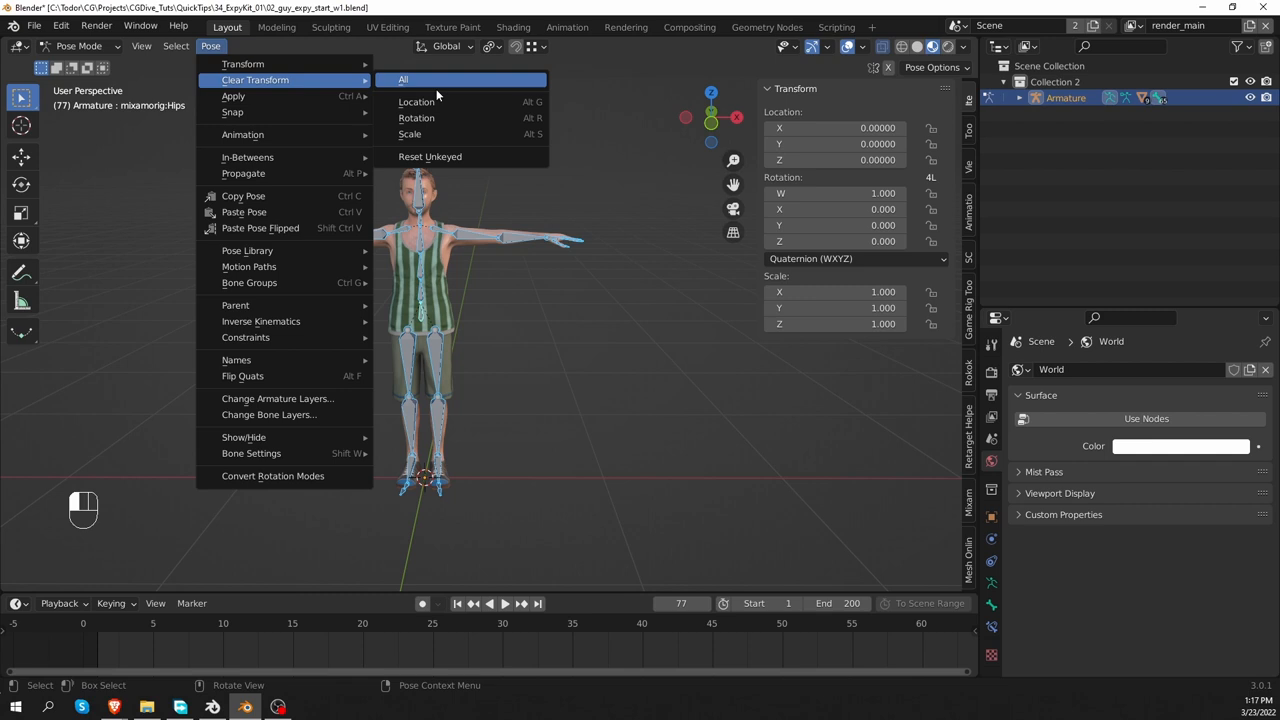
{"action": "left_click", "coordinate": [404, 80]}
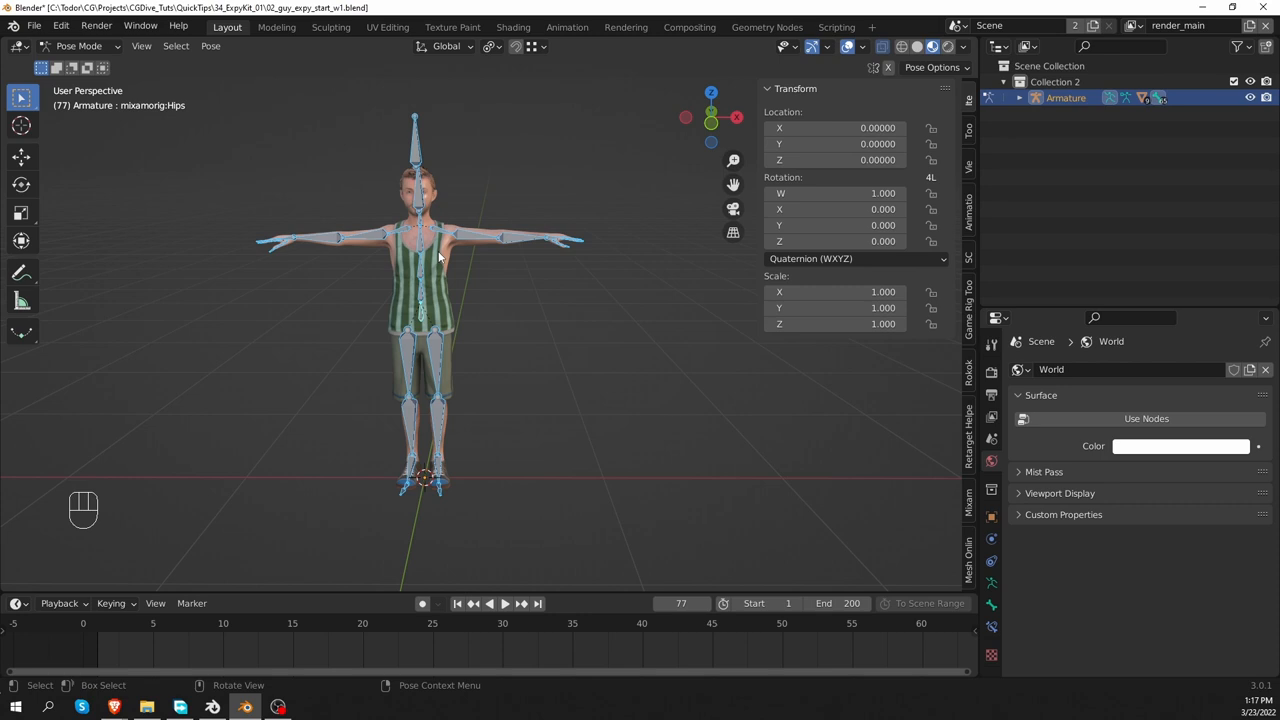
Run Expy Kit's Extract Metarig with Source Type Mixamo and Offset Knee -0.01.
{"action": "key", "text": "Tab"}
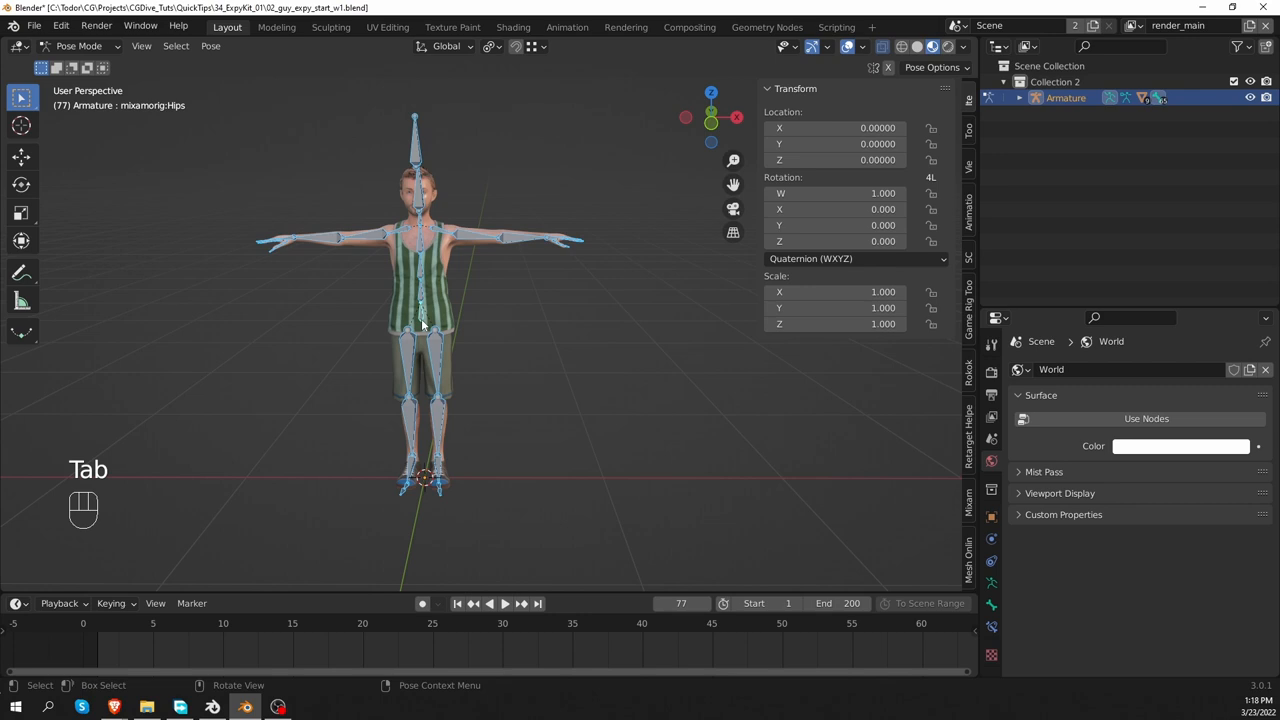
{"action": "right_click", "coordinate": [420, 324]}
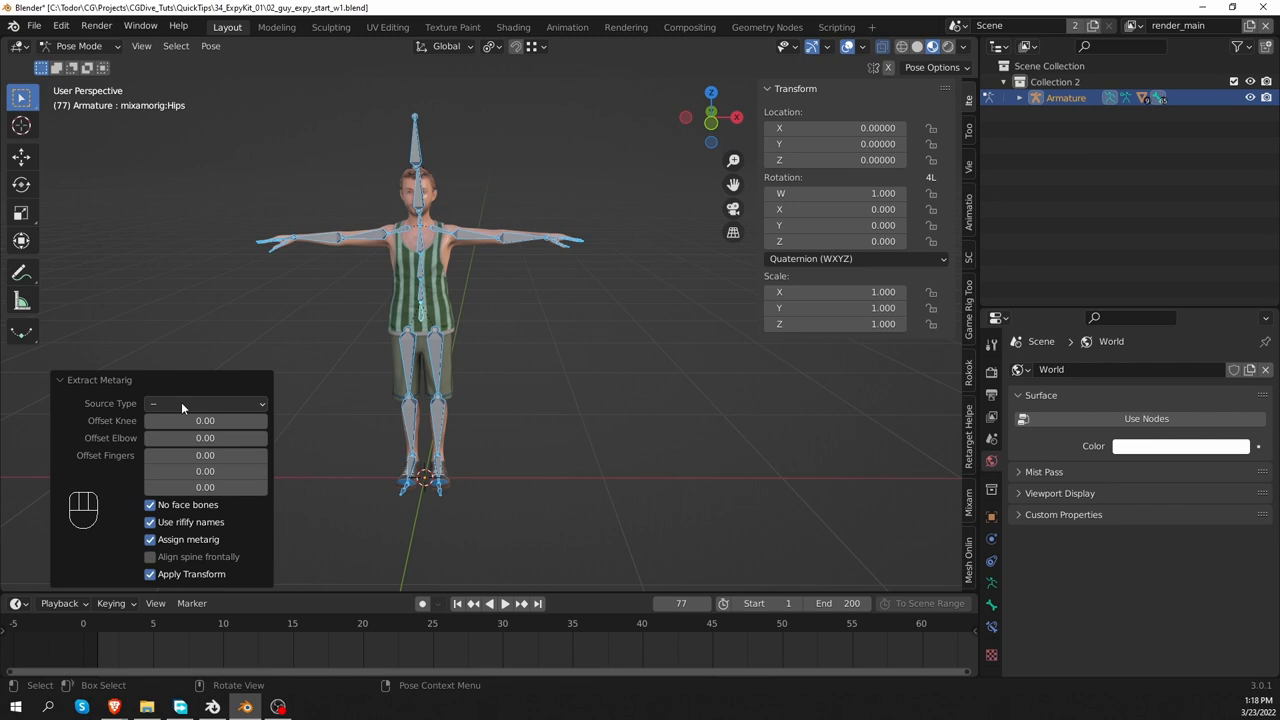
{"action": "left_click", "coordinate": [204, 404]}
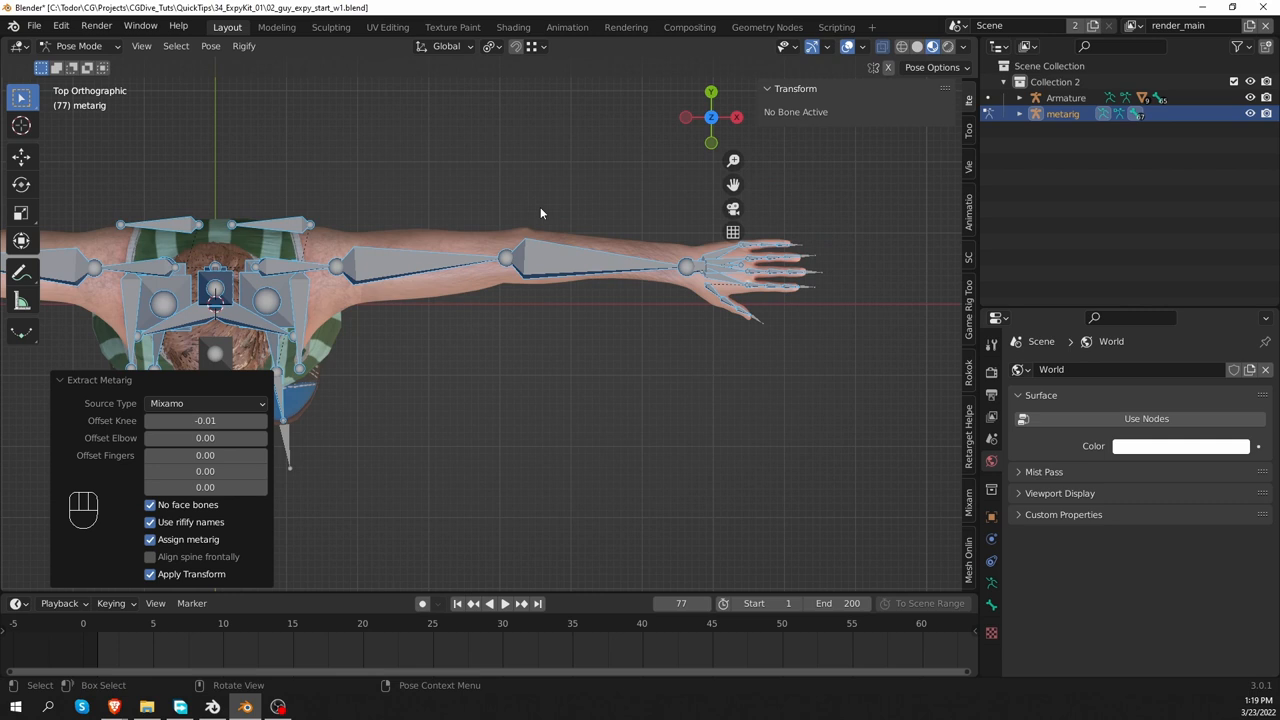
Set the metarig's Offset Elbow to 0.01 and Offset Fingers to -0.10.
{"action": "left_click", "coordinate": [204, 436]}
{"action": "type", "text": "0.01"}
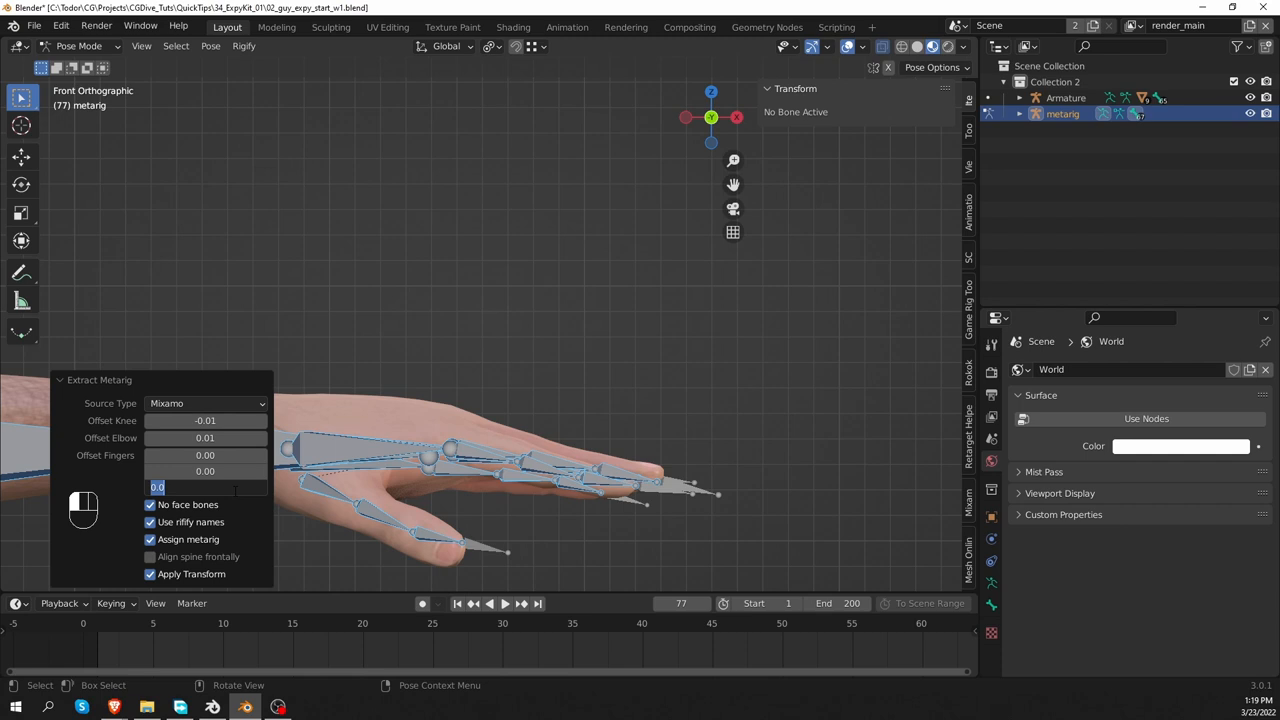
{"action": "type", "text": "-0.10"}
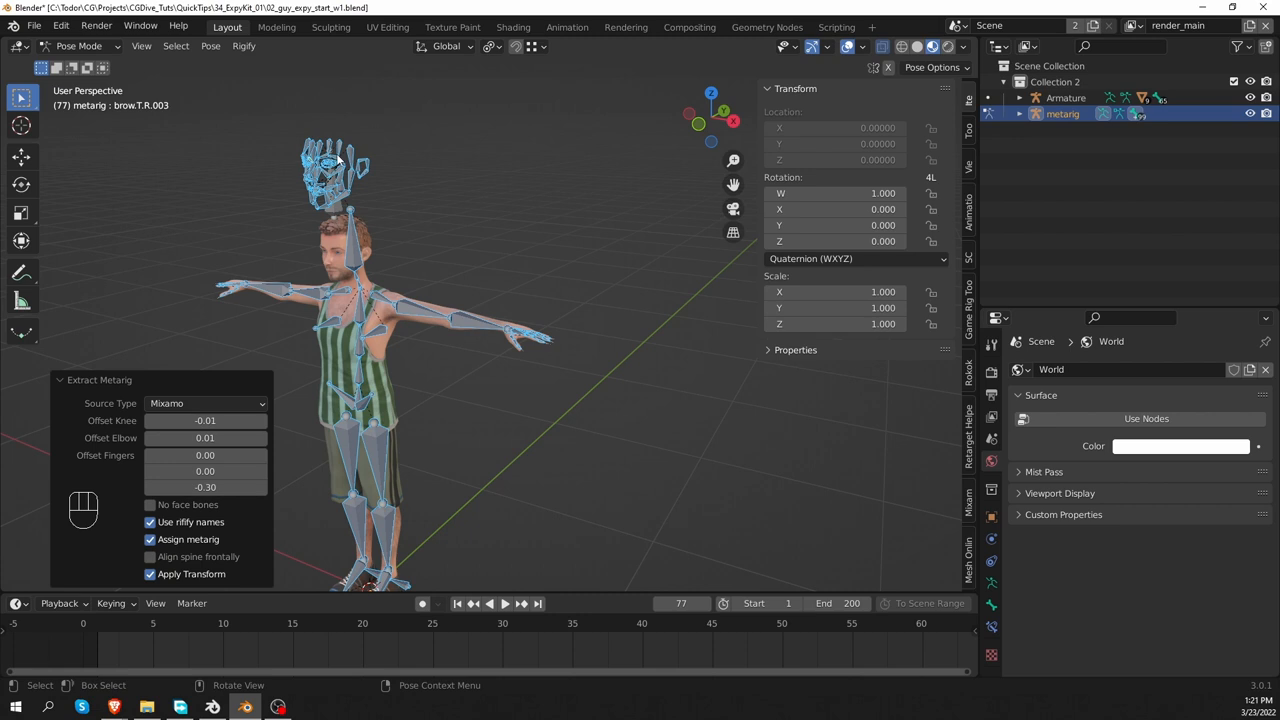
{"action": "mouse_move", "coordinate": [350, 184]}
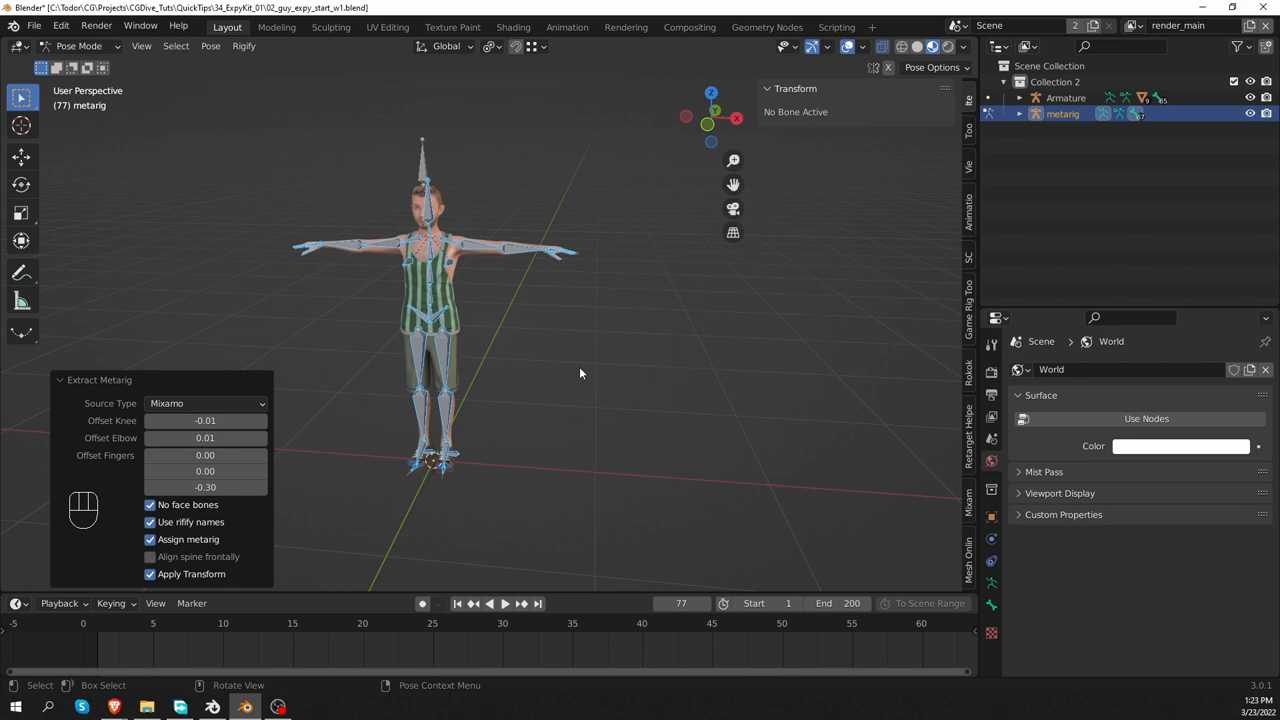
Edit the metarig bones shown In Front of the mesh, selecting the left pelvis bone.
{"action": "key", "text": "Tab"}
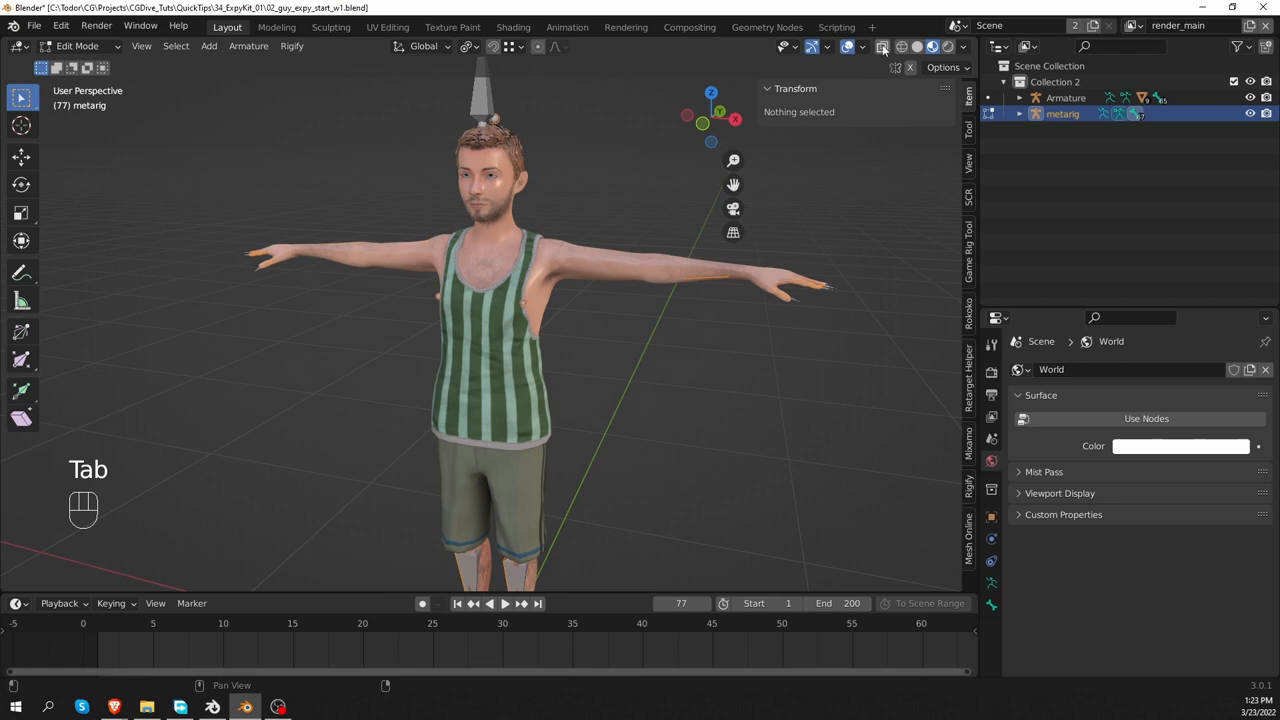
{"action": "key", "text": "Tab"}
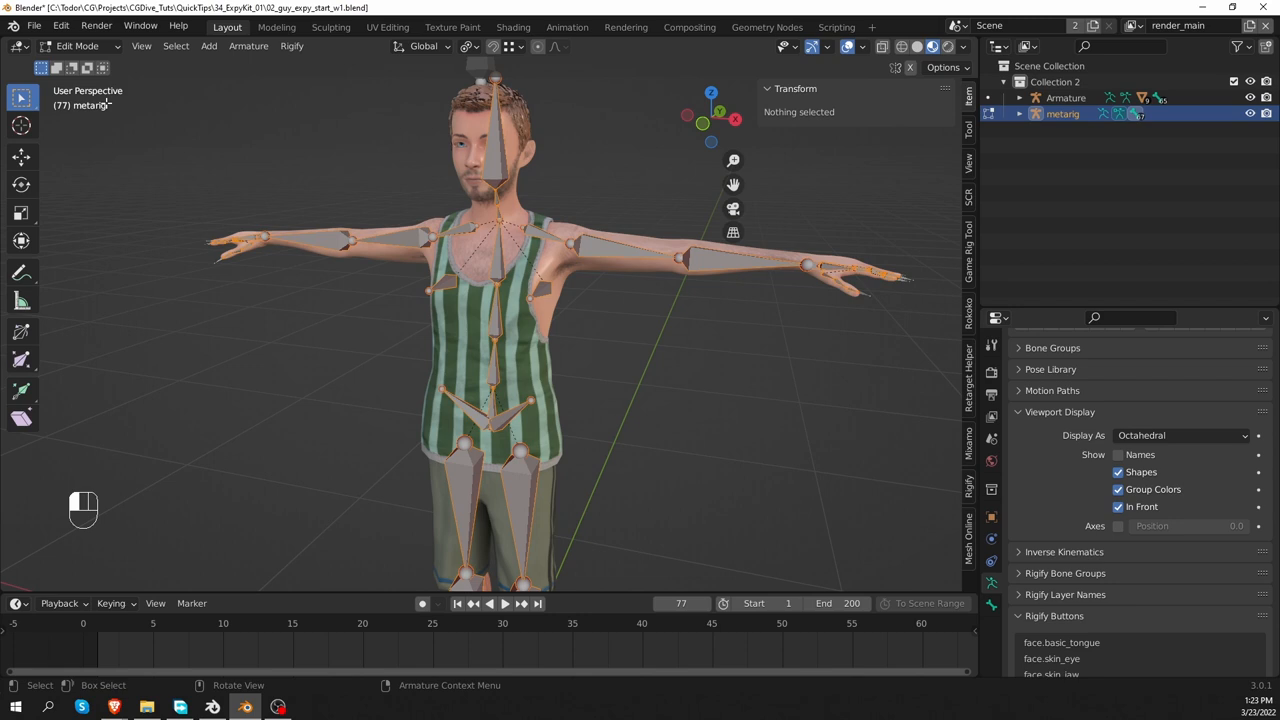
{"action": "left_click", "coordinate": [484, 410]}
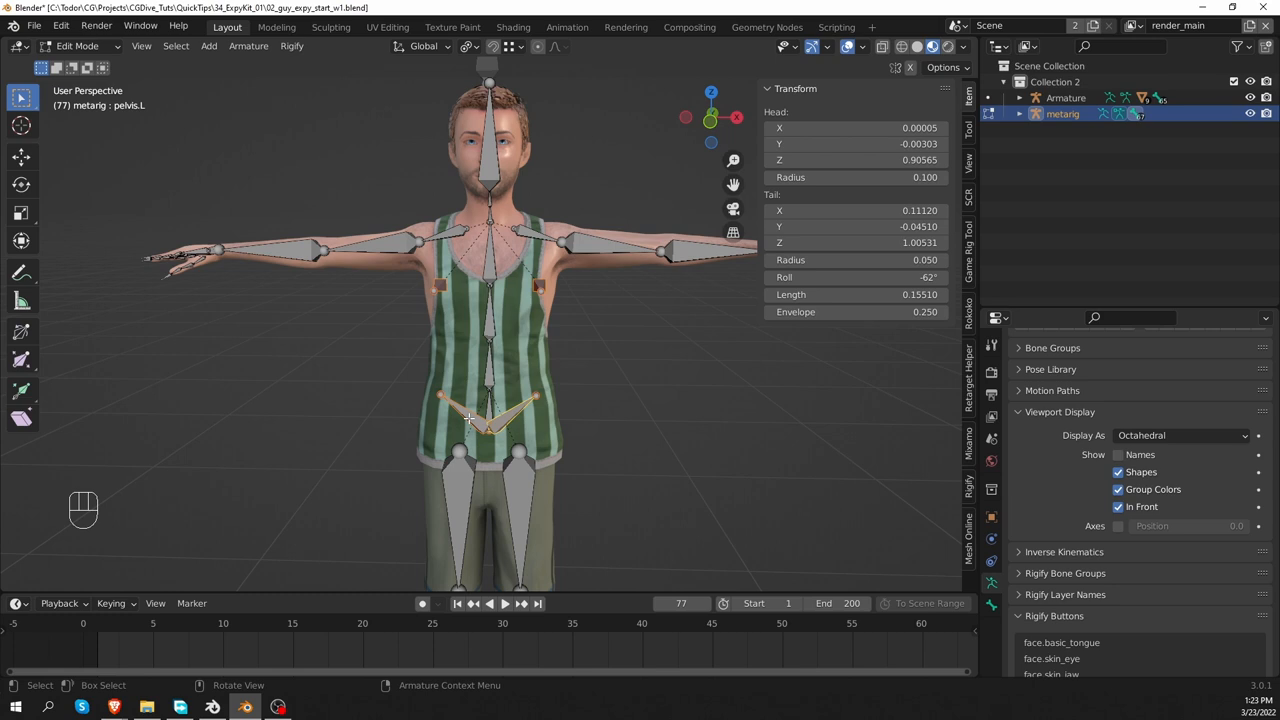
{"action": "left_click", "coordinate": [530, 432]}
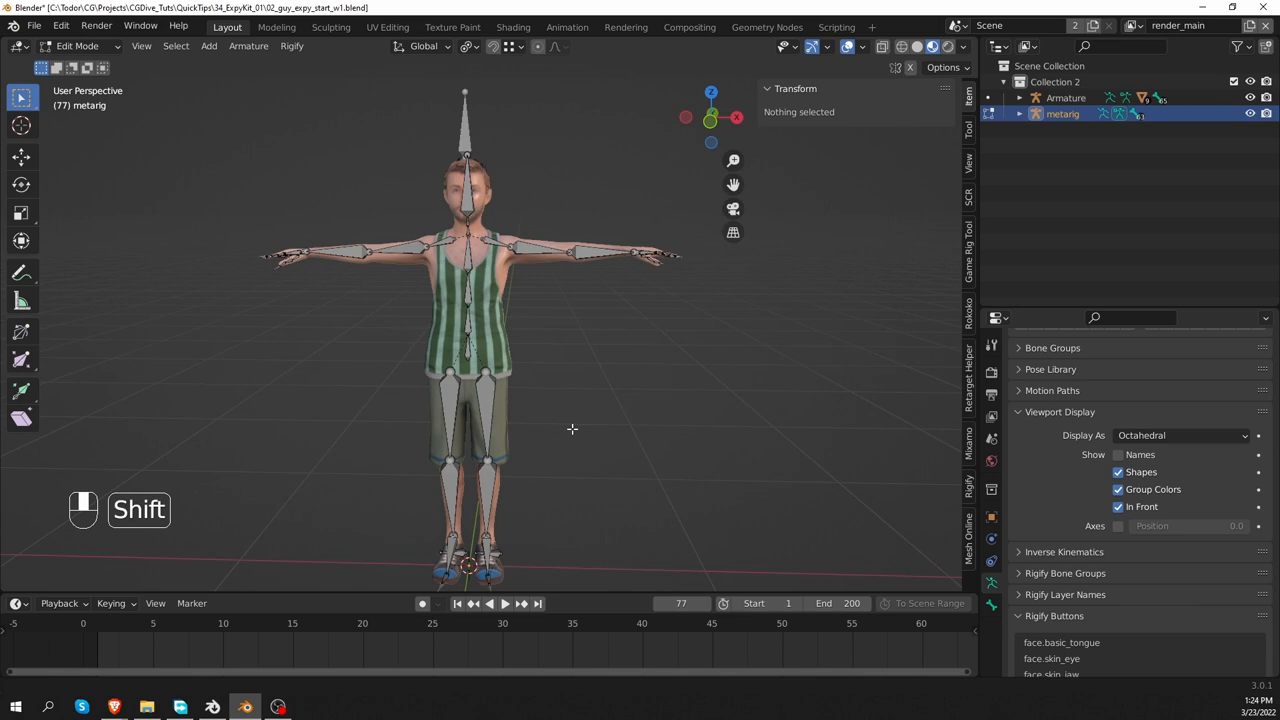
{"action": "left_click", "coordinate": [76, 46]}
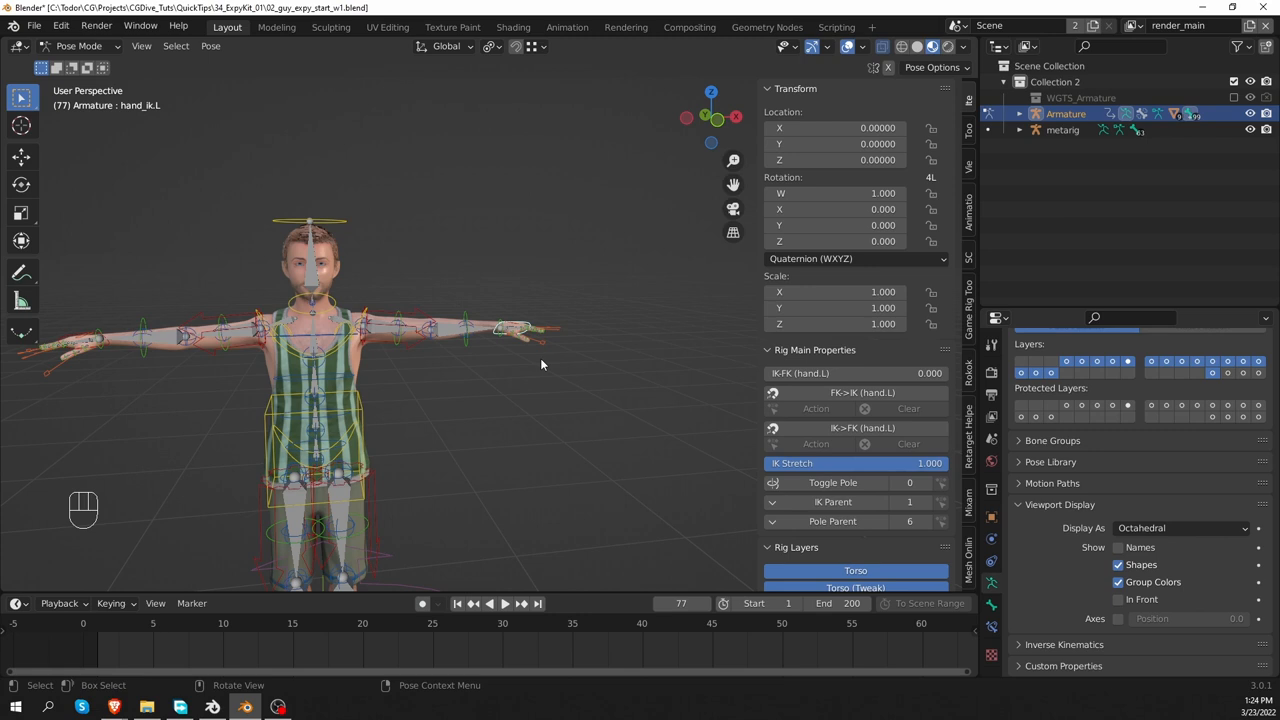
Select all controls of the generated Rigify rig and clear all their transforms.
{"action": "key", "text": "g"}
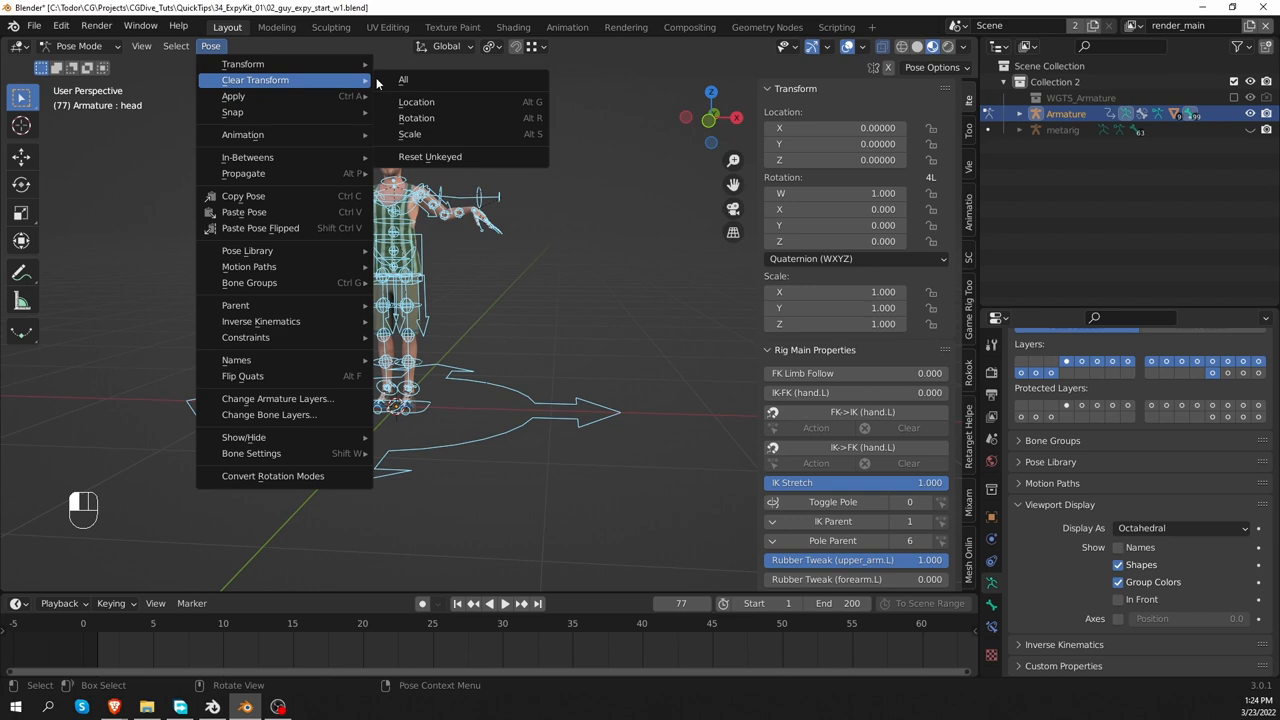
{"action": "left_click", "coordinate": [404, 80]}
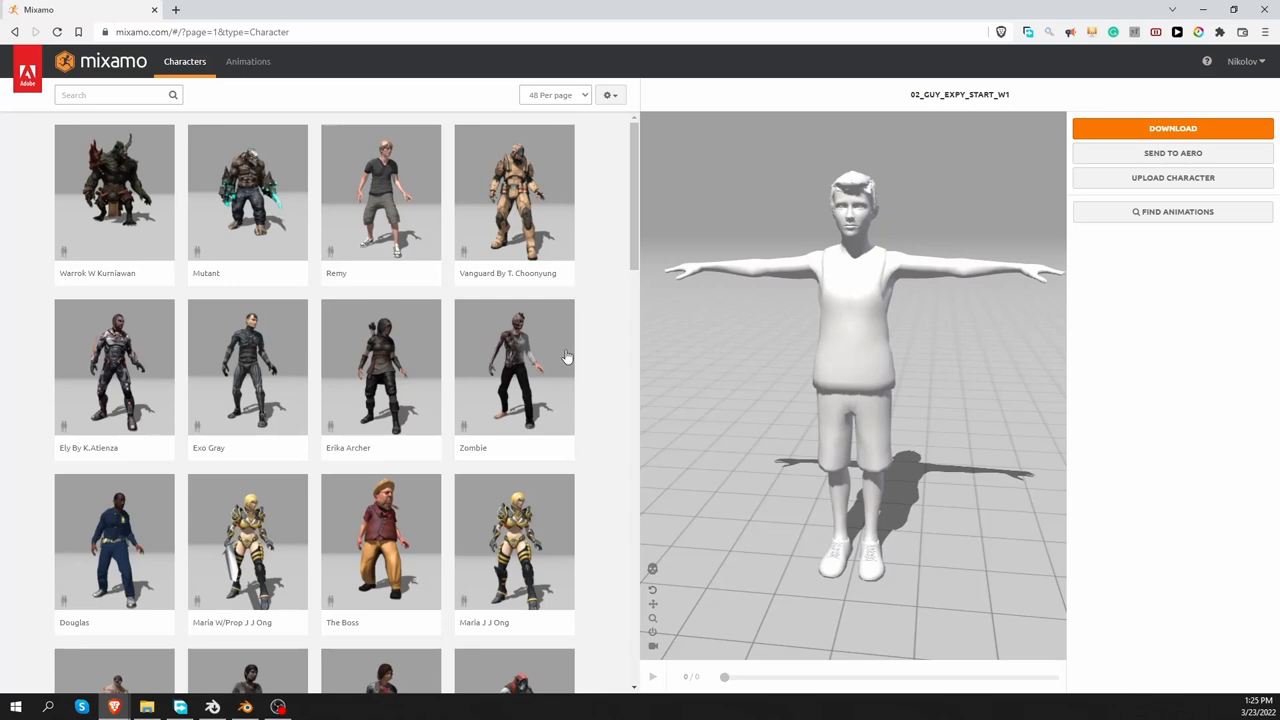
Pick Silly Dancing from the Animations list and download it as FBX, without skin, 30 fps.
{"action": "left_click", "coordinate": [248, 60]}
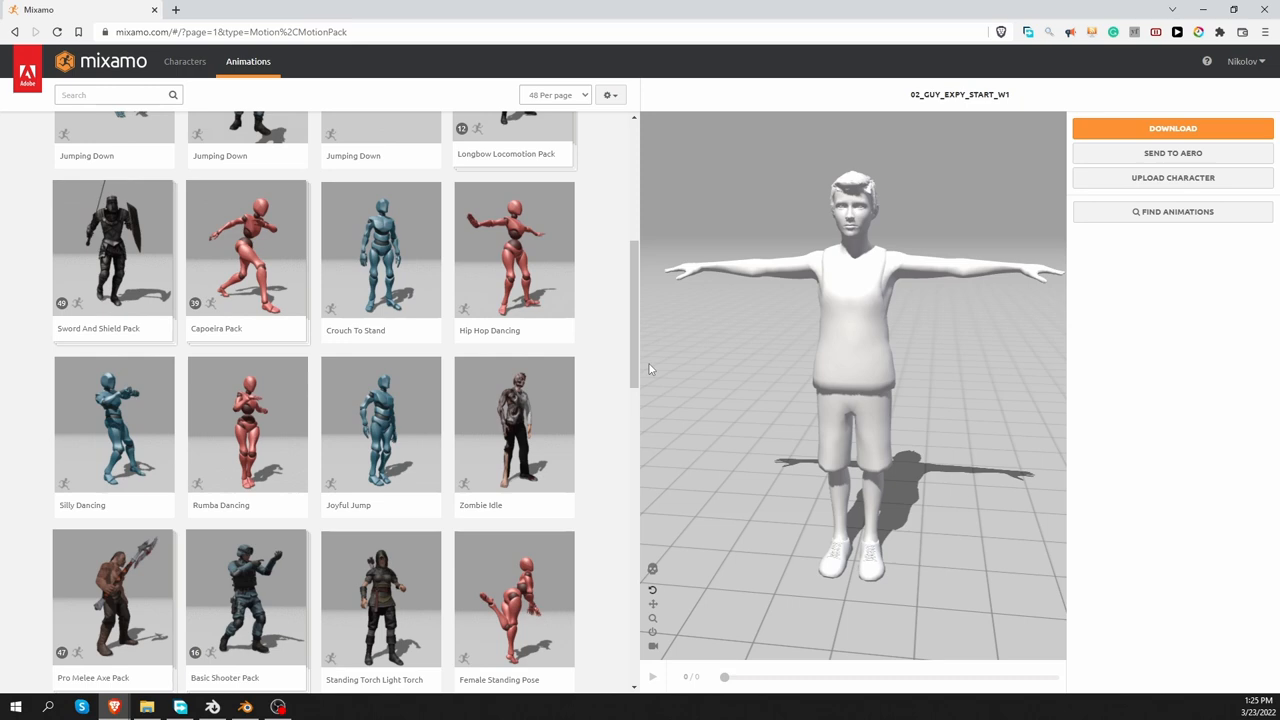
{"action": "left_click", "coordinate": [112, 424]}
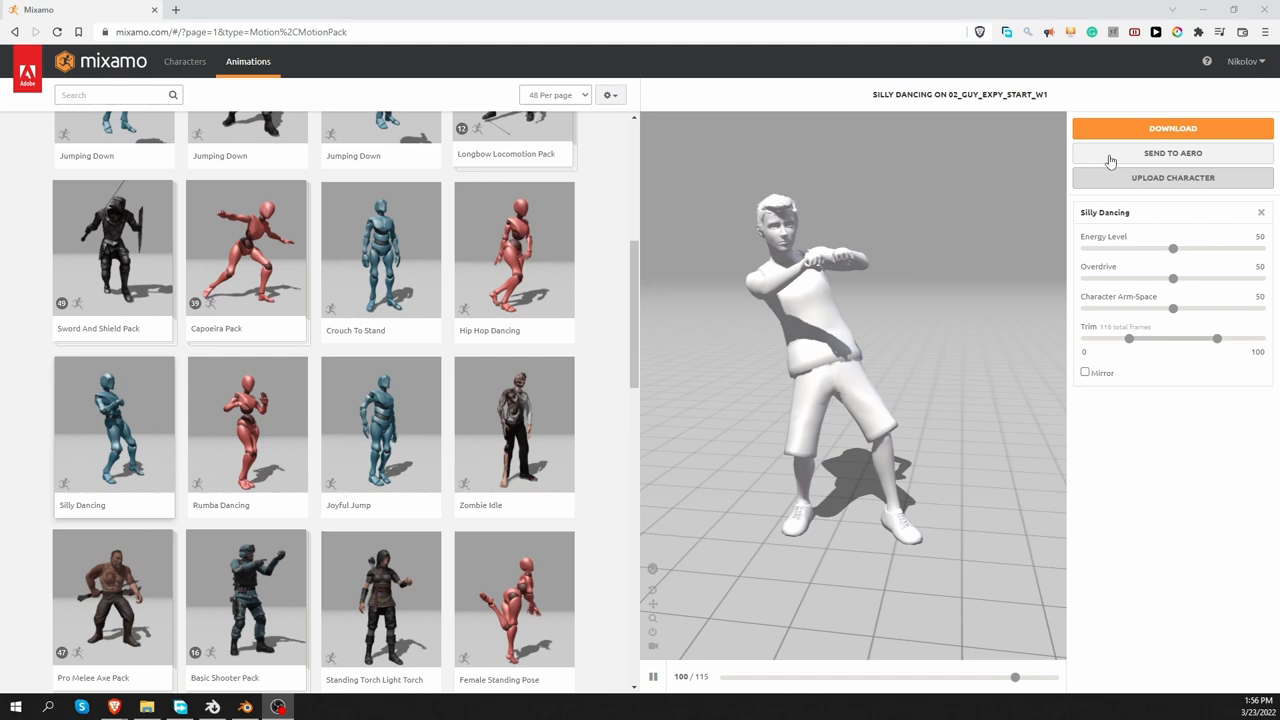
{"action": "left_click", "coordinate": [1172, 128]}
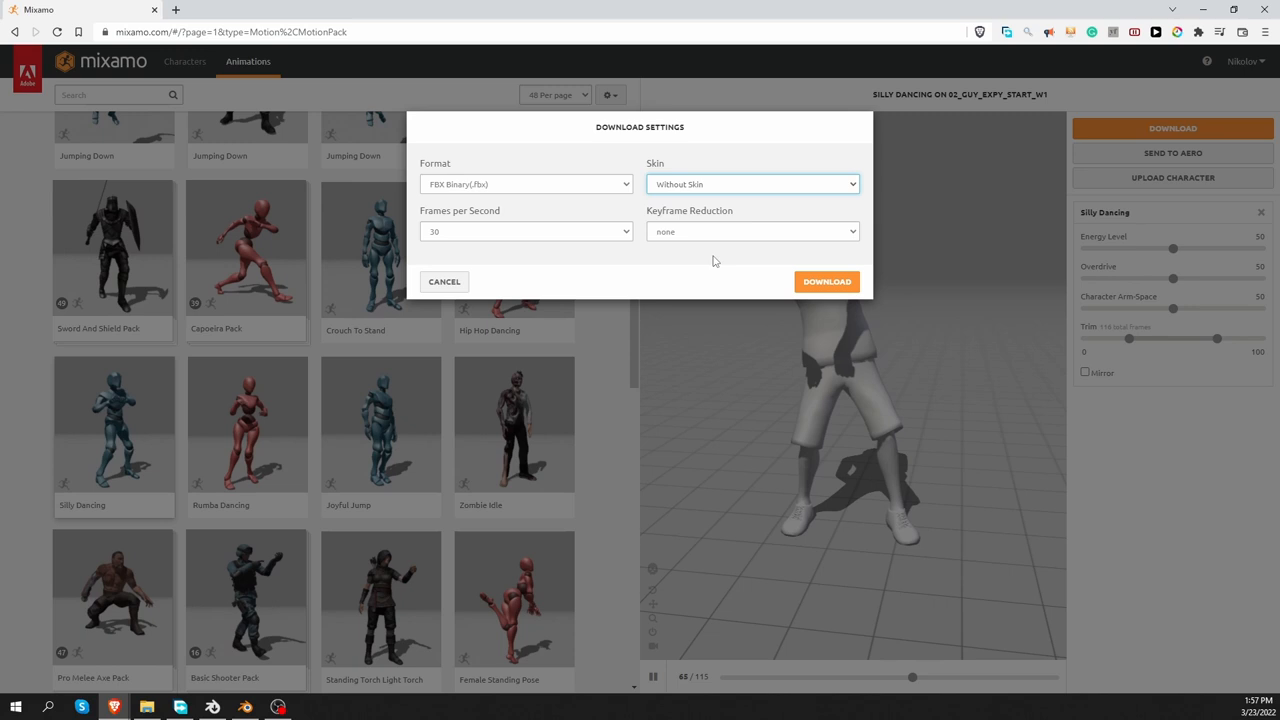
{"action": "left_click", "coordinate": [752, 184]}
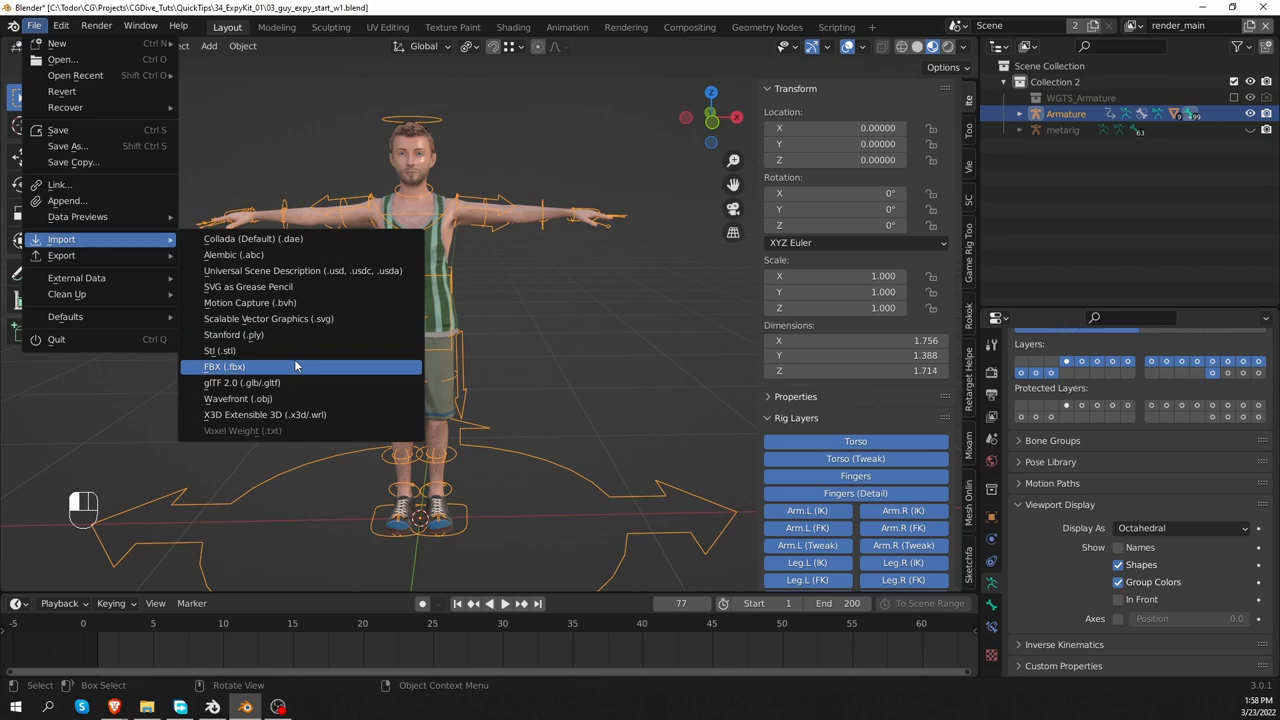
Import the Silly Dancing FBX as a second armature carrying the silly_dance action.
{"action": "left_click", "coordinate": [224, 366]}
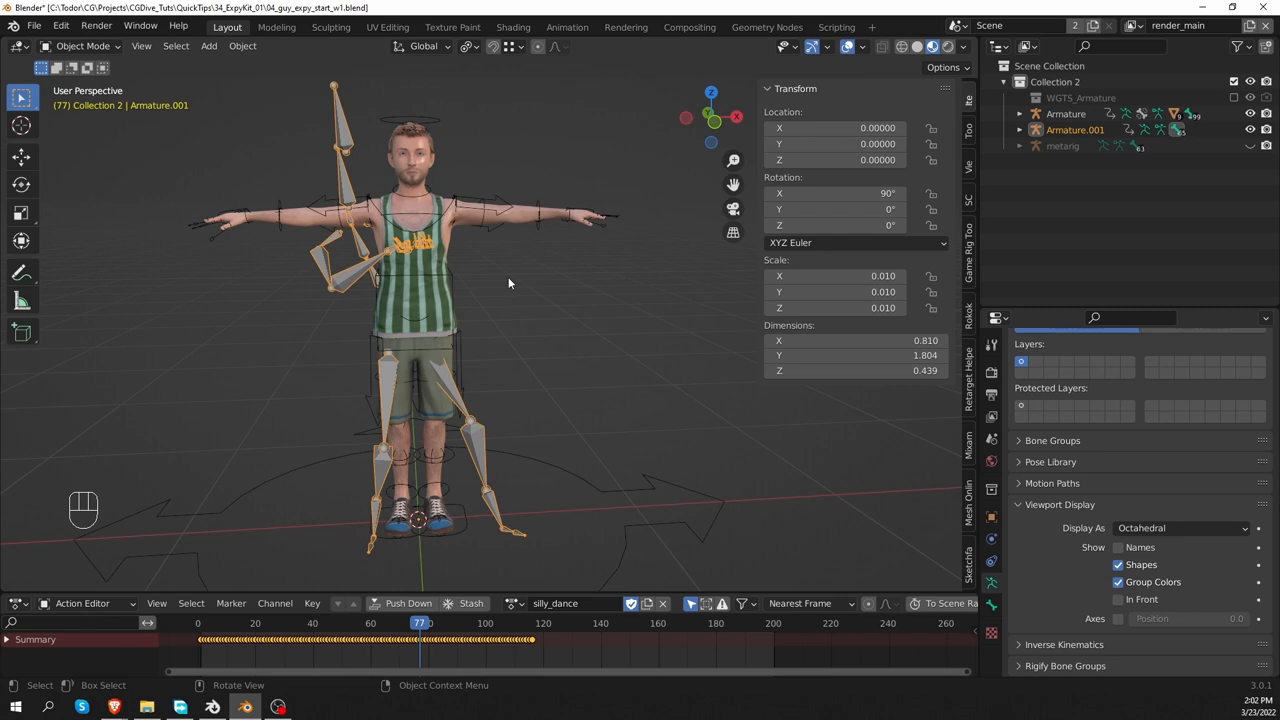
{"action": "mouse_move", "coordinate": [492, 206]}
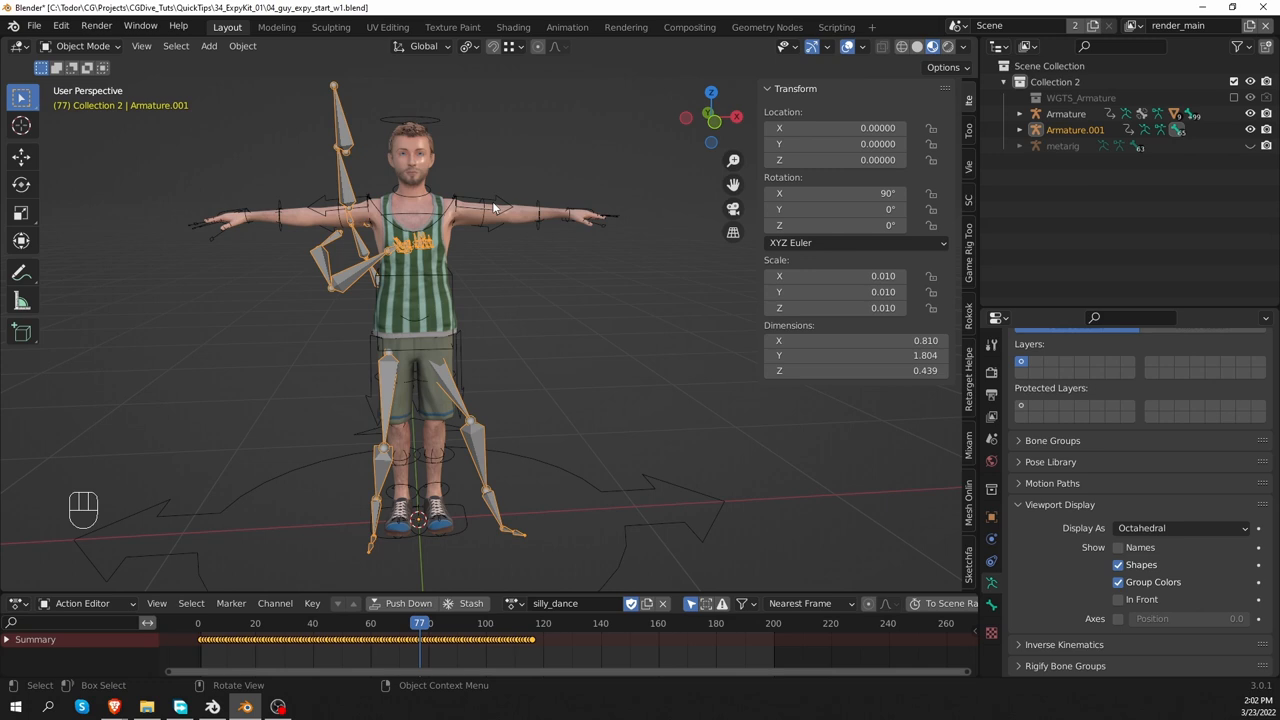
Bind the Rigify rig to the active Mixamo armature with Bind Target Mixamo and limb chain direction correction on.
{"action": "left_click", "coordinate": [1076, 128]}
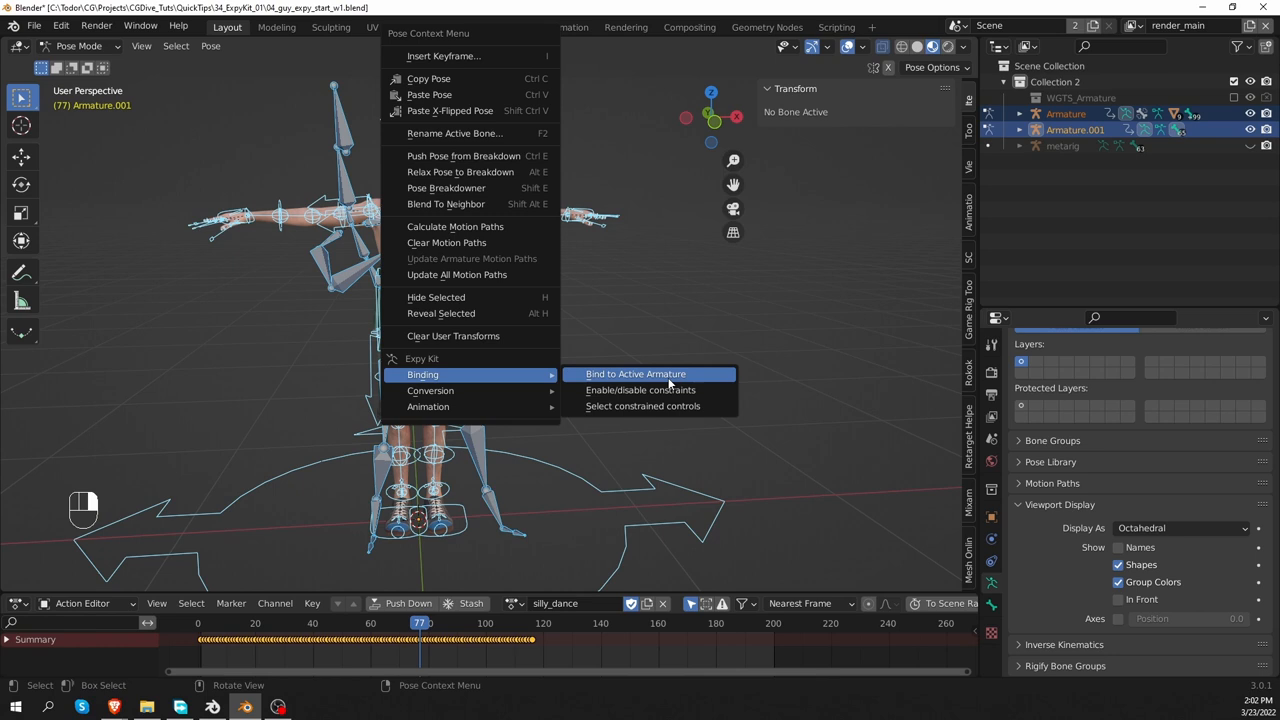
{"action": "left_click", "coordinate": [636, 374]}
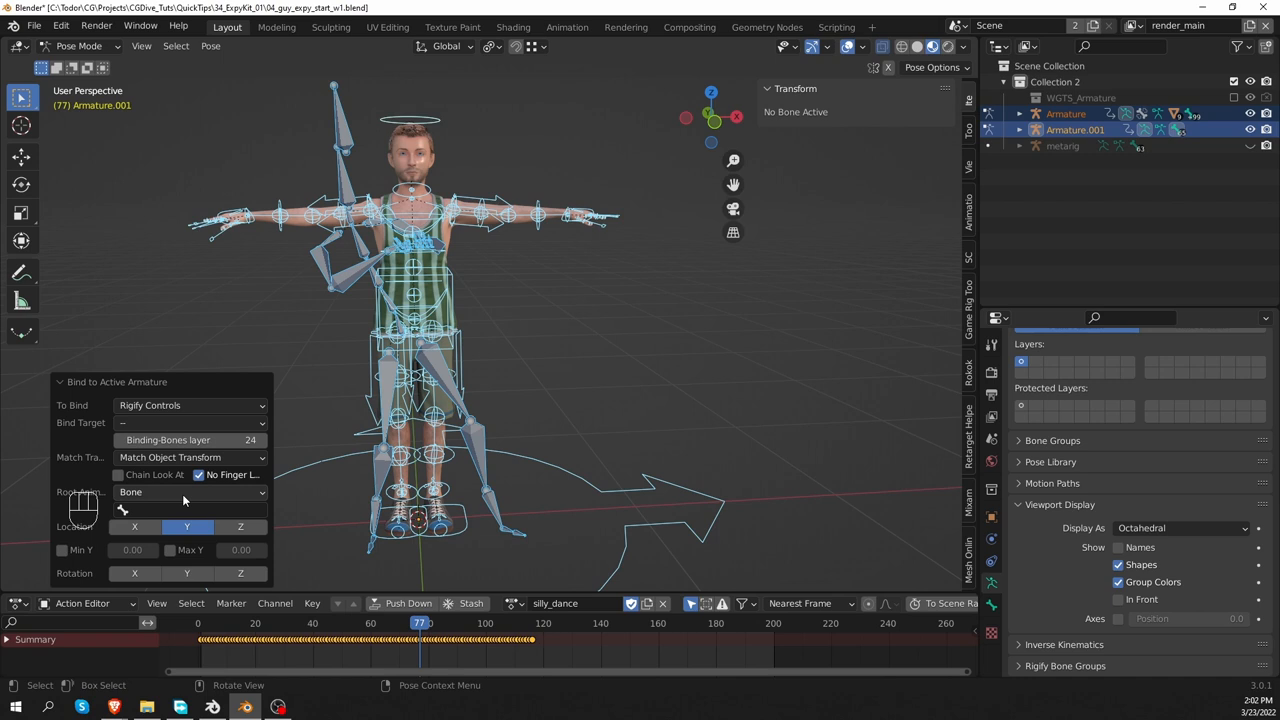
{"action": "left_click", "coordinate": [190, 422]}
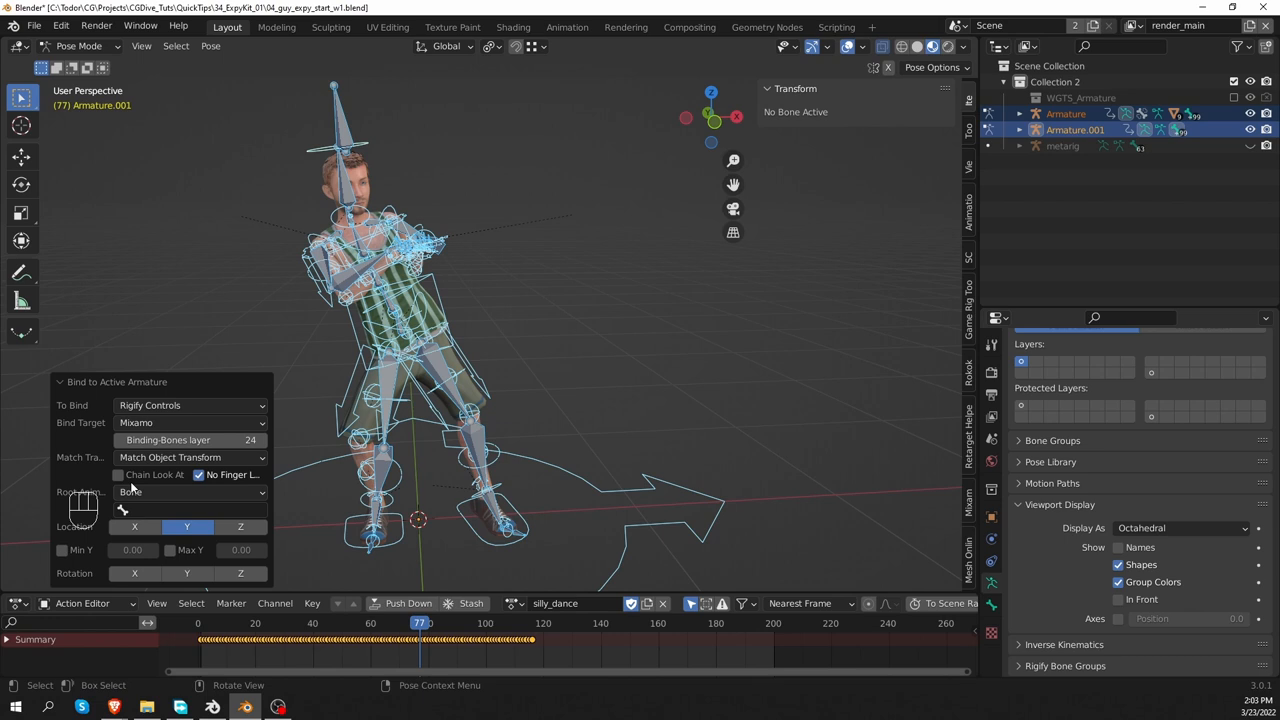
{"action": "mouse_move", "coordinate": [148, 486]}
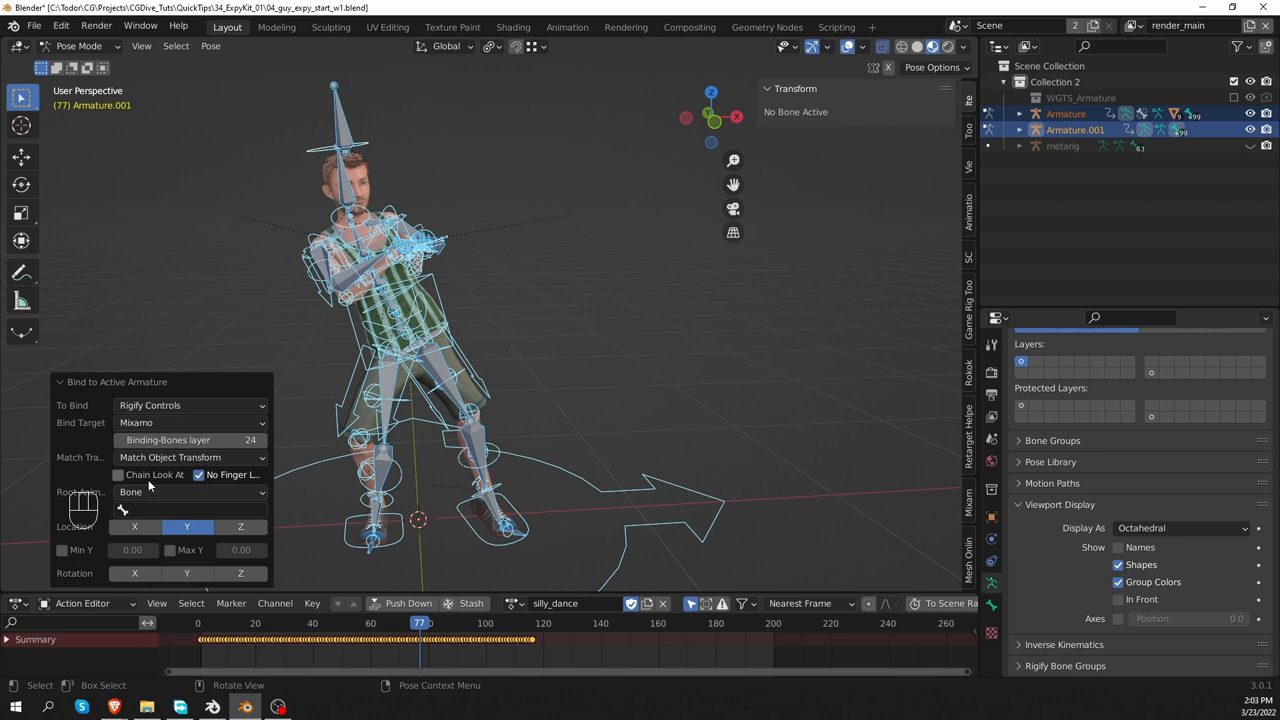
{"action": "left_click", "coordinate": [118, 474]}
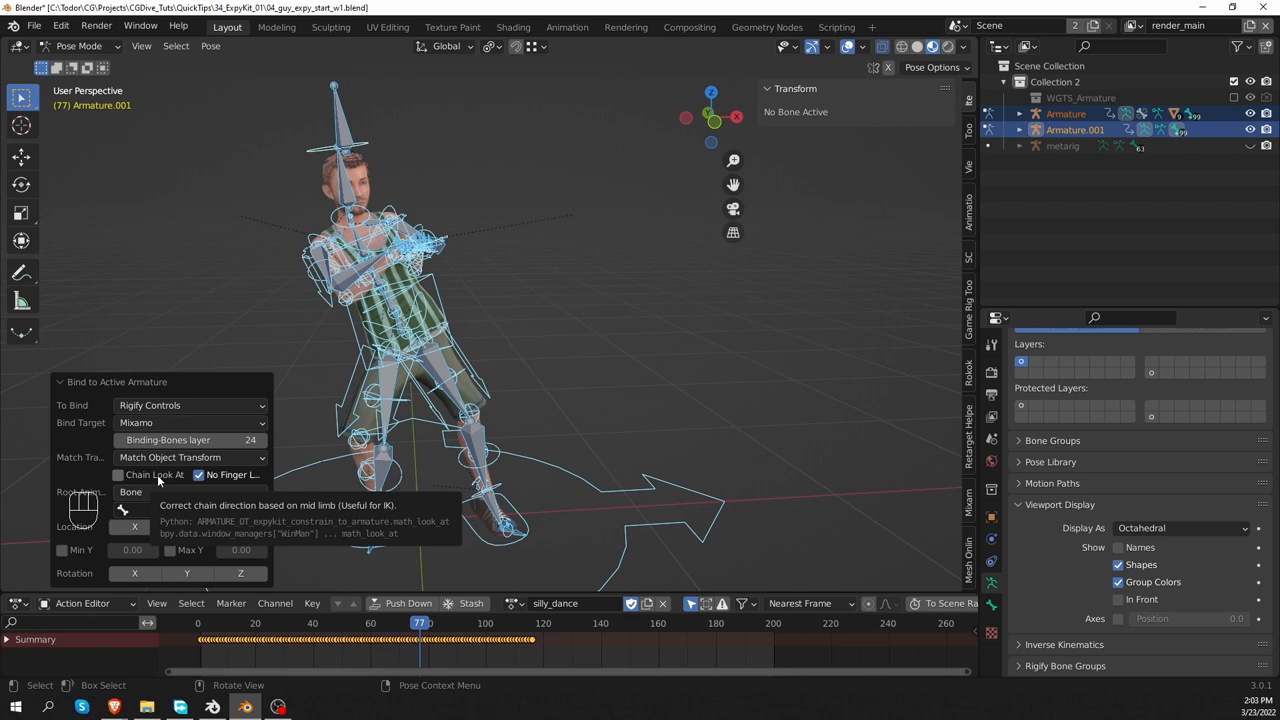
{"action": "left_click", "coordinate": [118, 474]}
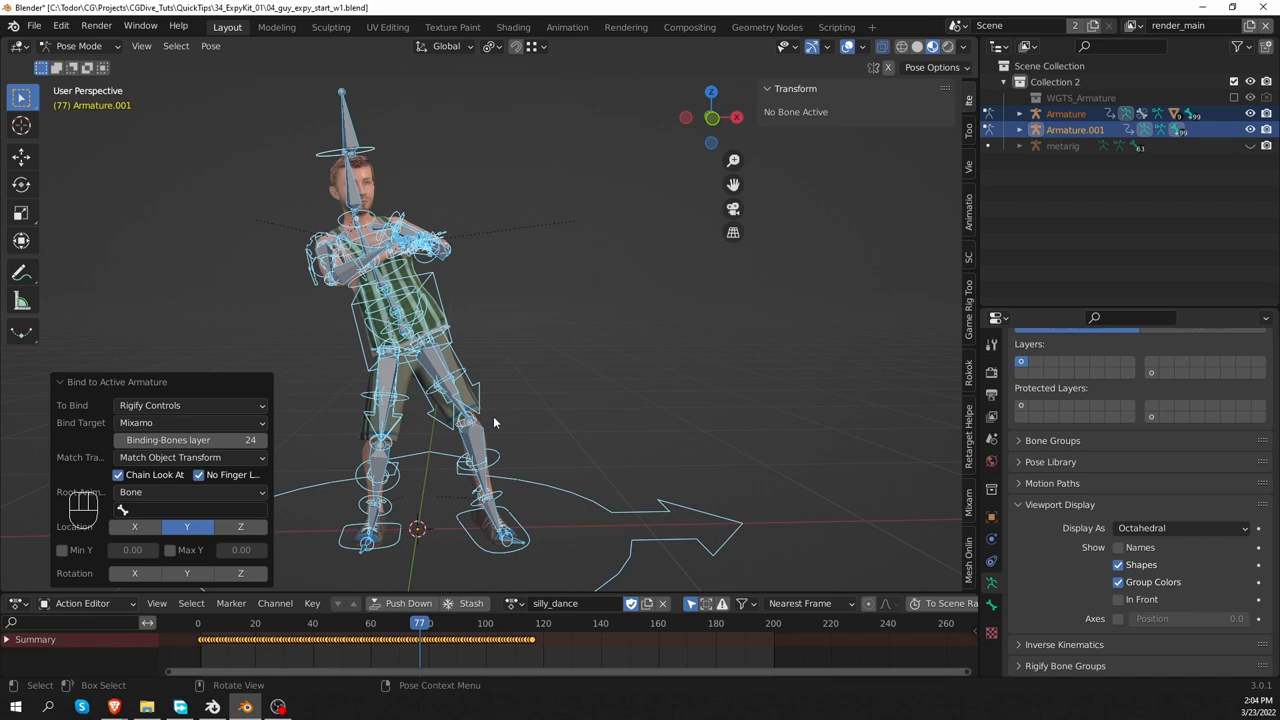
Make the Rigify rig active and inspect upper_arm_tweak.L.001 and foot_ik.L with their copy constraints.
{"action": "key", "text": "shift+space"}
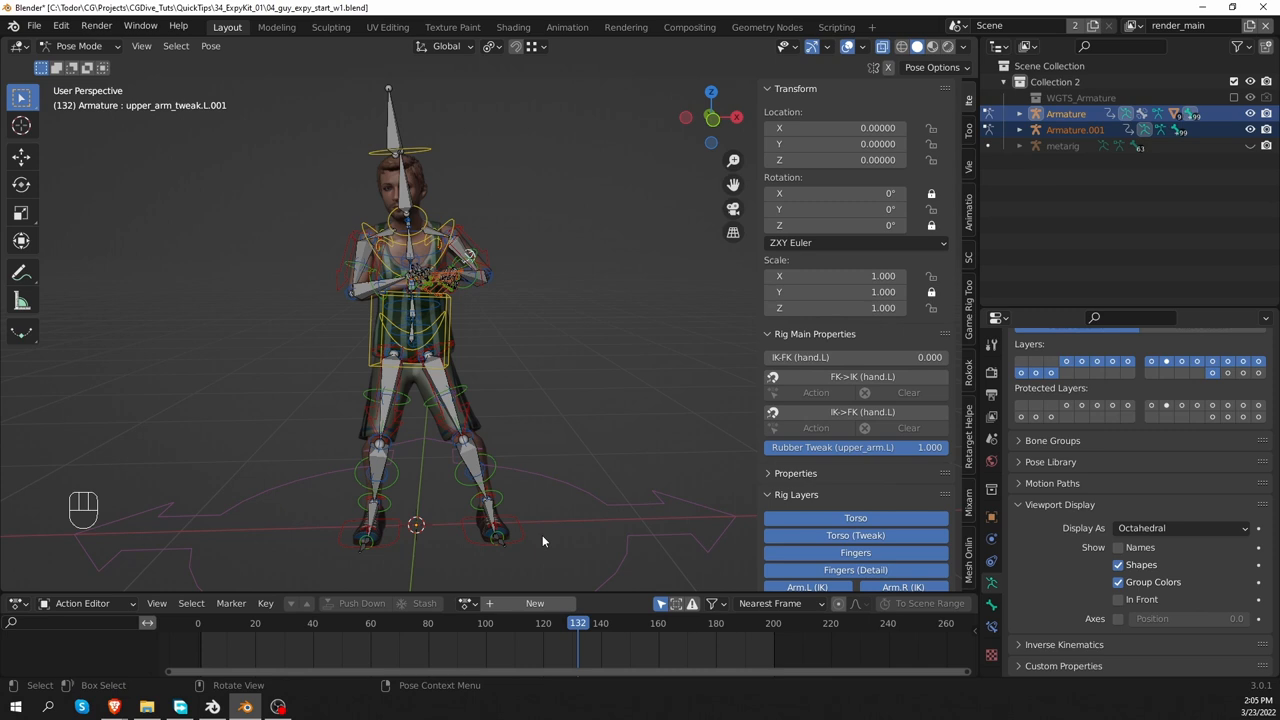
{"action": "left_click", "coordinate": [490, 530]}
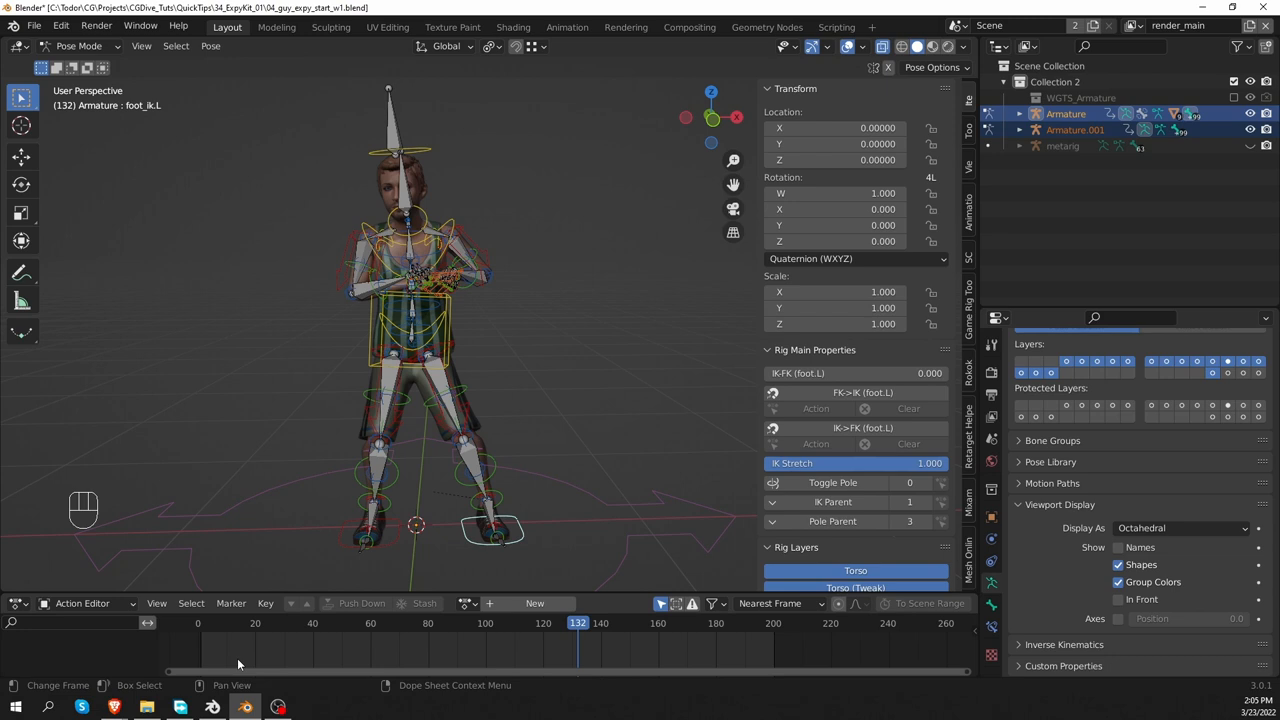
{"action": "left_click", "coordinate": [992, 488]}
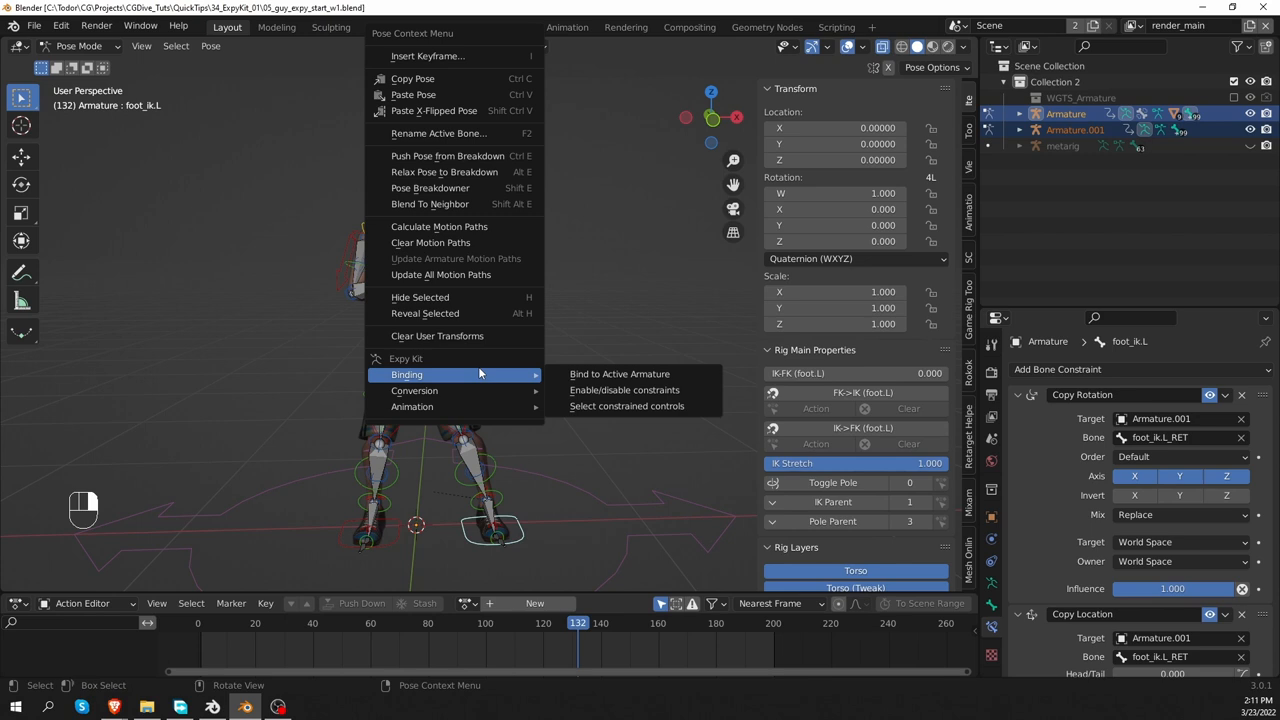
Select the constrained controls, make Armature.001 active and bring up the pose actions list.
{"action": "left_click", "coordinate": [626, 404]}
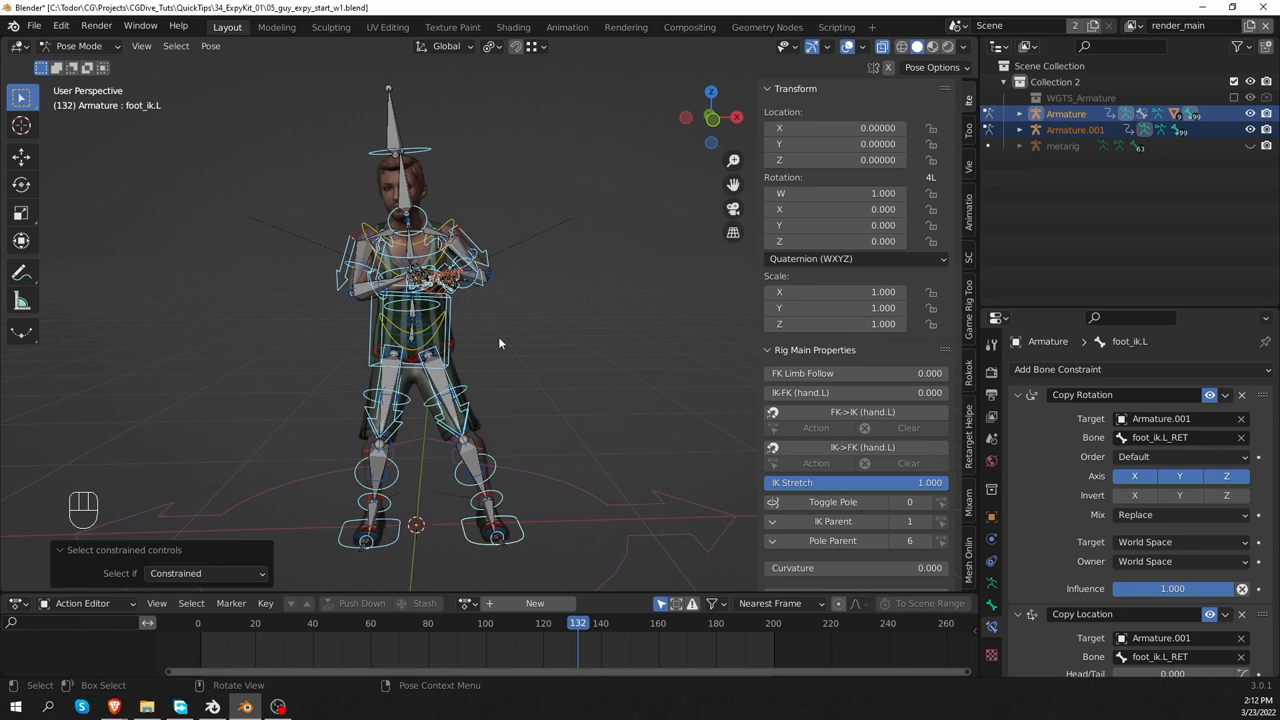
{"action": "left_click", "coordinate": [210, 46]}
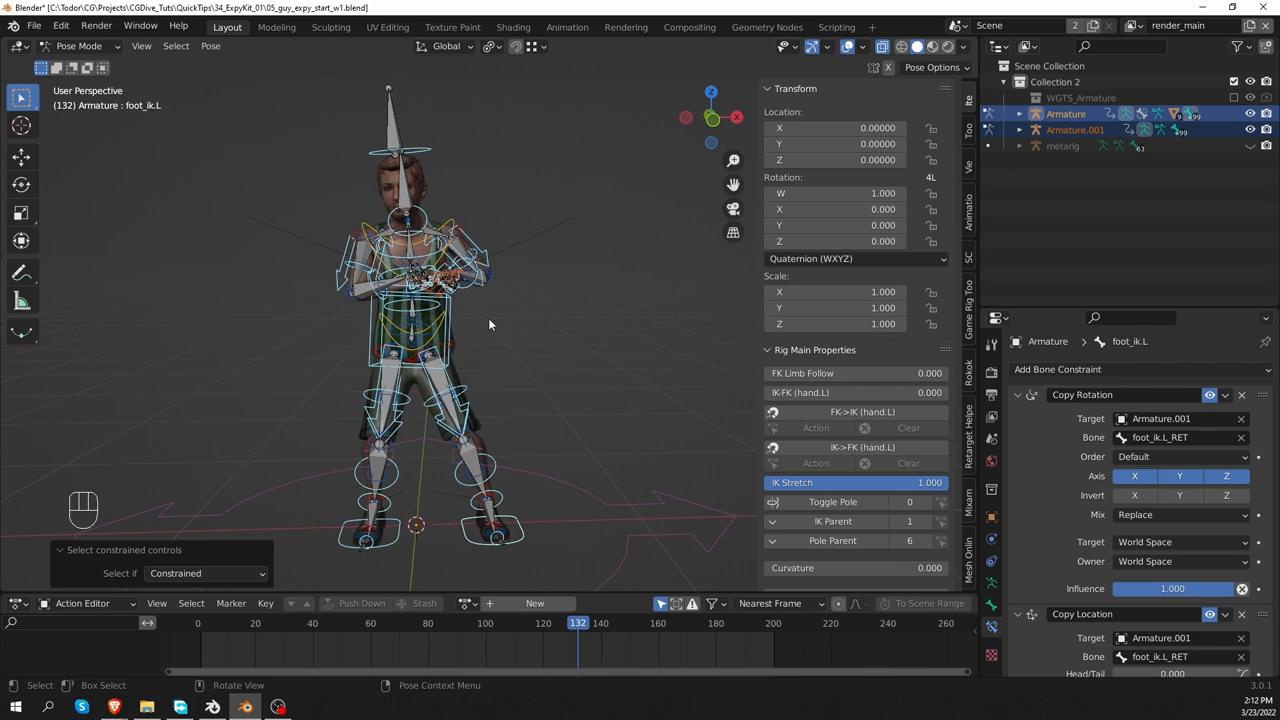
{"action": "right_click", "coordinate": [488, 324]}
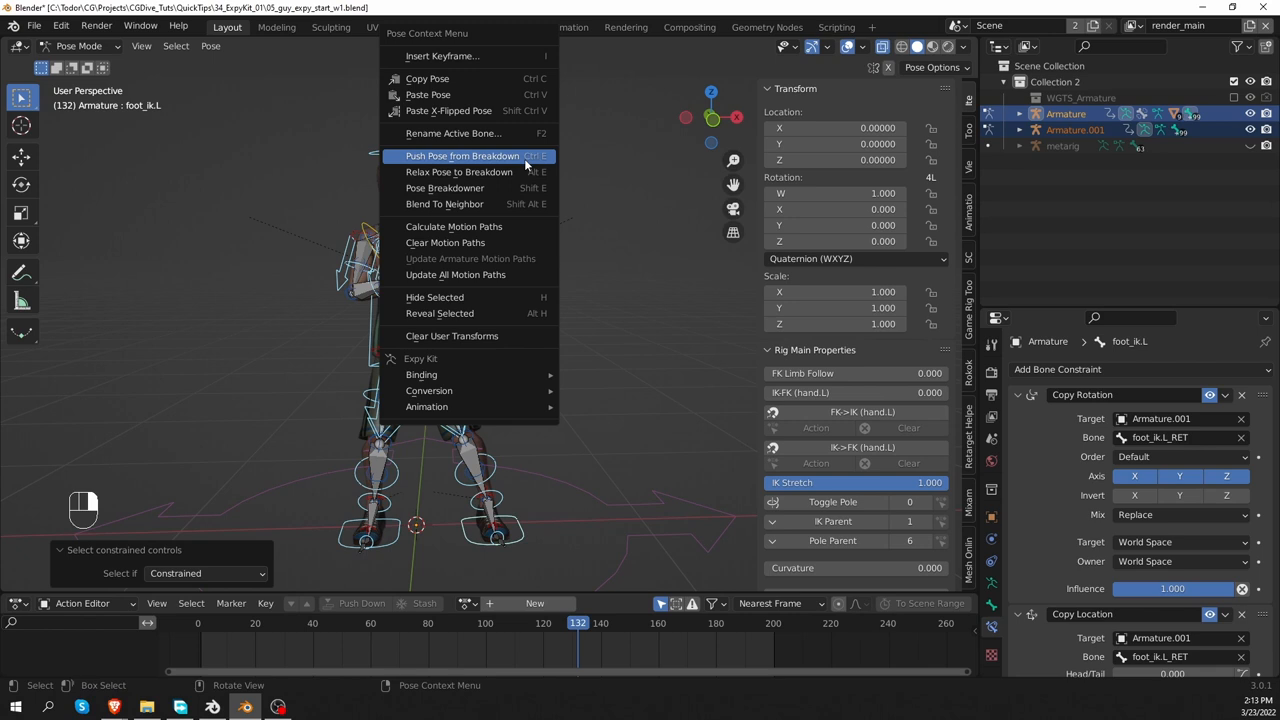
{"action": "mouse_move", "coordinate": [656, 300]}
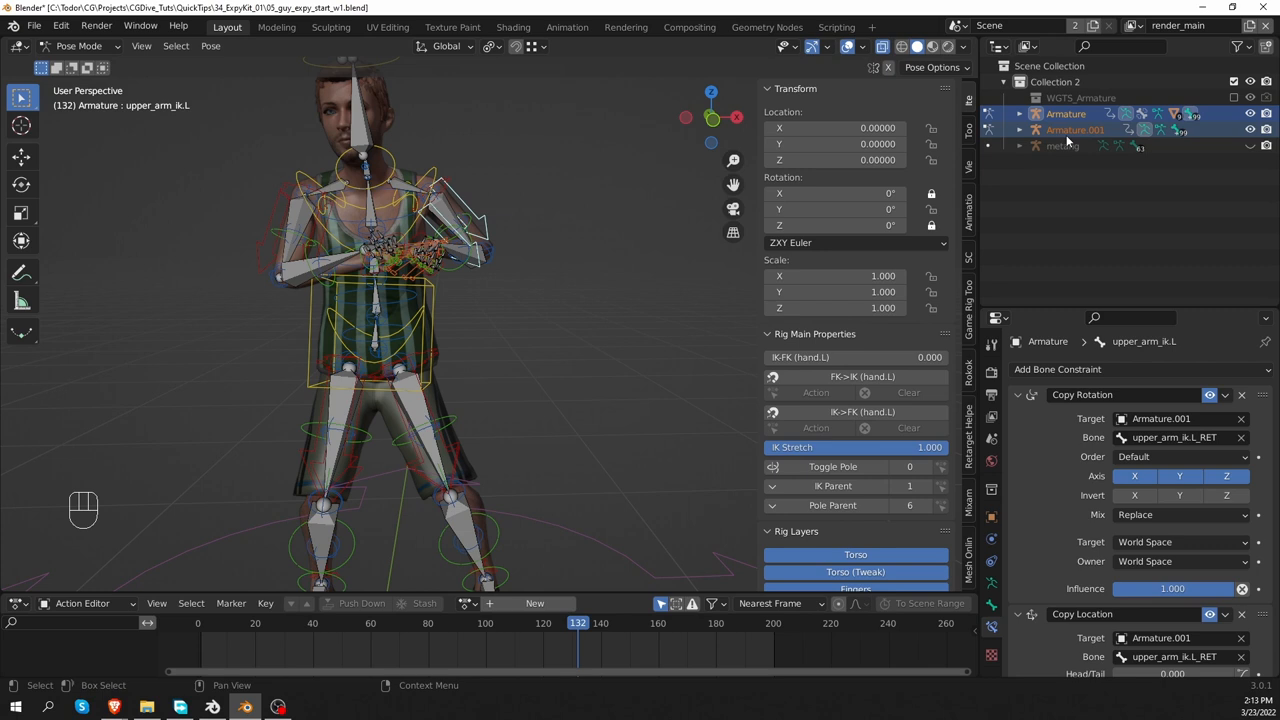
{"action": "mouse_move", "coordinate": [432, 216]}
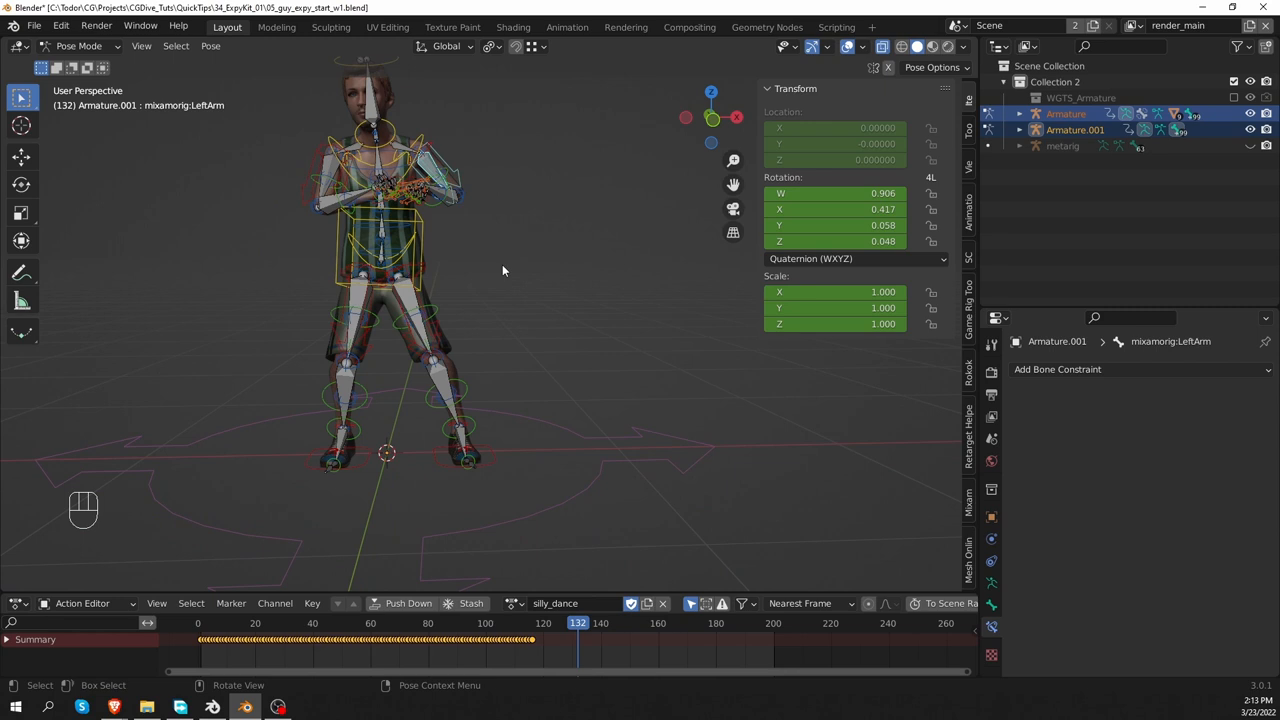
Bake the constrained actions onto Rigify Controls and exit the binding.
{"action": "left_click", "coordinate": [196, 522]}
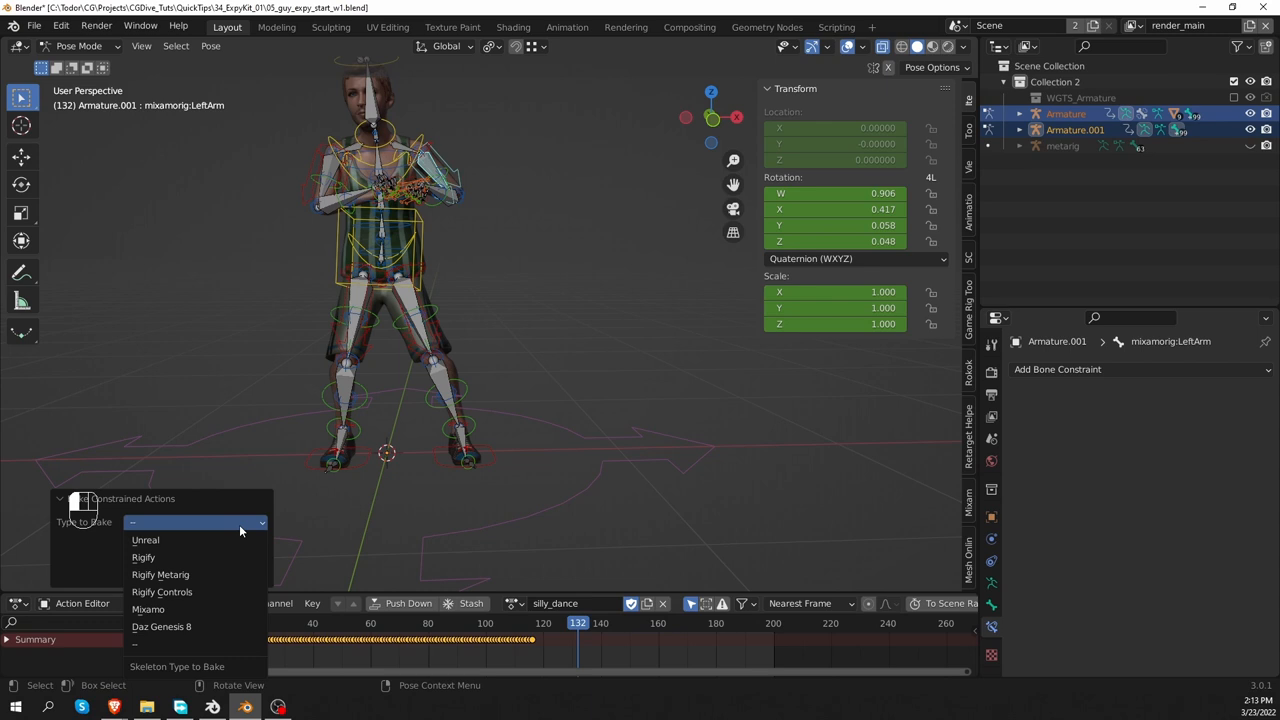
{"action": "left_click", "coordinate": [162, 592]}
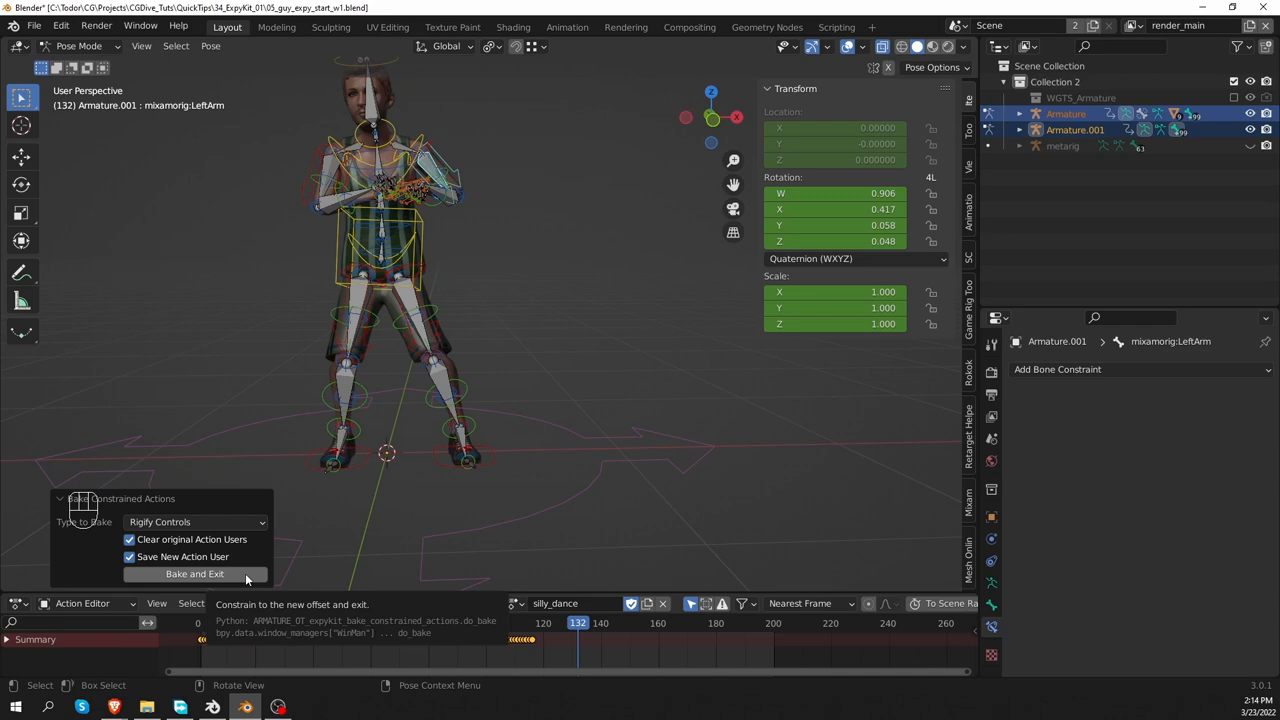
{"action": "left_click", "coordinate": [196, 572]}
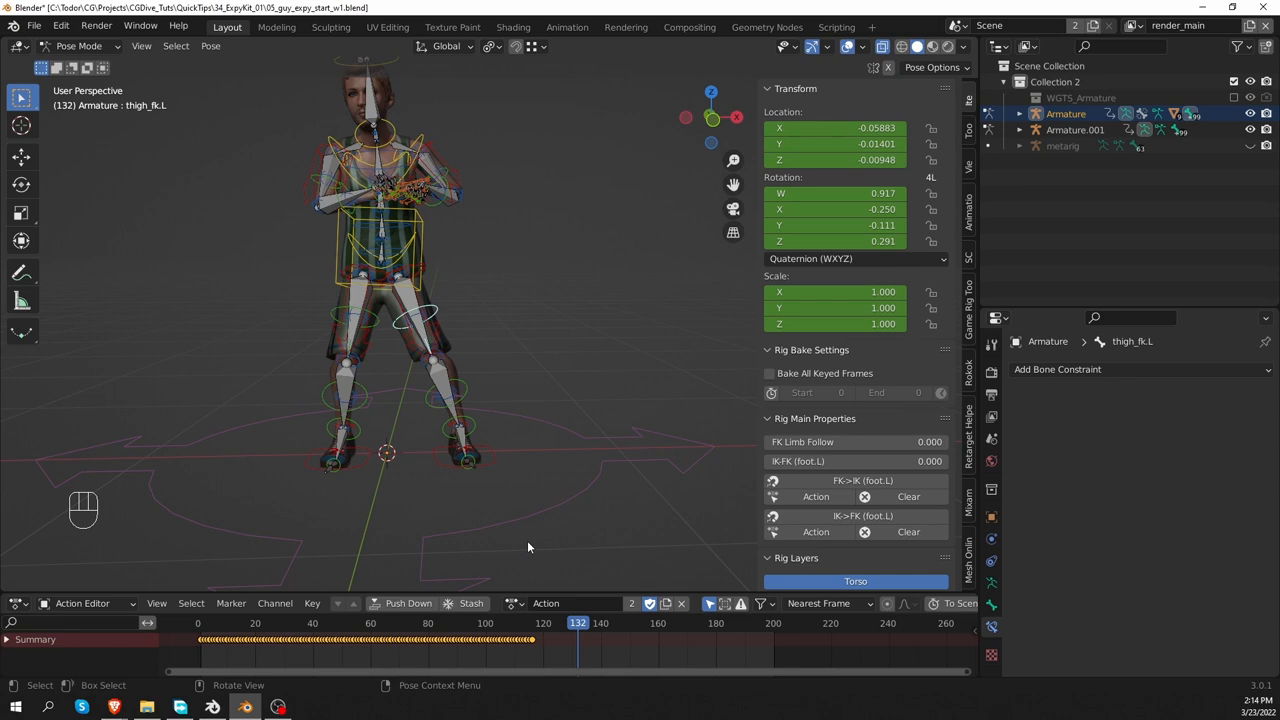
Rename the baked action to silly_dance_rigify.
{"action": "left_click", "coordinate": [464, 456]}
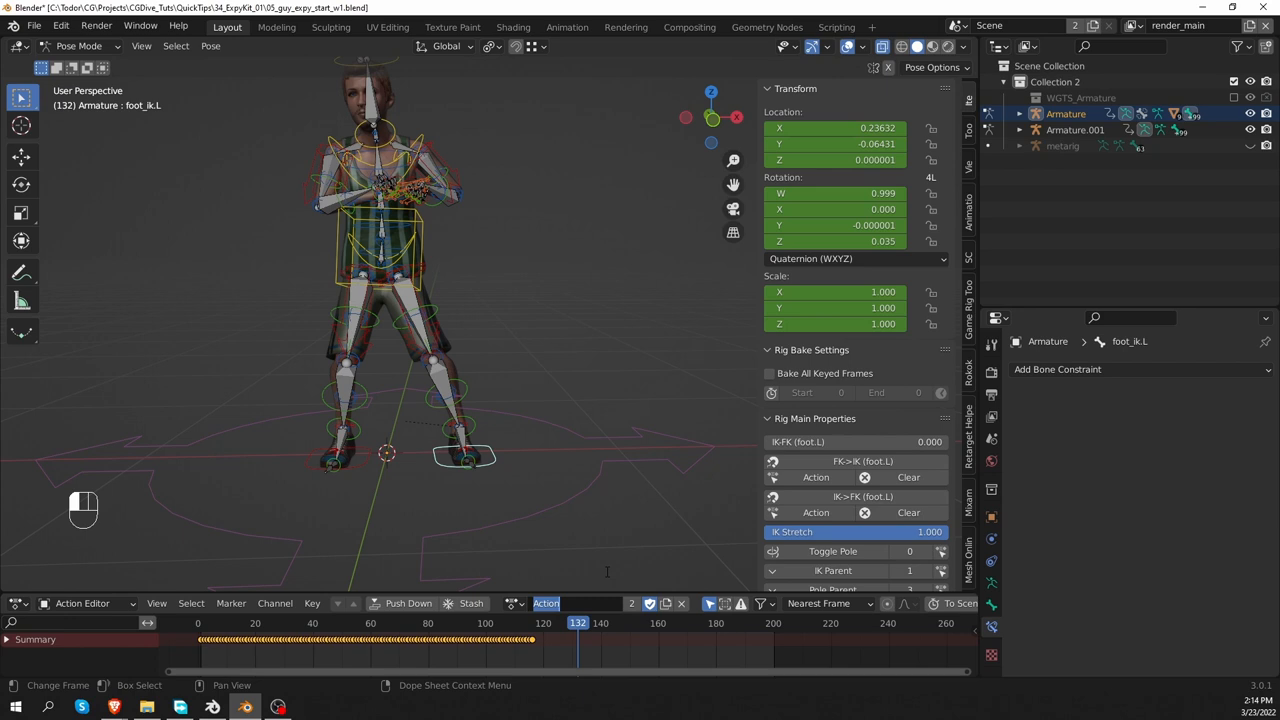
{"action": "type", "text": "silly_dance_rigify"}
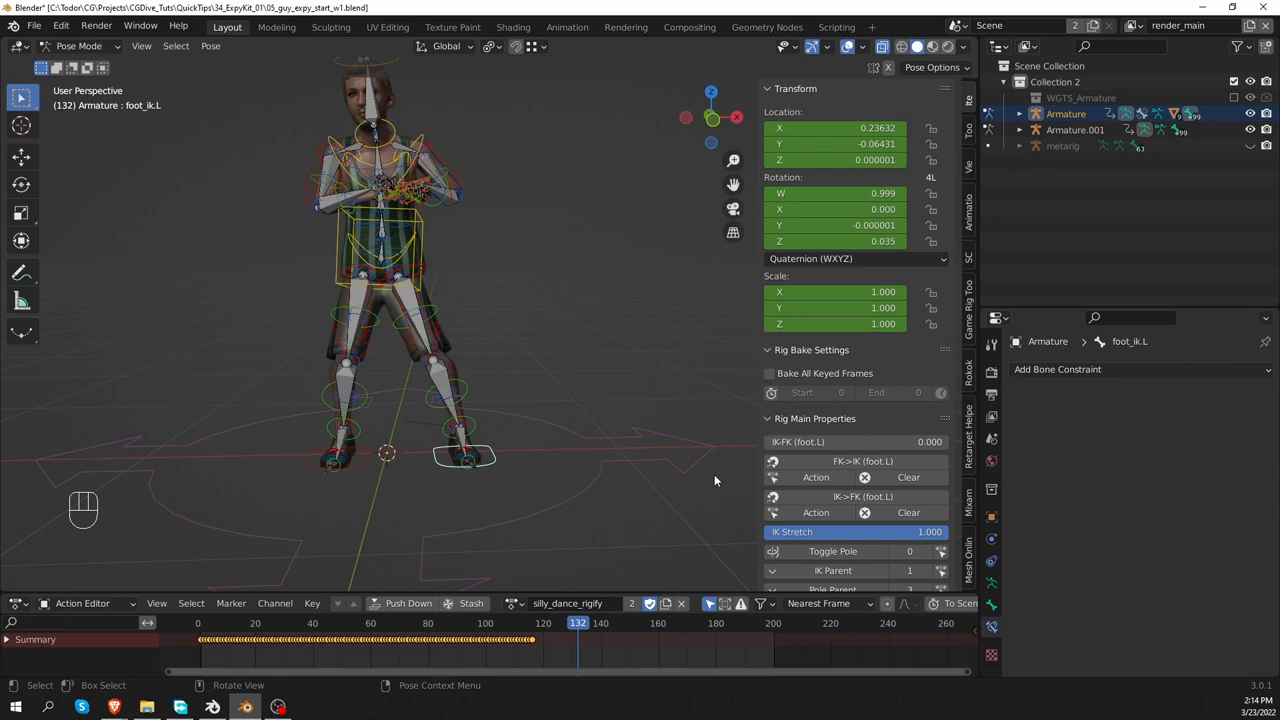
{"action": "key", "text": "Tab"}
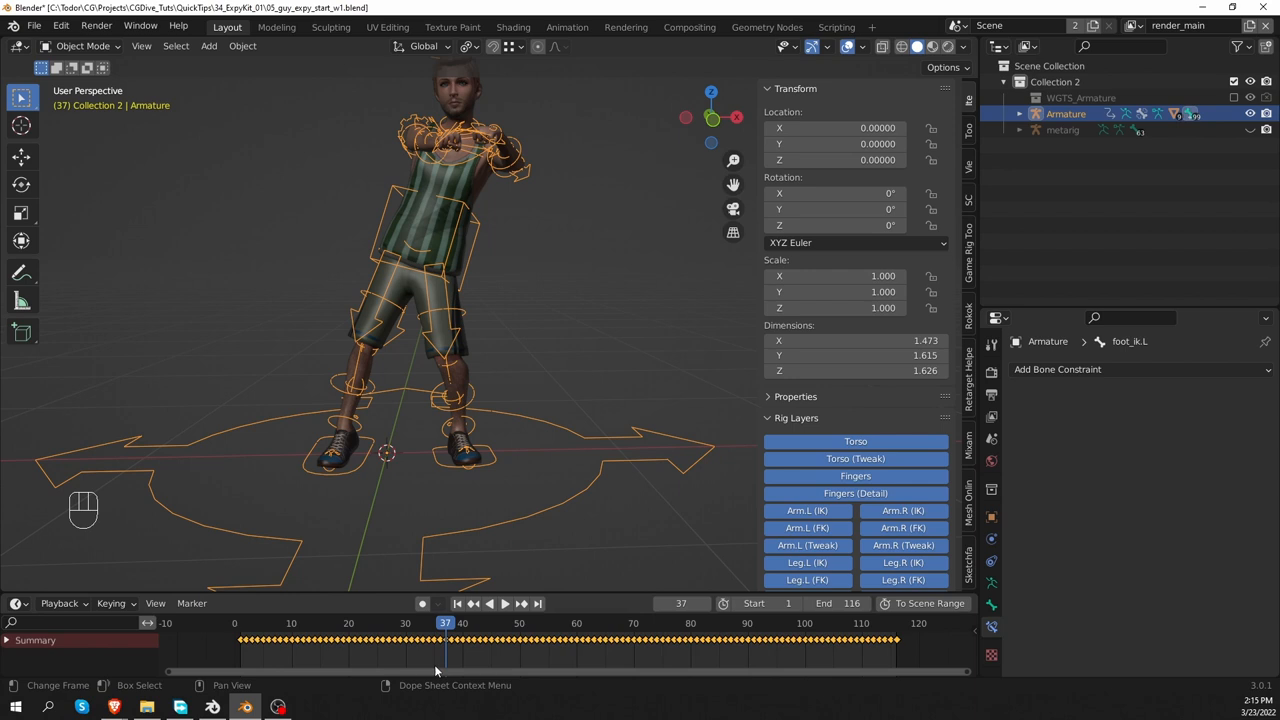
{"action": "key", "text": "shift+ctrl+z"}
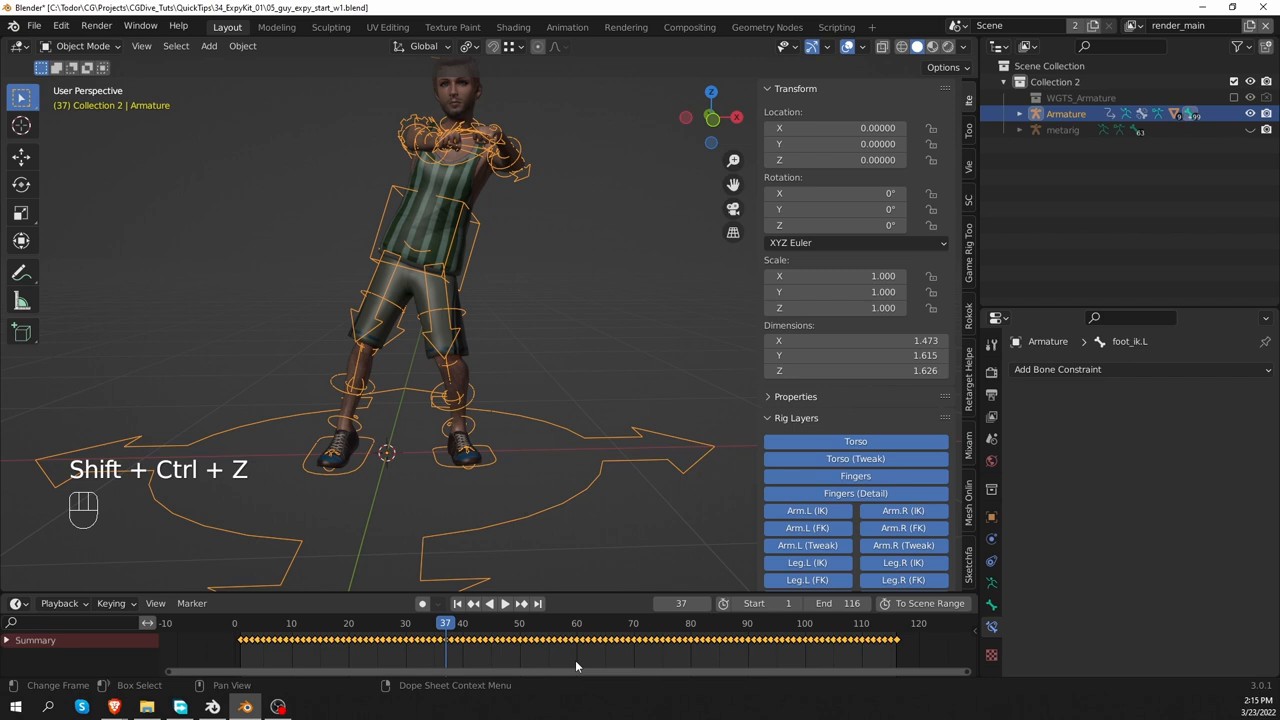
{"action": "key", "text": "Tab"}
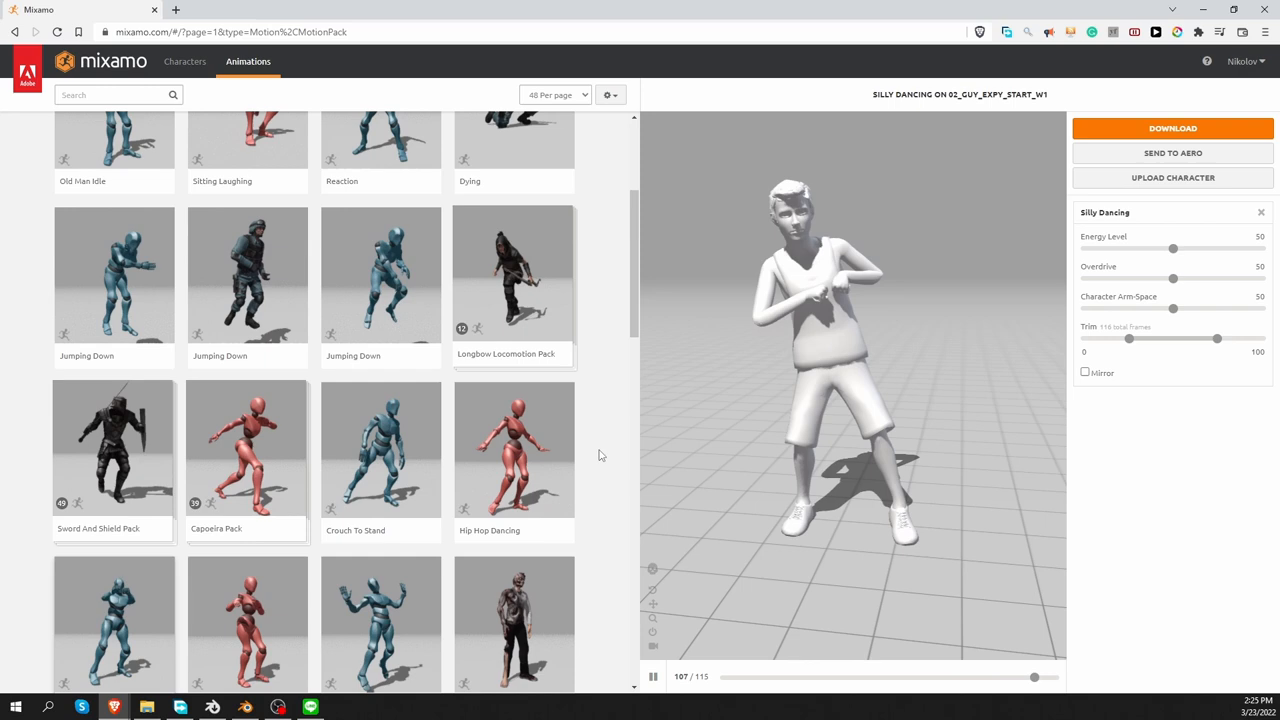
Preview the Capoeira Pack and download its zip to the project folder.
{"action": "left_click", "coordinate": [246, 448]}
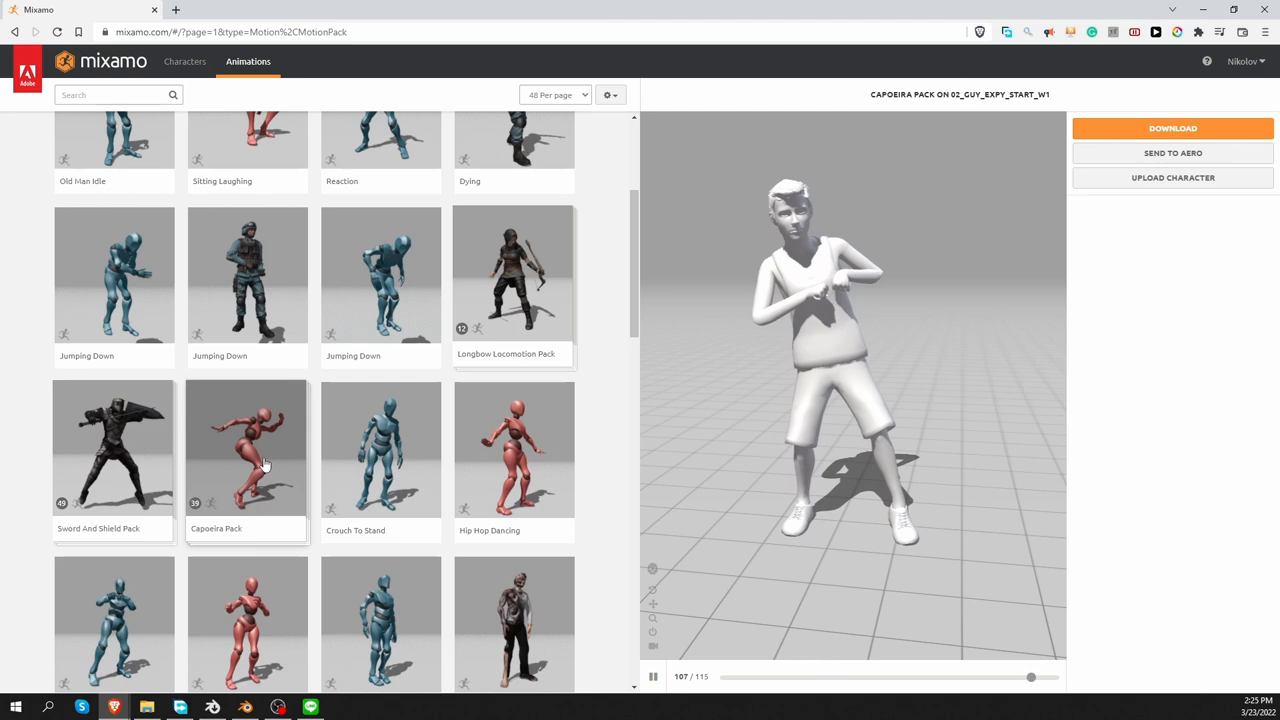
{"action": "left_click", "coordinate": [246, 448]}
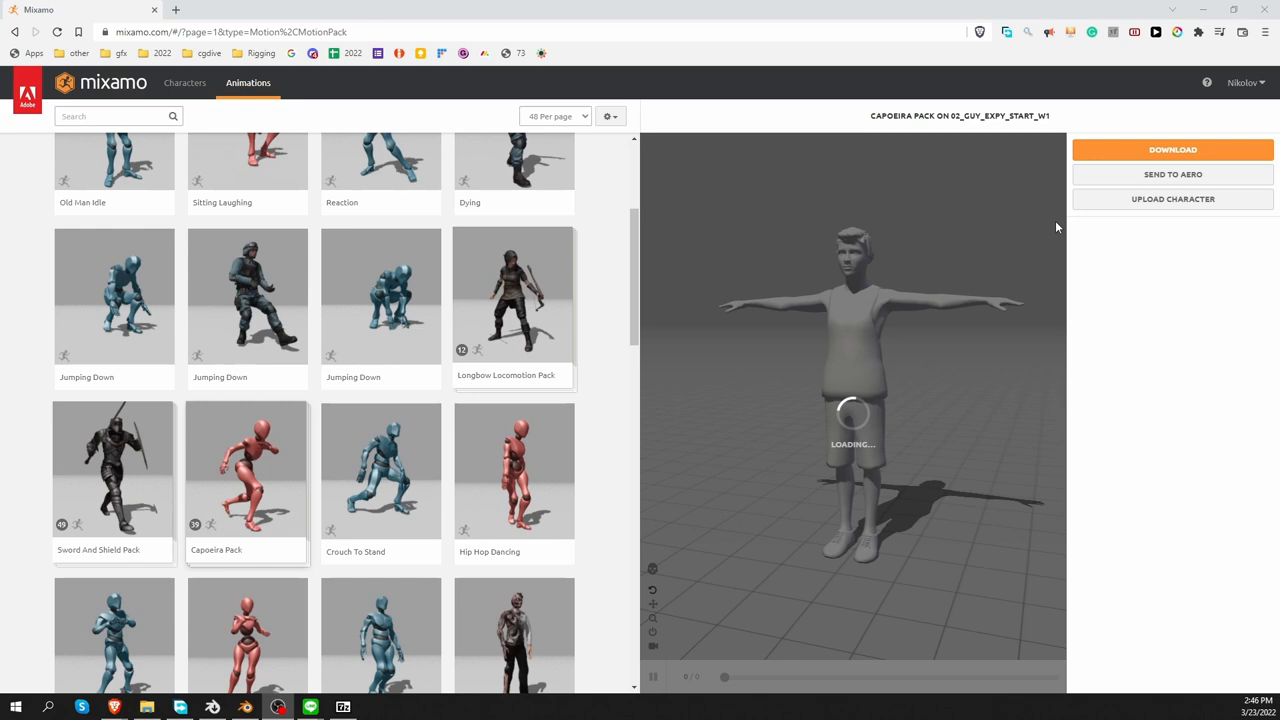
{"action": "left_click", "coordinate": [1172, 148]}
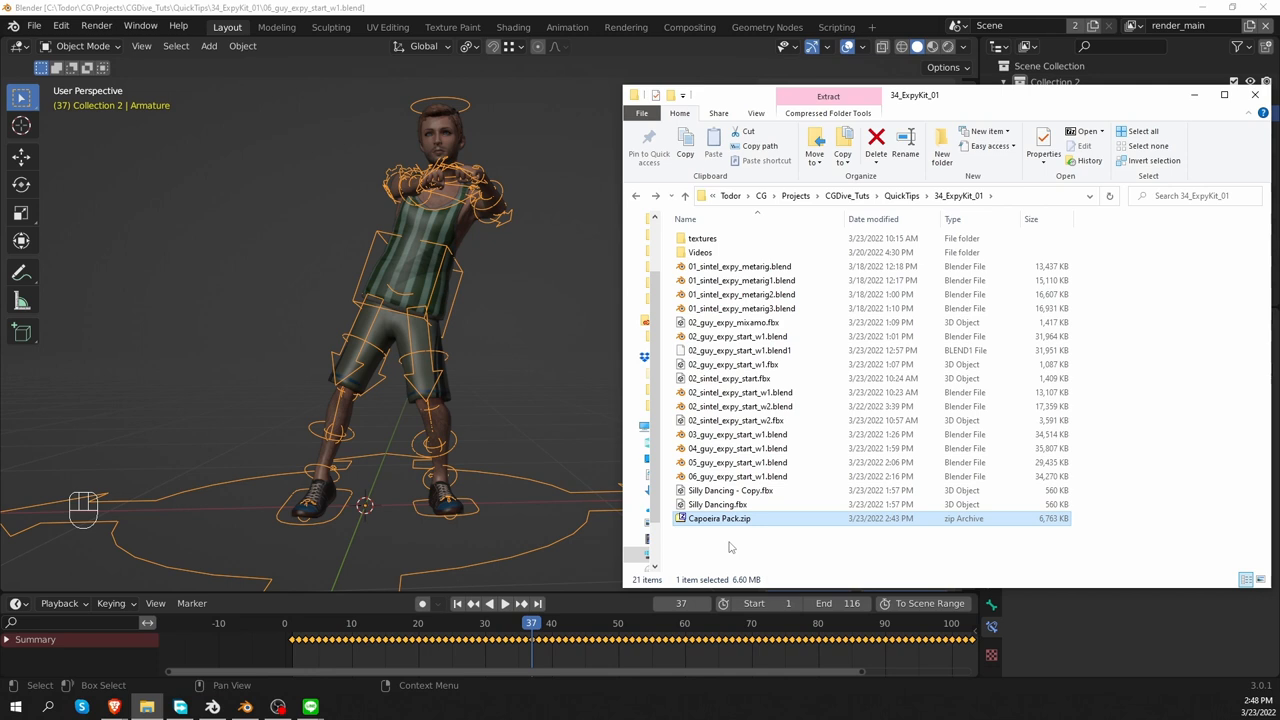
Extract Capoeira Pack.zip into its own folder of 40 capoeira FBX files.
{"action": "right_click", "coordinate": [720, 518]}
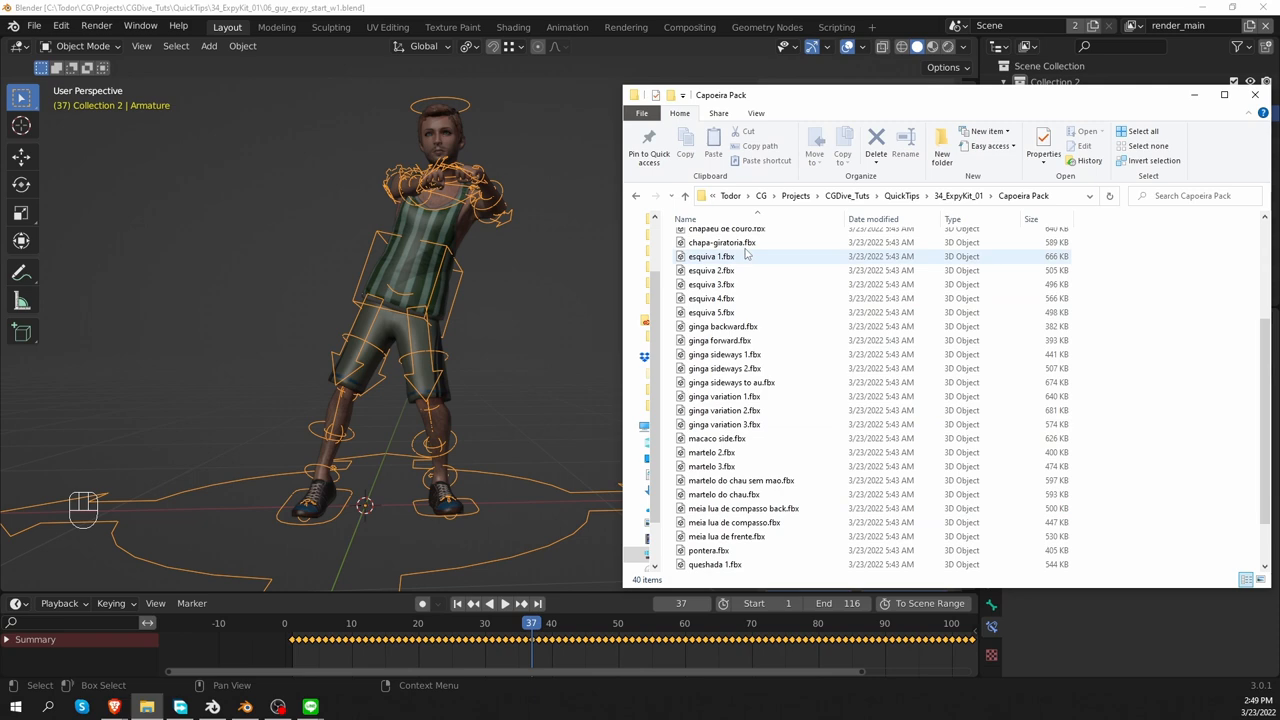
{"action": "left_click", "coordinate": [34, 28]}
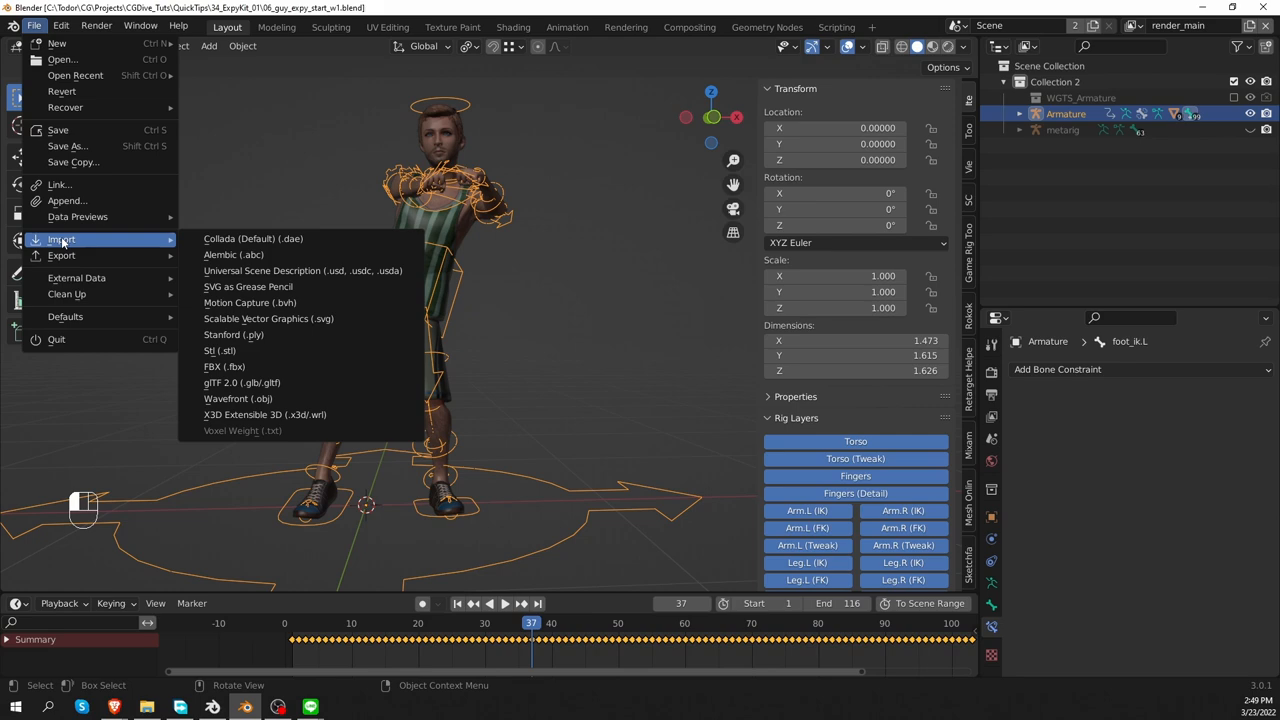
Import all 40 capoeira FBX files at once through the FBX import browser.
{"action": "left_click", "coordinate": [224, 366]}
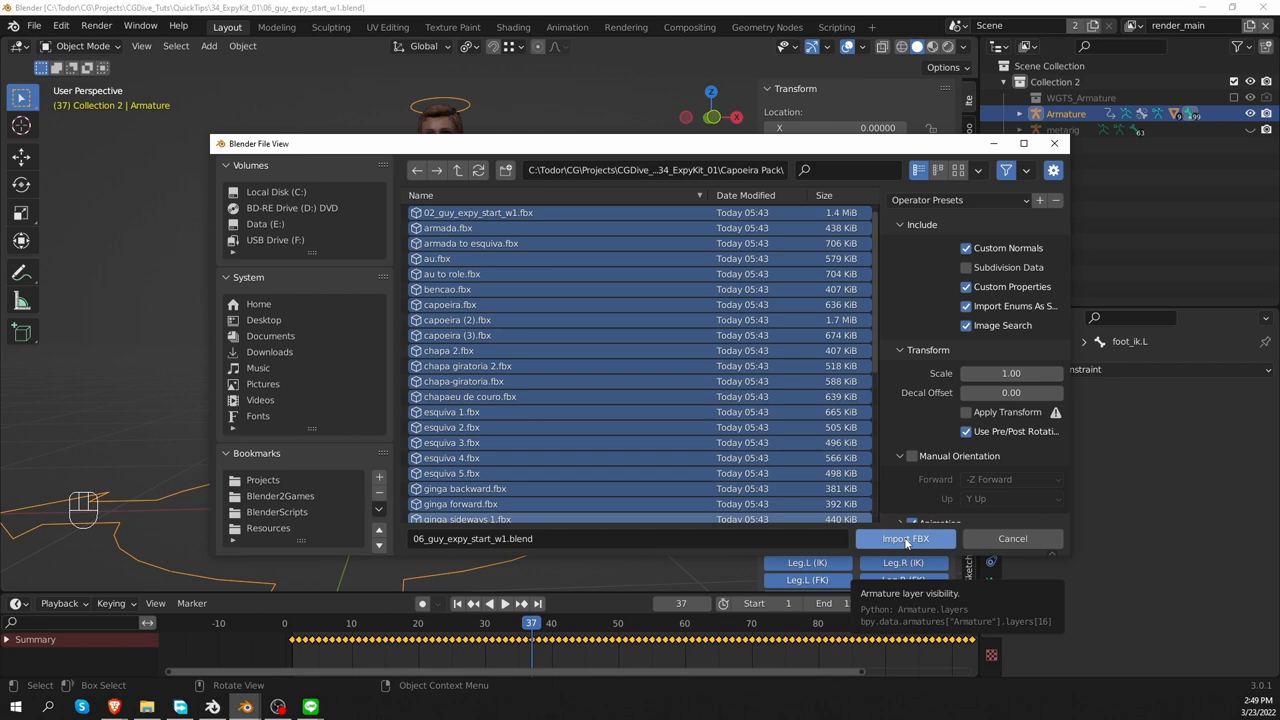
{"action": "left_click", "coordinate": [904, 538]}
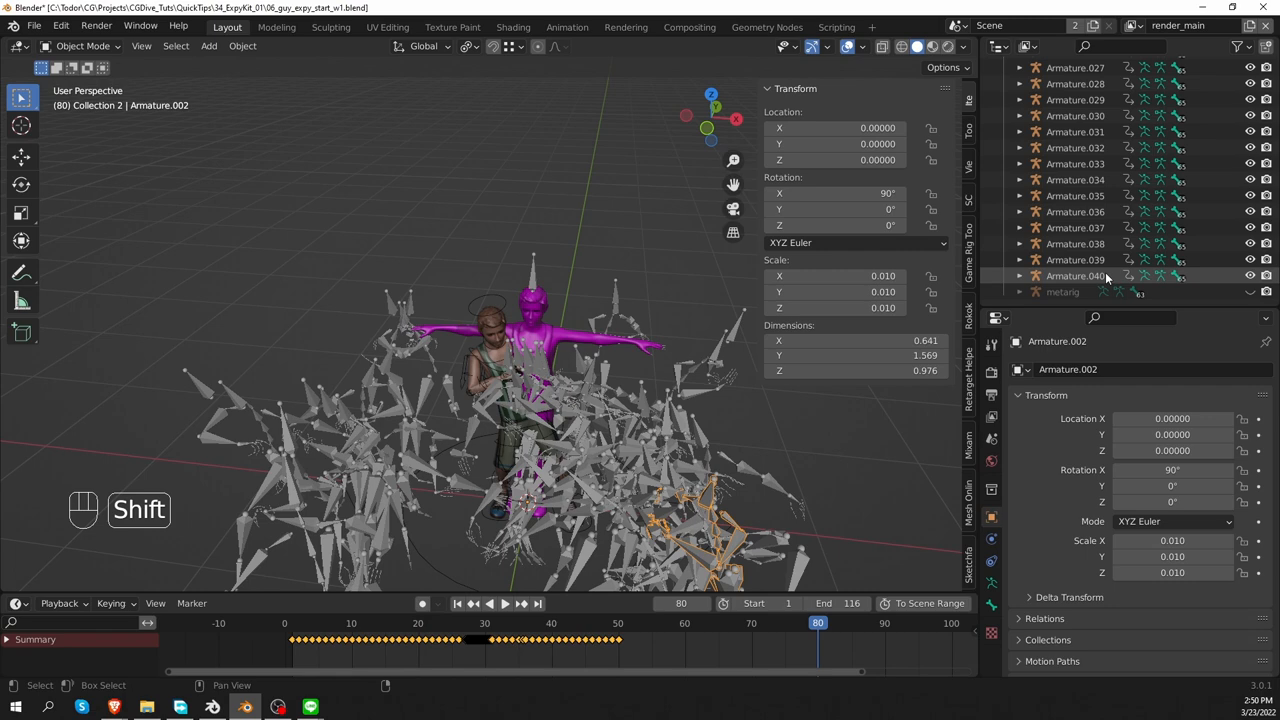
Delete the imported armatures Armature.003–Armature.040, leaving one Mixamo armature beside the rig.
{"action": "key", "text": "x"}
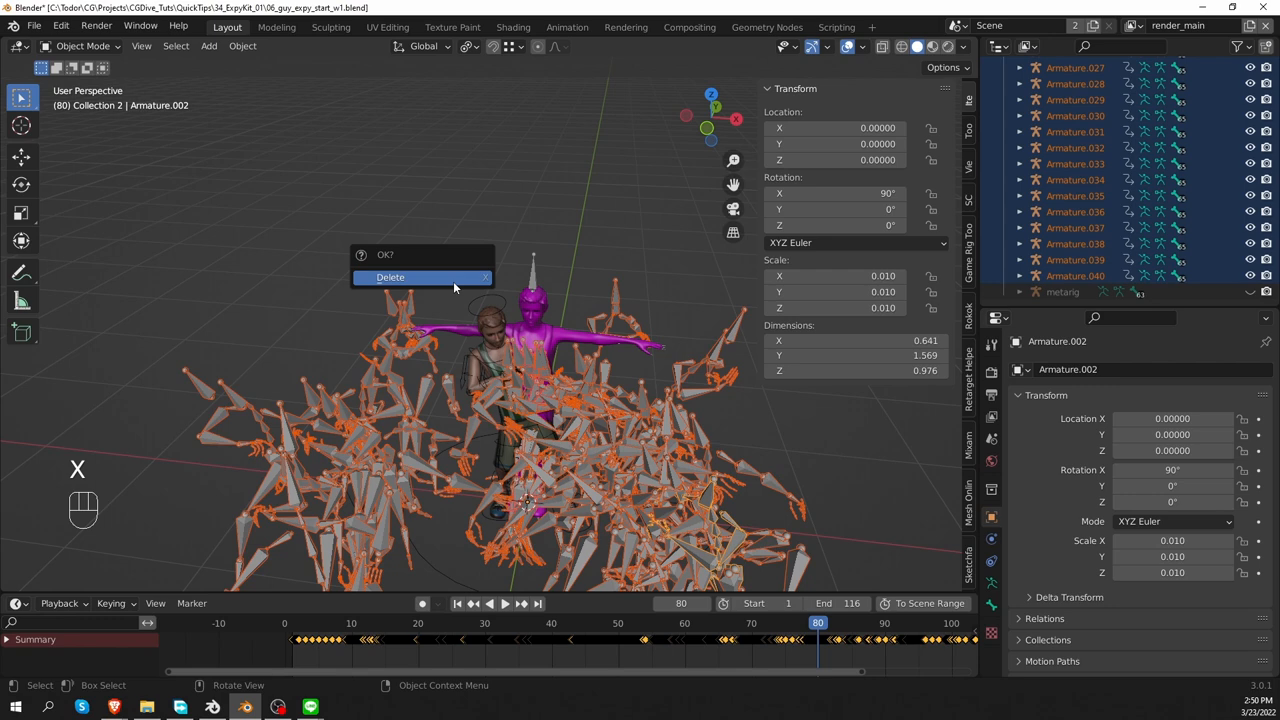
{"action": "left_click", "coordinate": [390, 276]}
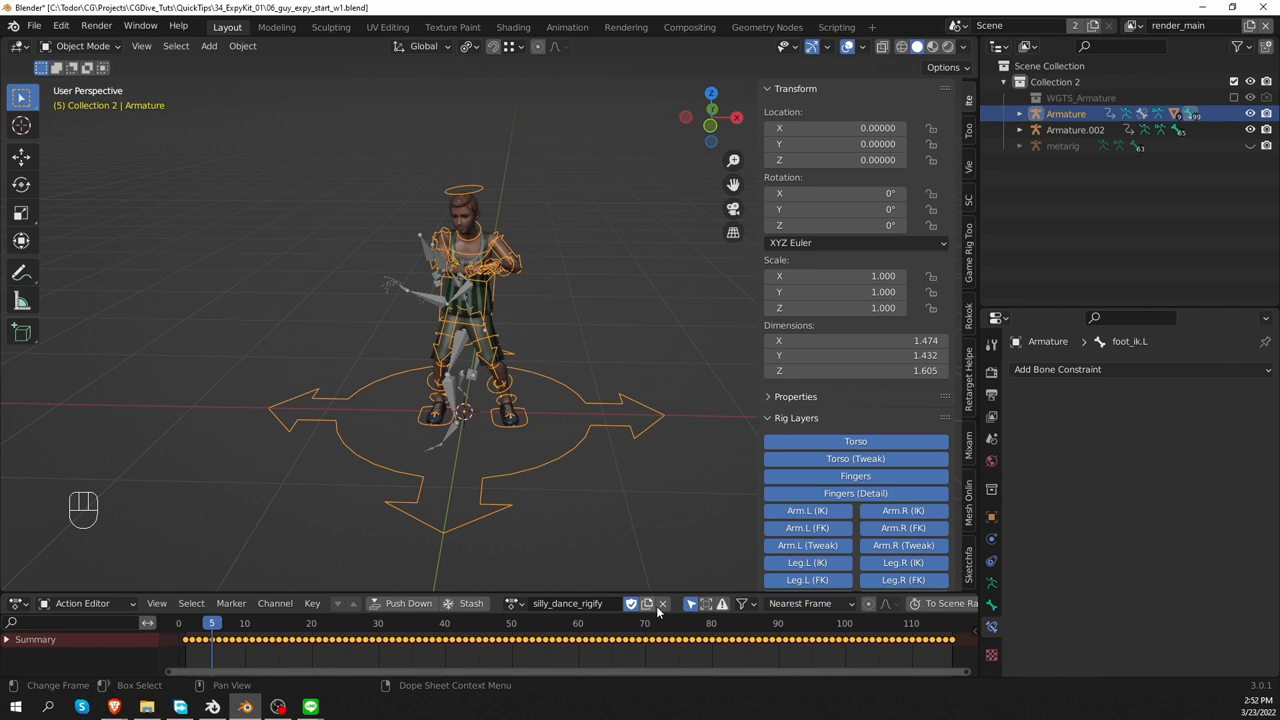
Unlink the rig's dance action and set Expy Kit binding to Rigify Controls targeting Mixamo.
{"action": "left_click", "coordinate": [664, 604]}
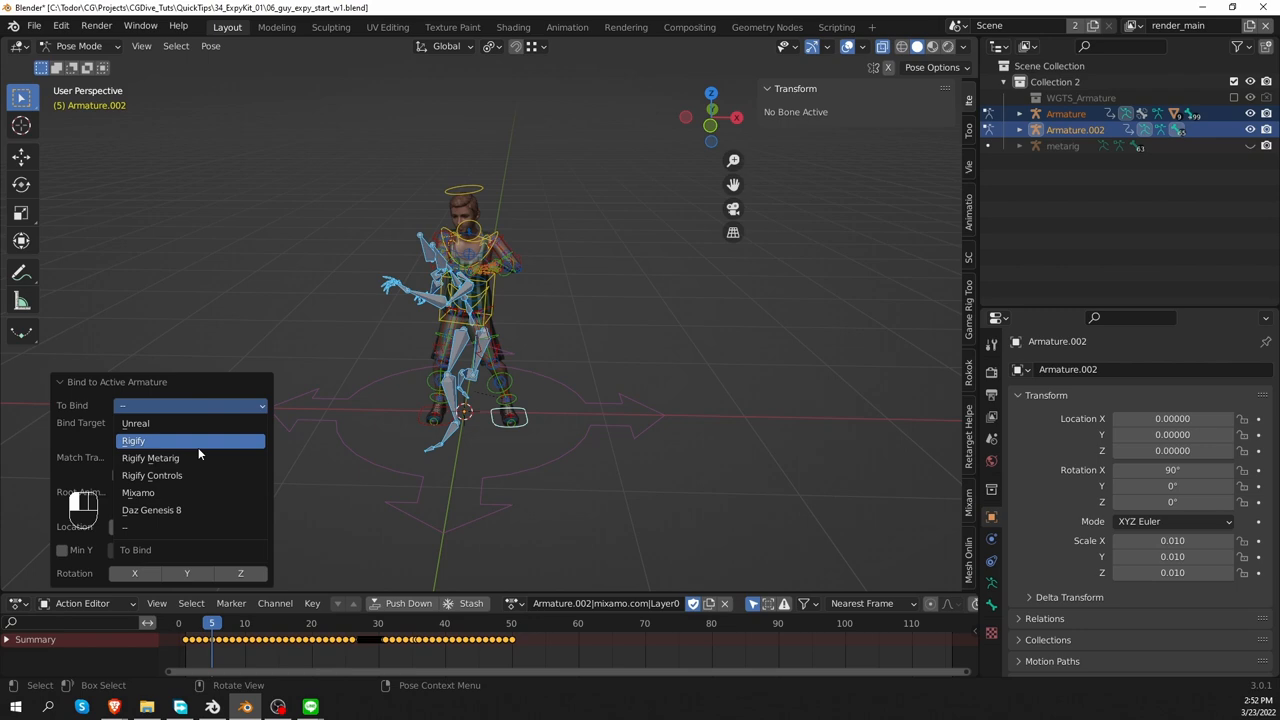
{"action": "left_click", "coordinate": [152, 476]}
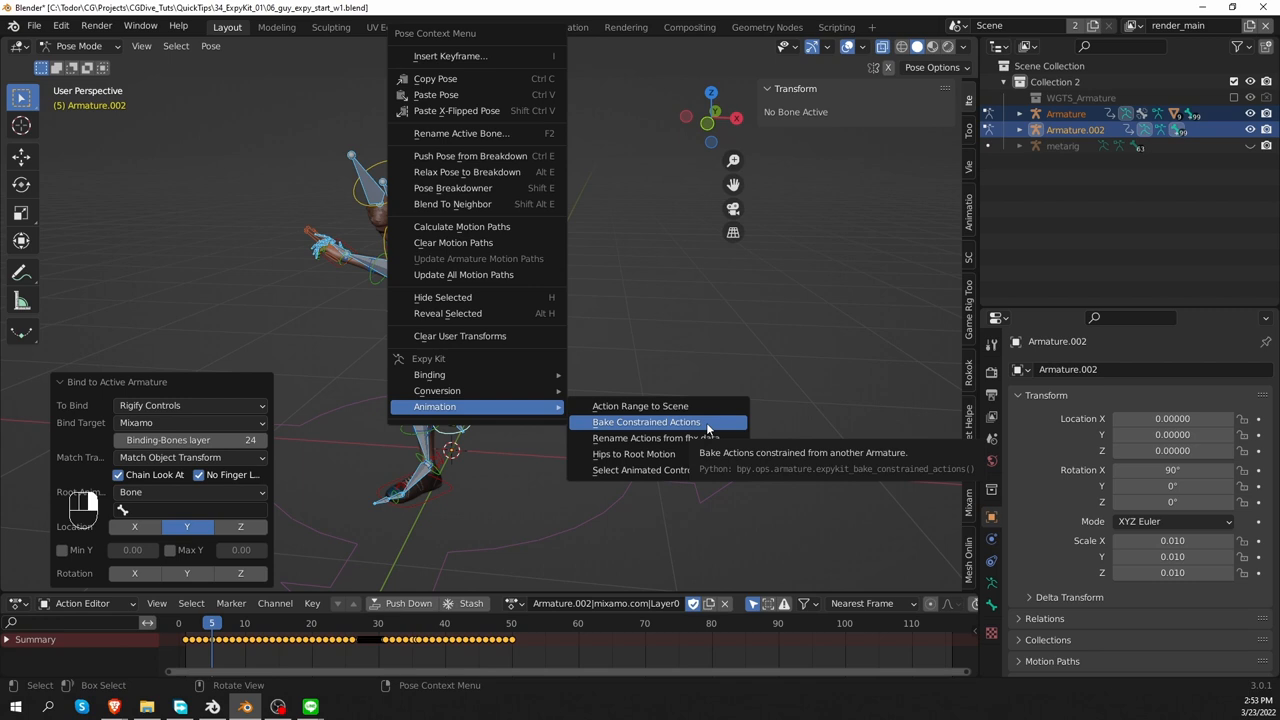
Run Bake Constrained Actions with Type Rigify Controls and Bake and Exit.
{"action": "left_click", "coordinate": [648, 420]}
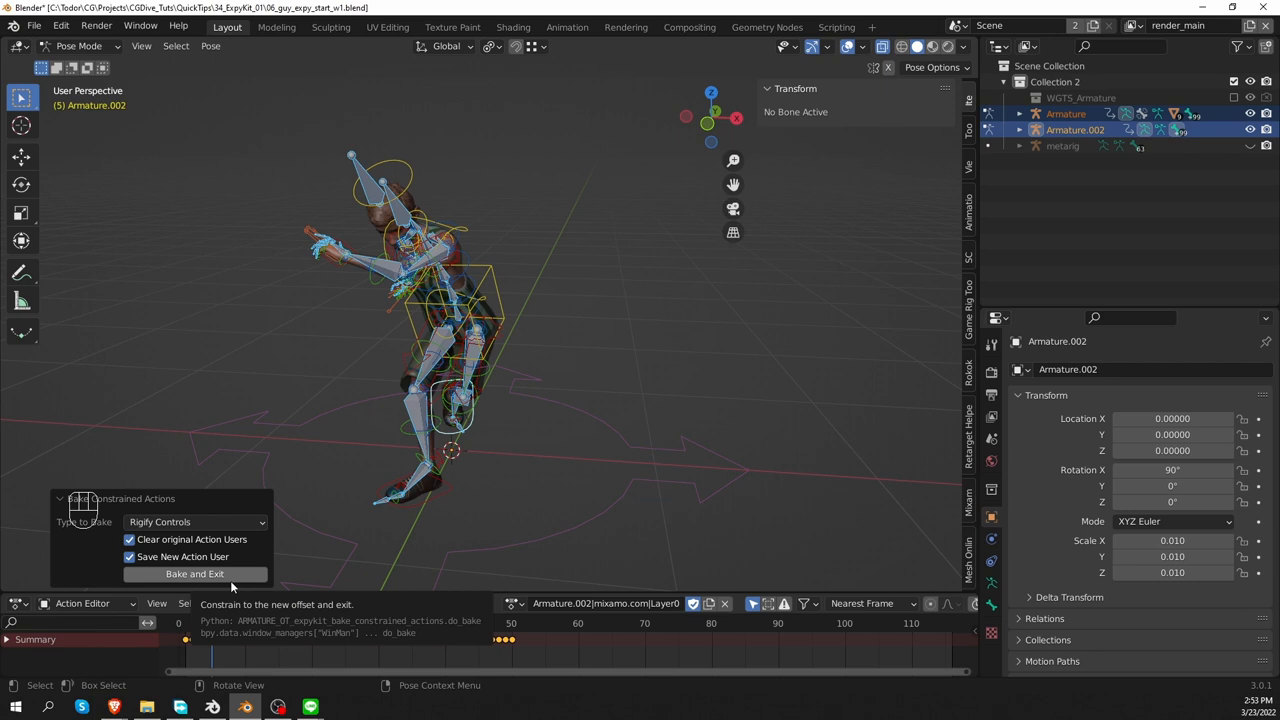
{"action": "left_click", "coordinate": [194, 572]}
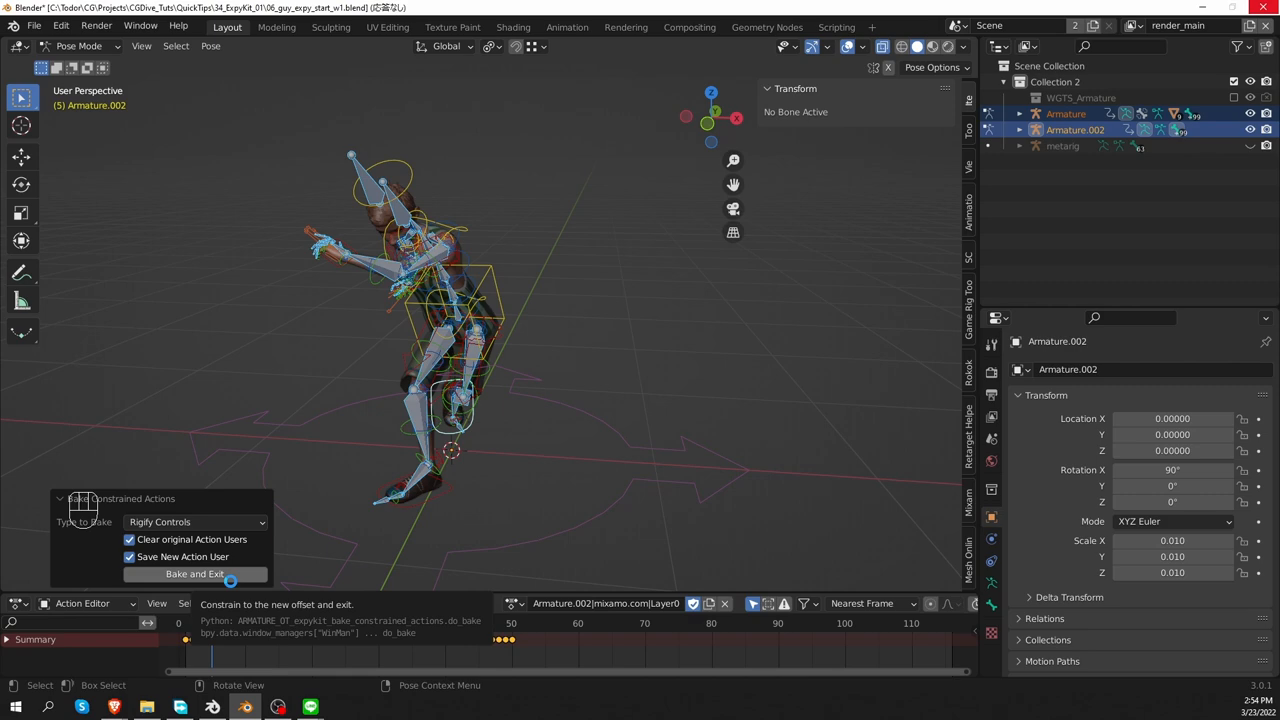
{"action": "left_click", "coordinate": [196, 572]}
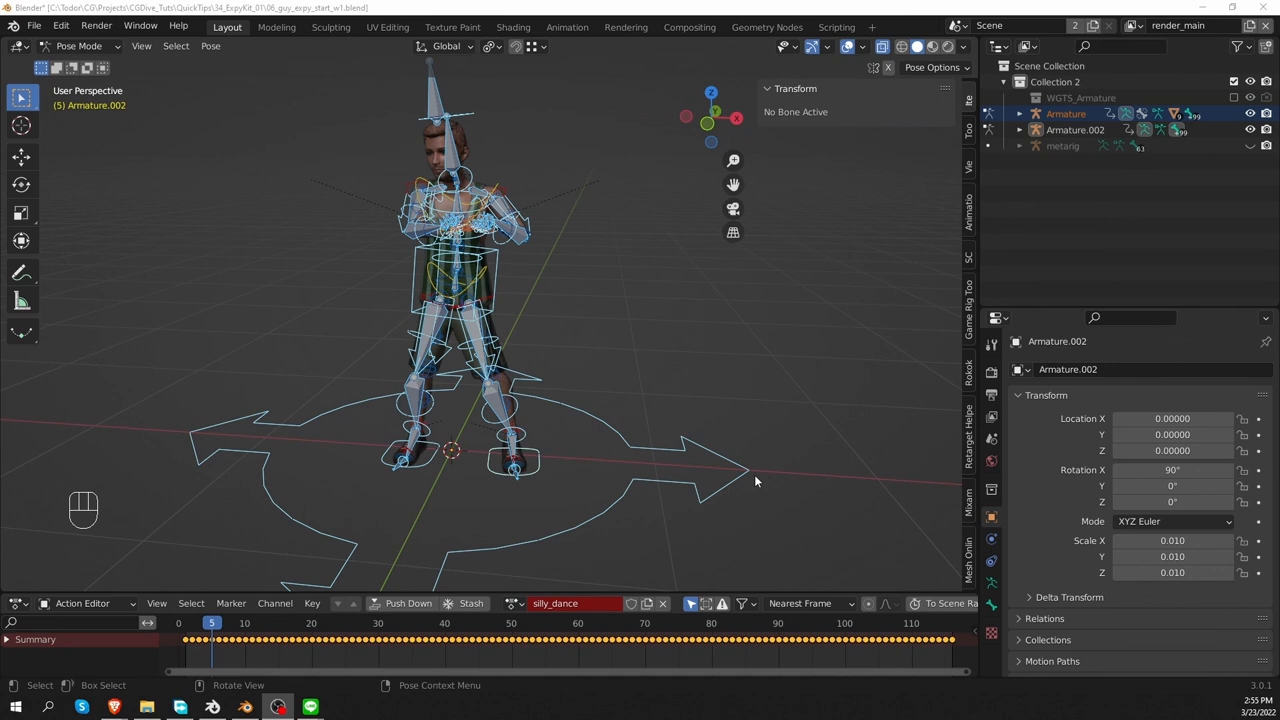
Assign baked Action.010 to the rig, leave Pose Mode and play the capoeira kick.
{"action": "left_click", "coordinate": [516, 604]}
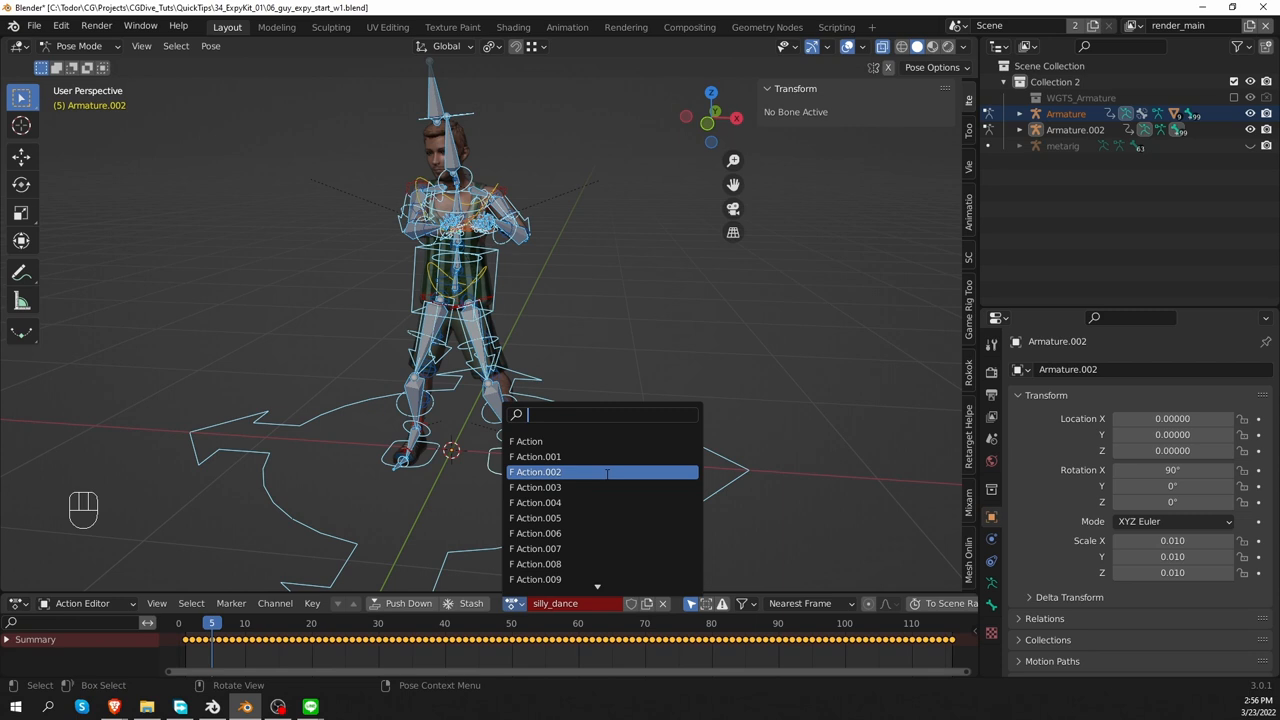
{"action": "key", "text": "Tab"}
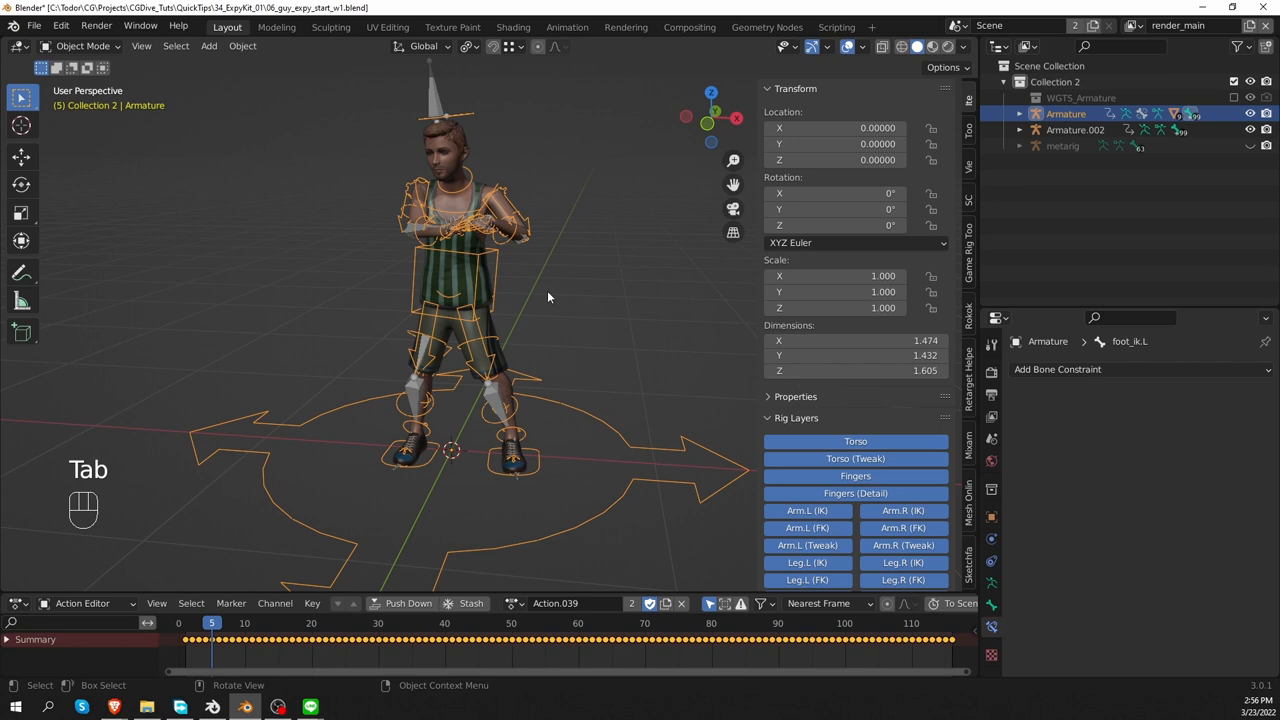
{"action": "key", "text": "shift+space"}
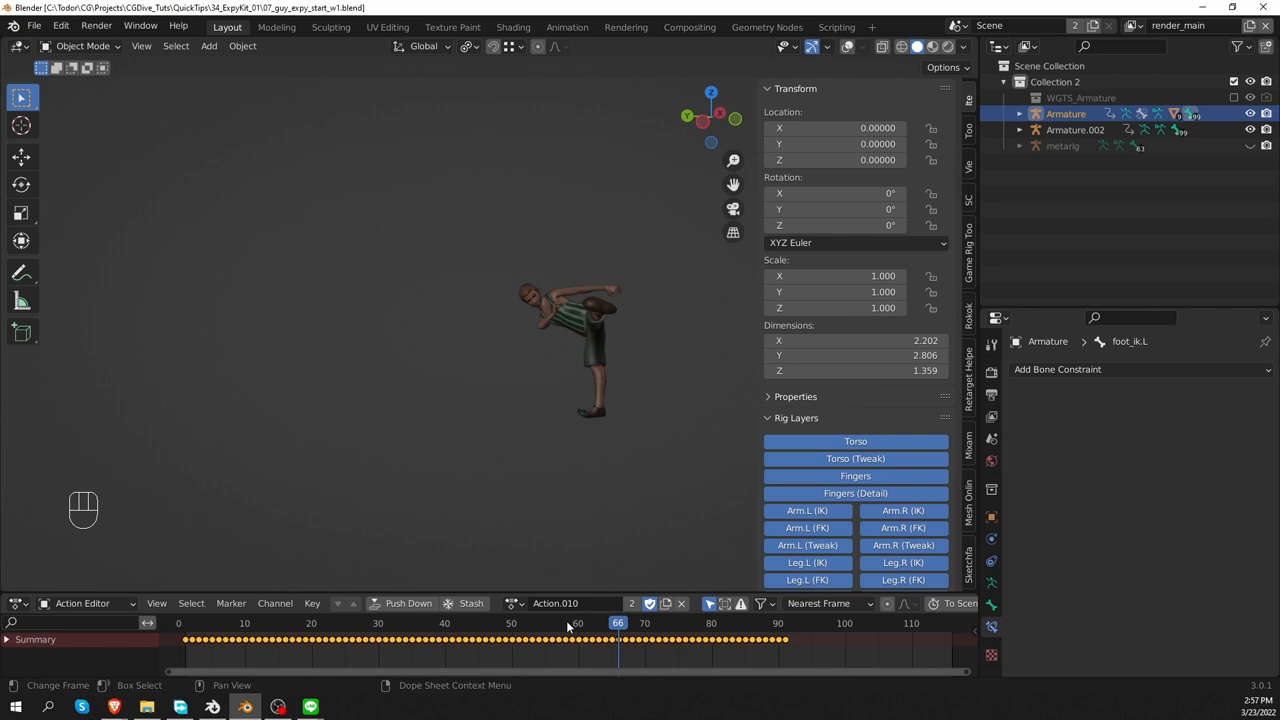
{"action": "key", "text": "z"}
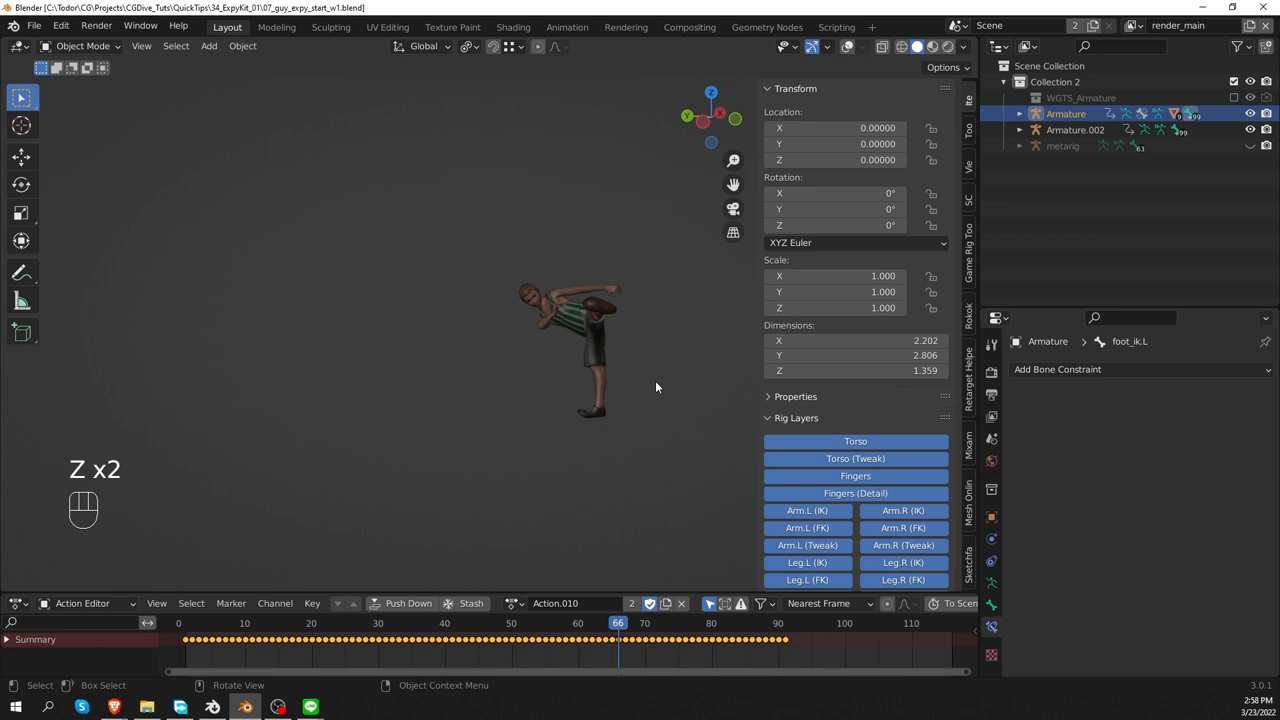
Rename the baked actions from the source Mixamo FBX files' data.
{"action": "key", "text": "Tab"}
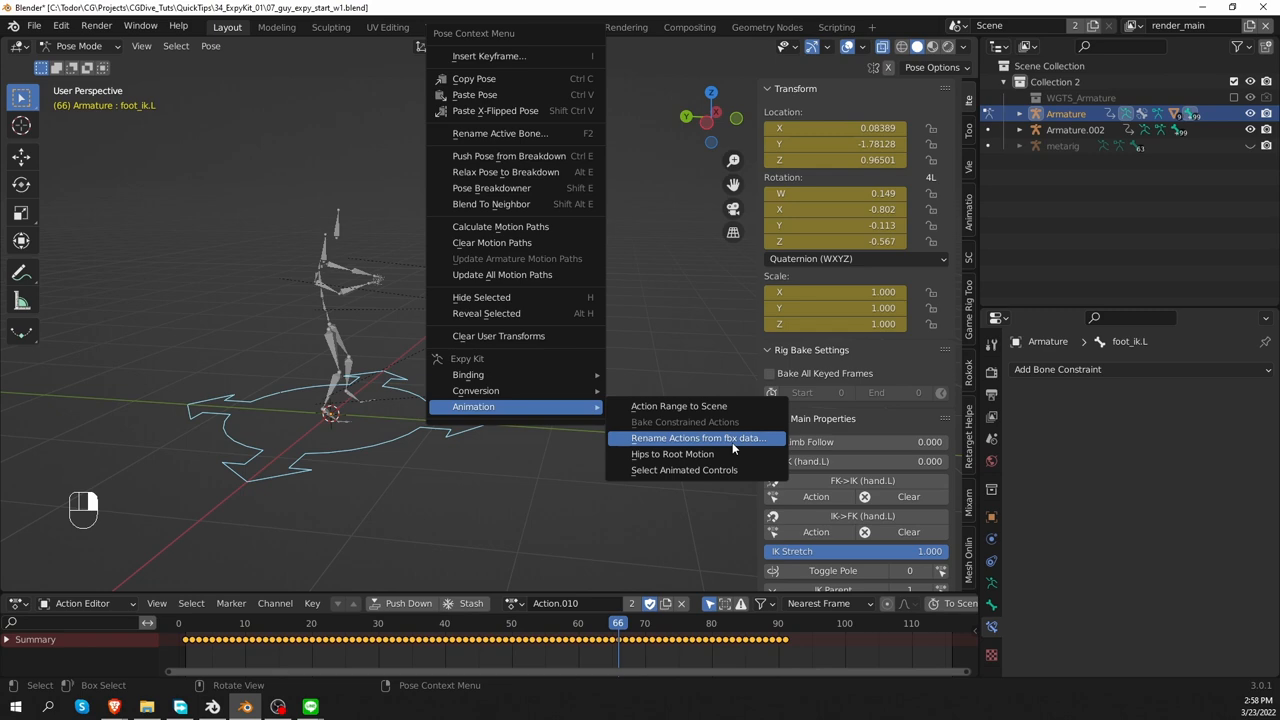
{"action": "left_click", "coordinate": [696, 438]}
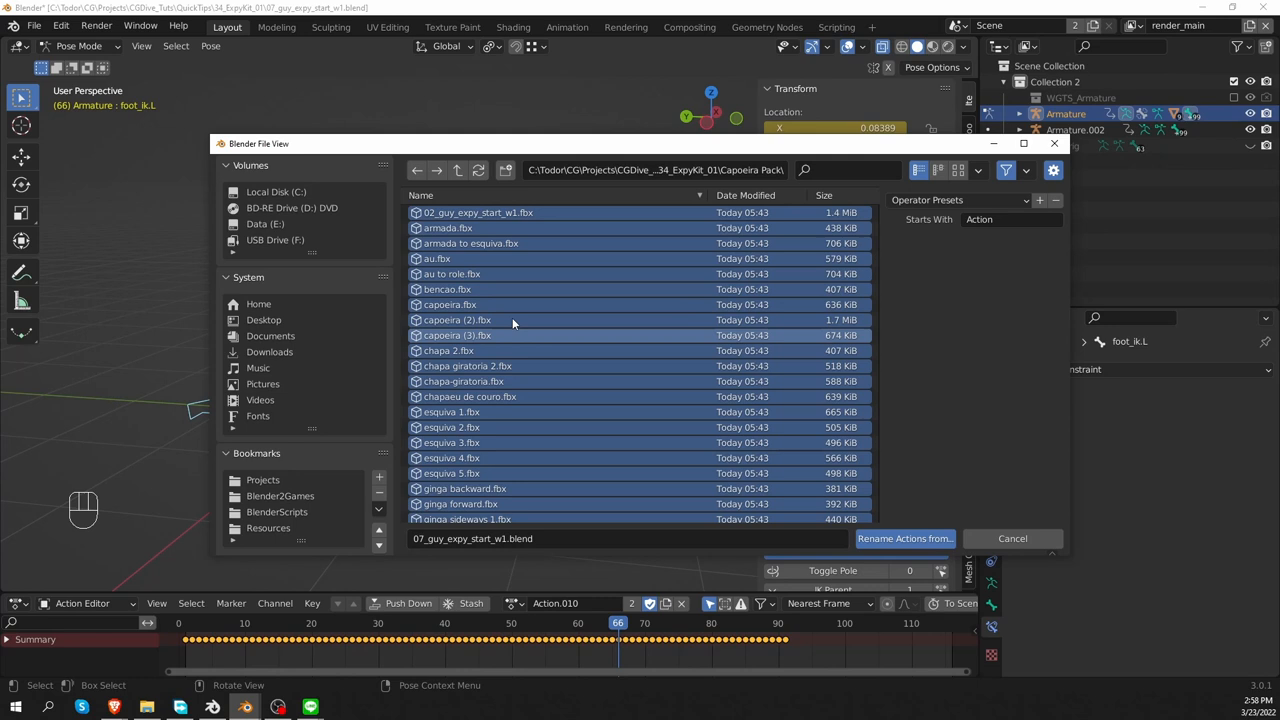
{"action": "left_click", "coordinate": [478, 212]}
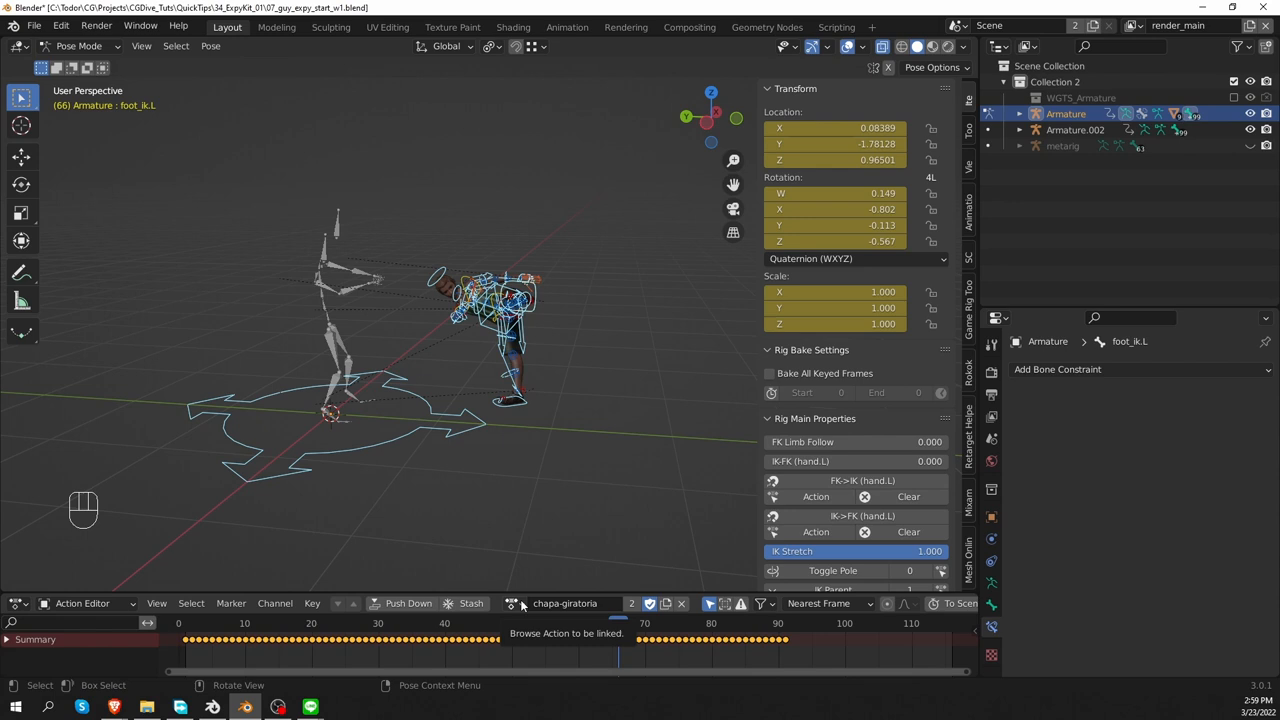
Load the unnamed Action.002 onto the rig and rename it 'ginga variation 3'.
{"action": "left_click", "coordinate": [514, 604]}
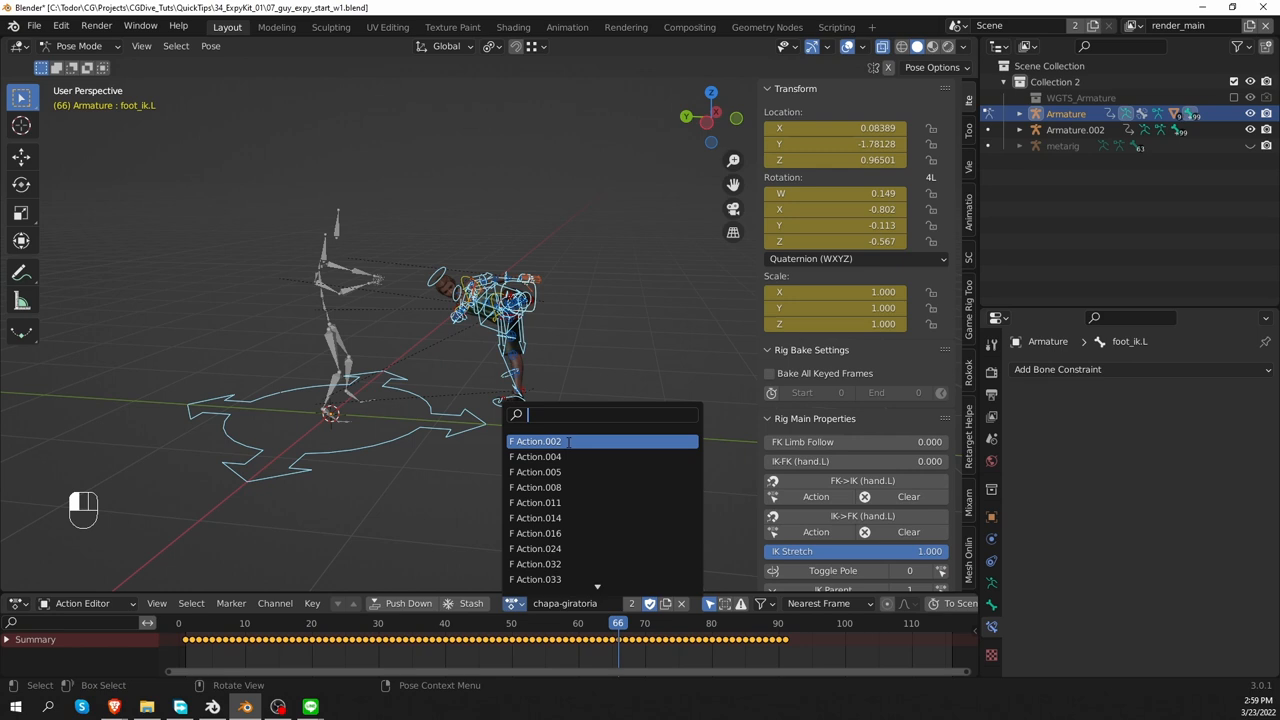
{"action": "left_click", "coordinate": [536, 442]}
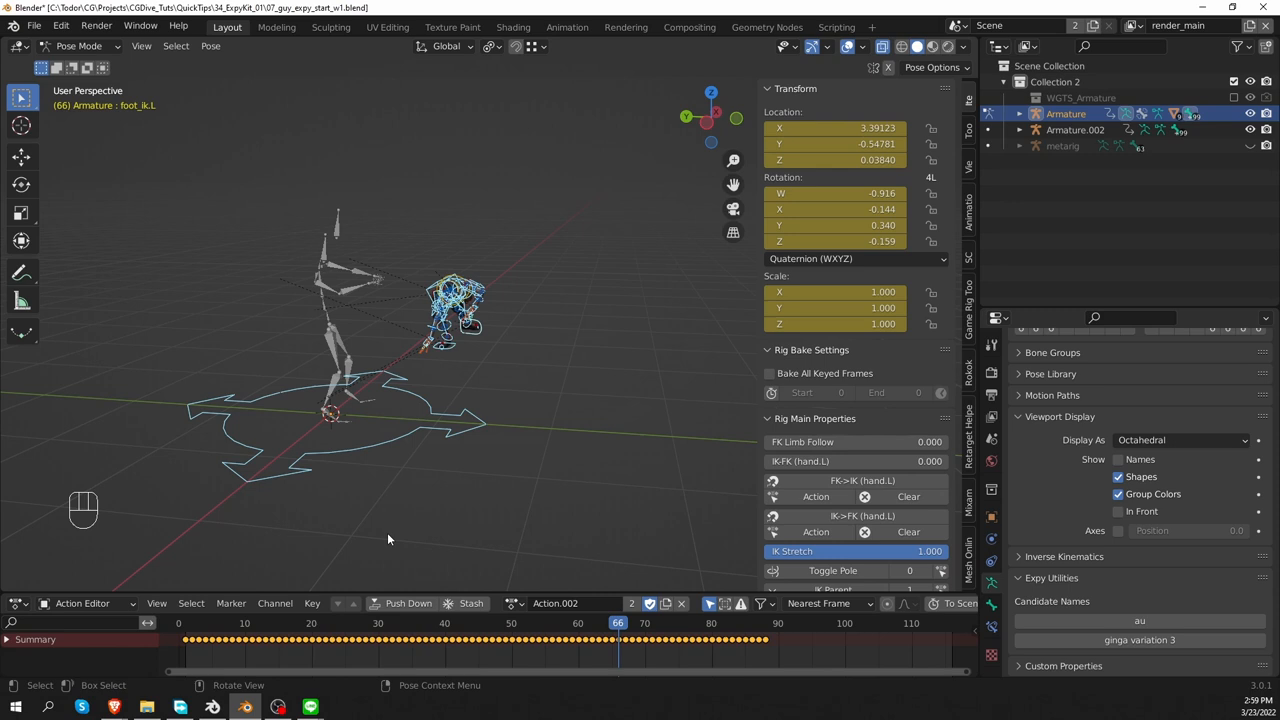
{"action": "left_click", "coordinate": [416, 622]}
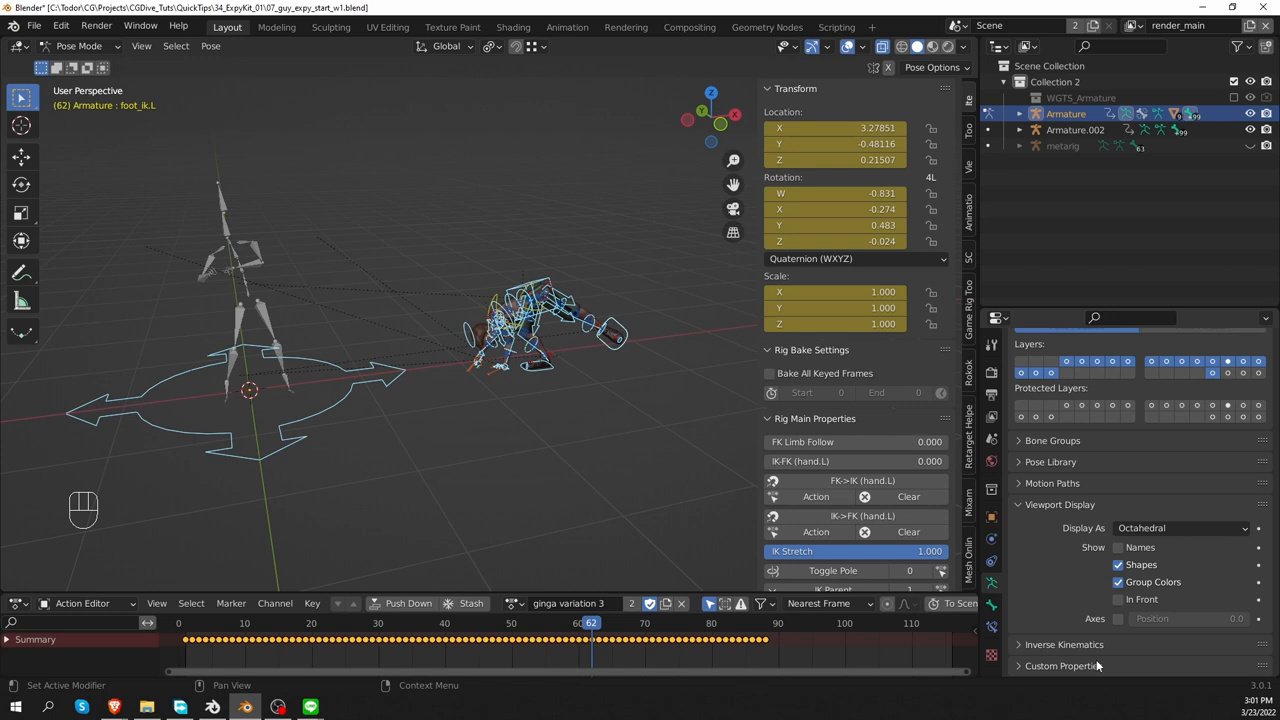
Switch the rig through other baked actions, ending on the 'meia lua de frente' kick.
{"action": "left_click", "coordinate": [516, 604]}
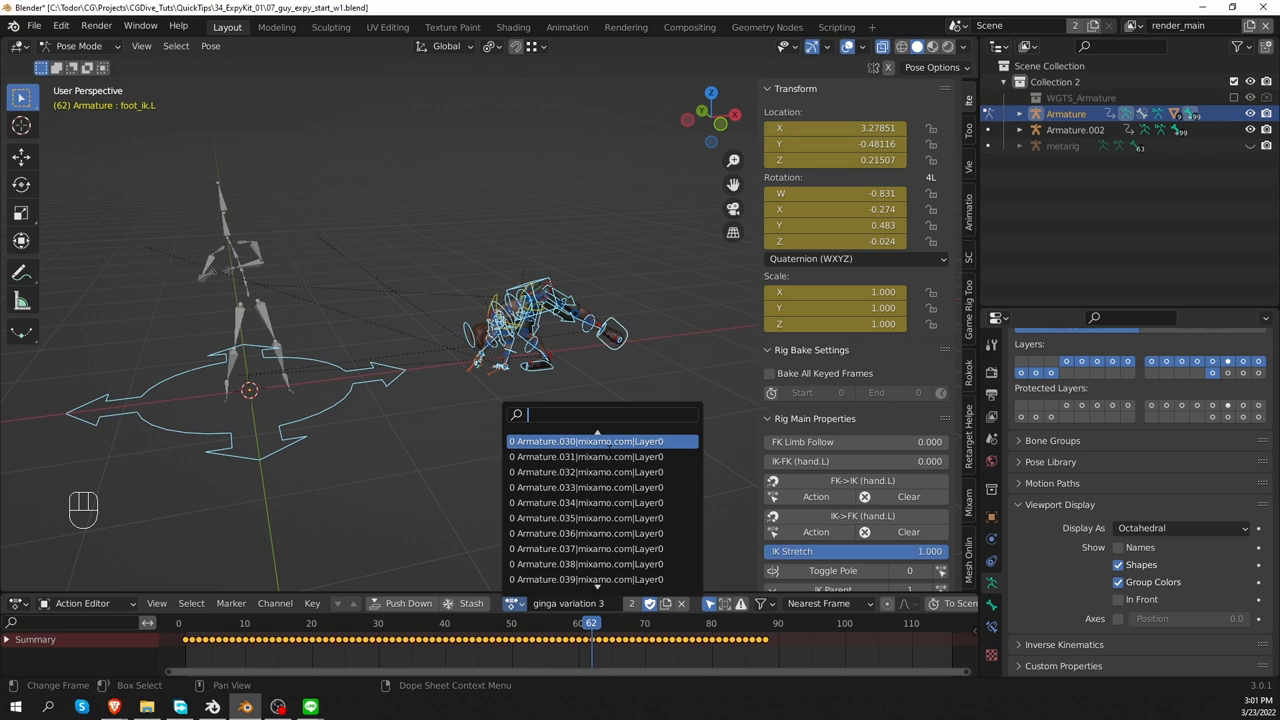
{"action": "left_click", "coordinate": [584, 442]}
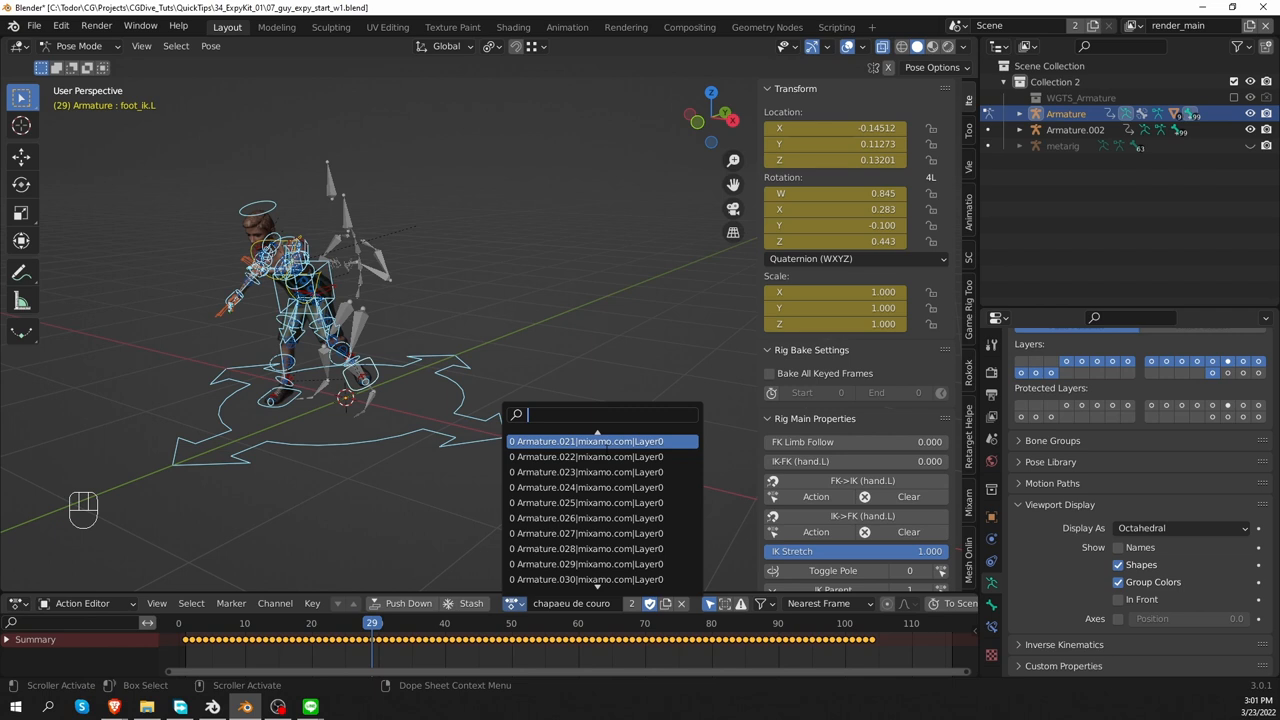
{"action": "left_click", "coordinate": [584, 442]}
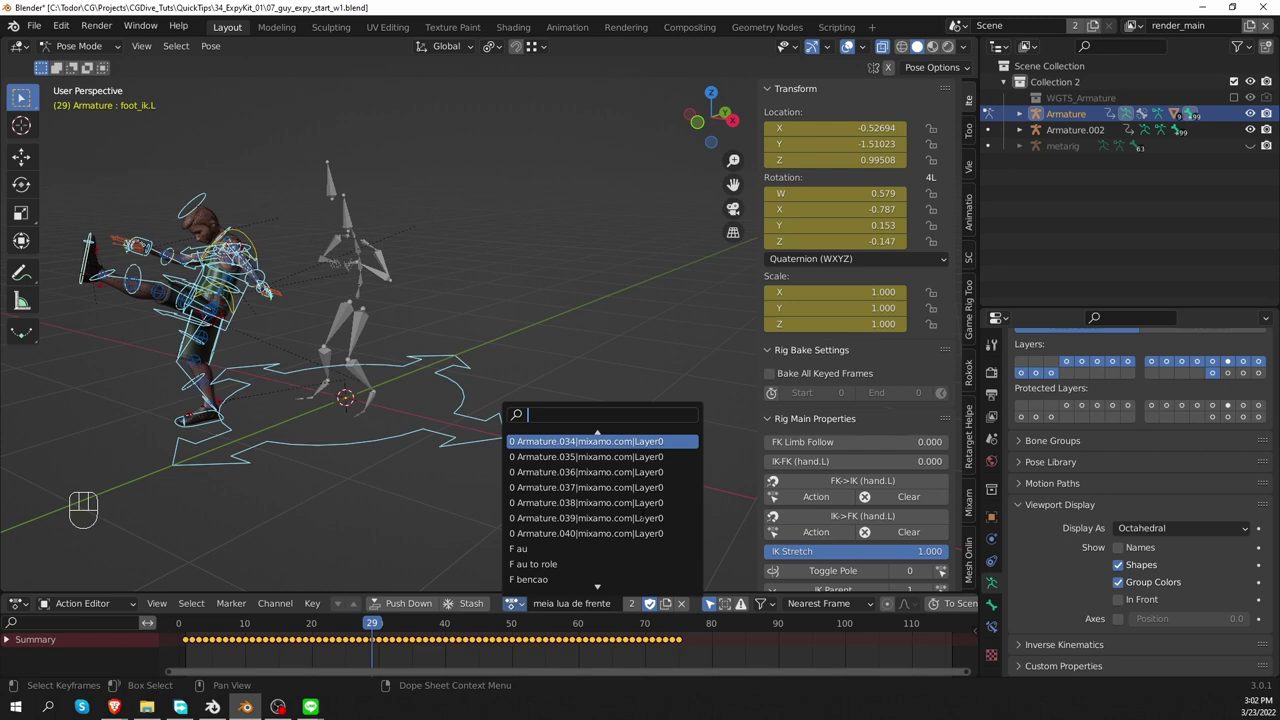
Review the Armature mixamo.com Layer0 actions in the Action Editor's Browse Action list.
{"action": "key", "text": "Tab"}
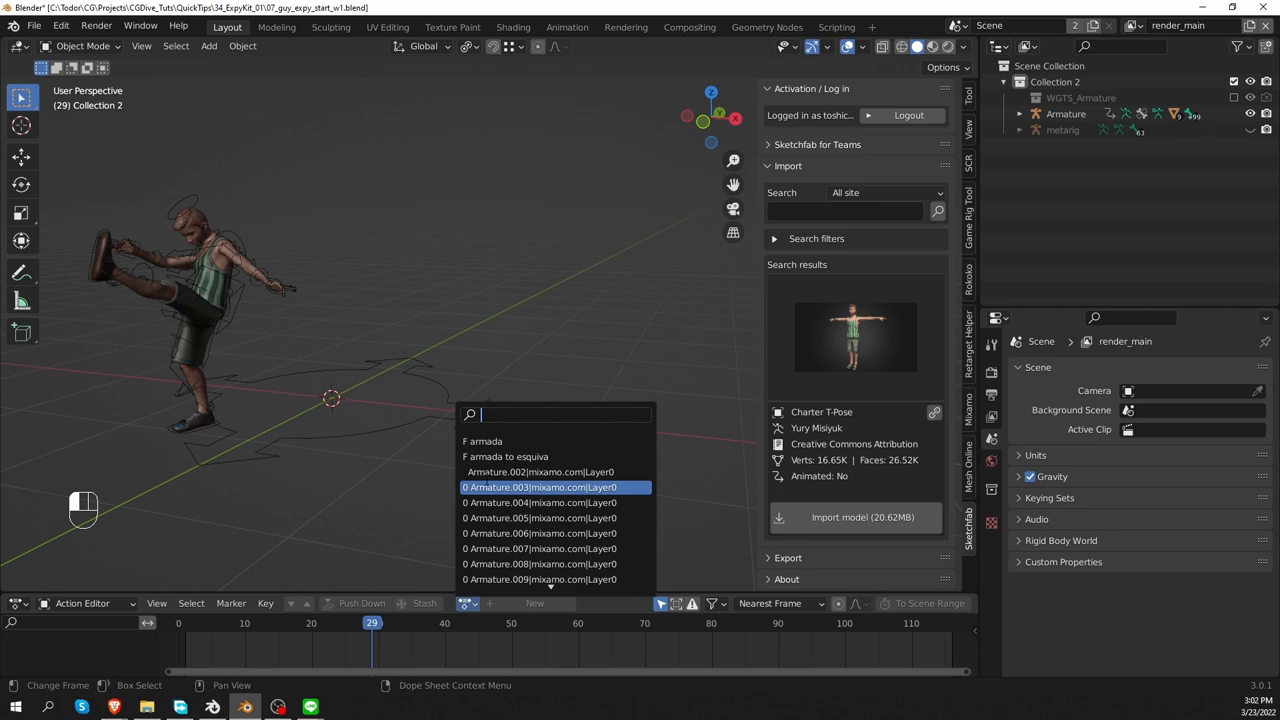
{"action": "mouse_move", "coordinate": [540, 488]}
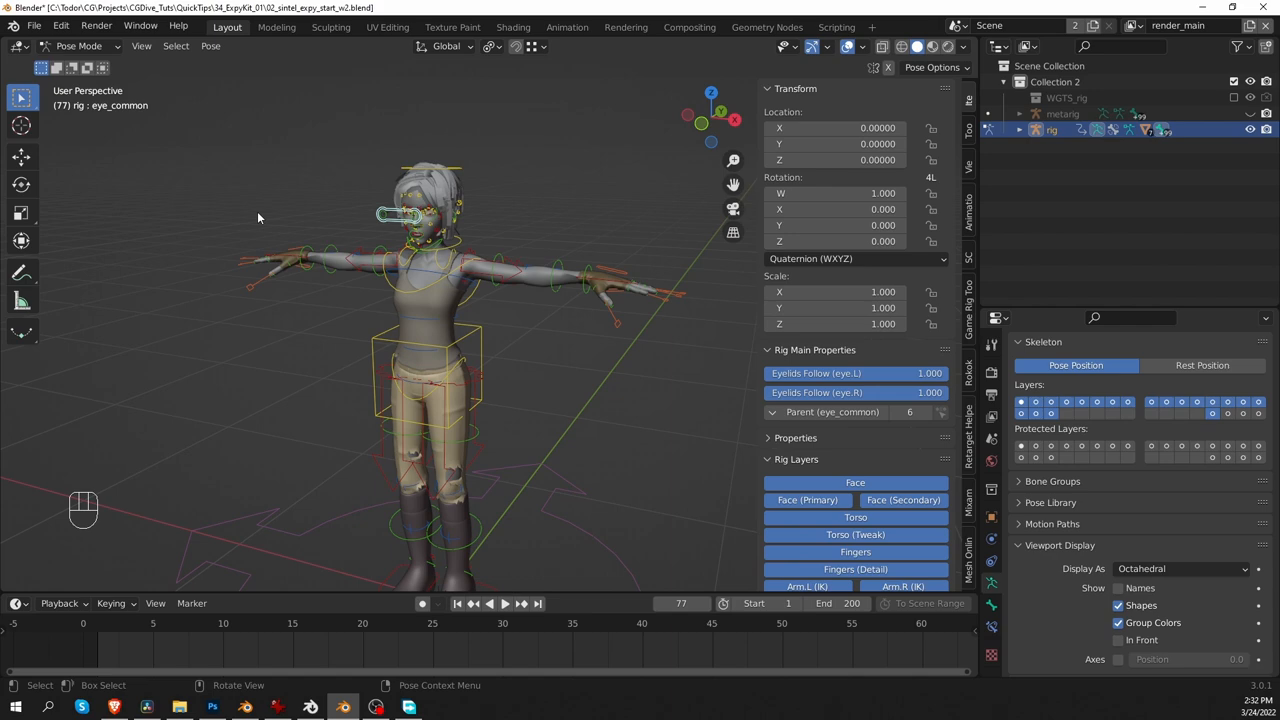
Load the sintel_expy_start_v2 .blend file with the T-posed character and rig.
{"action": "left_click", "coordinate": [80, 46]}
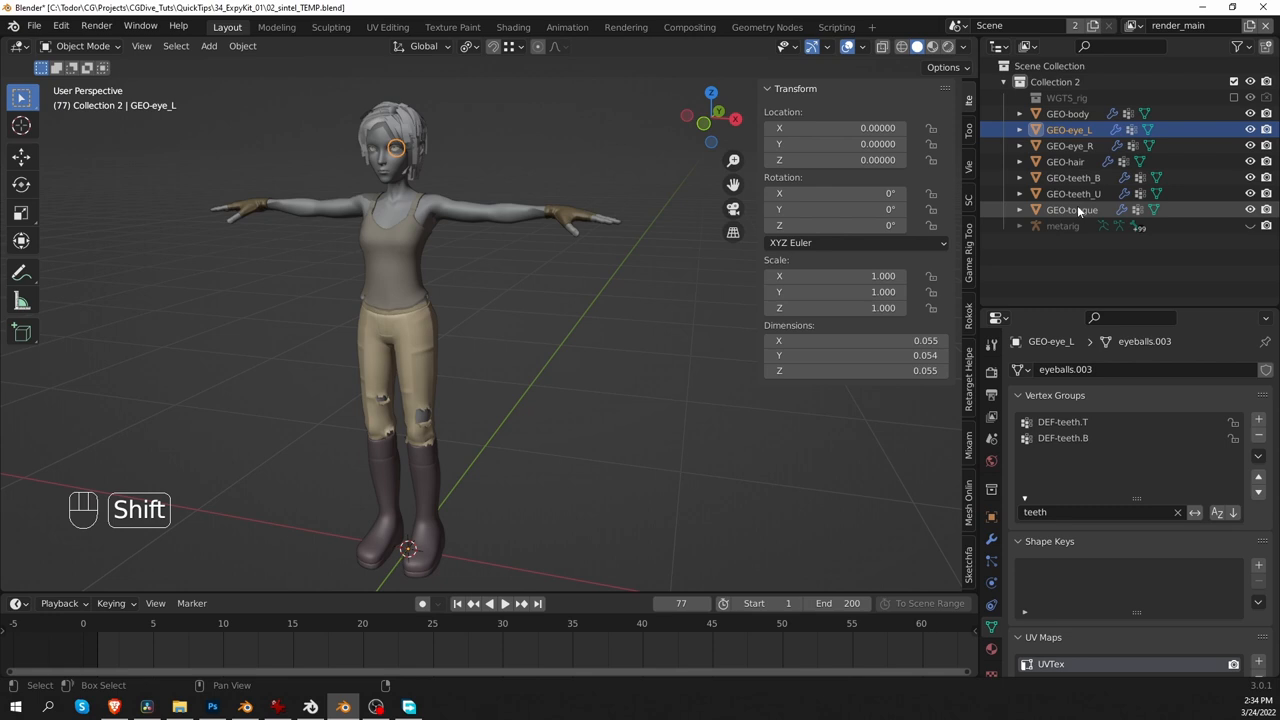
Join the GEO eye, hair and teeth meshes into the GEO-body object.
{"action": "left_click", "coordinate": [1062, 128]}
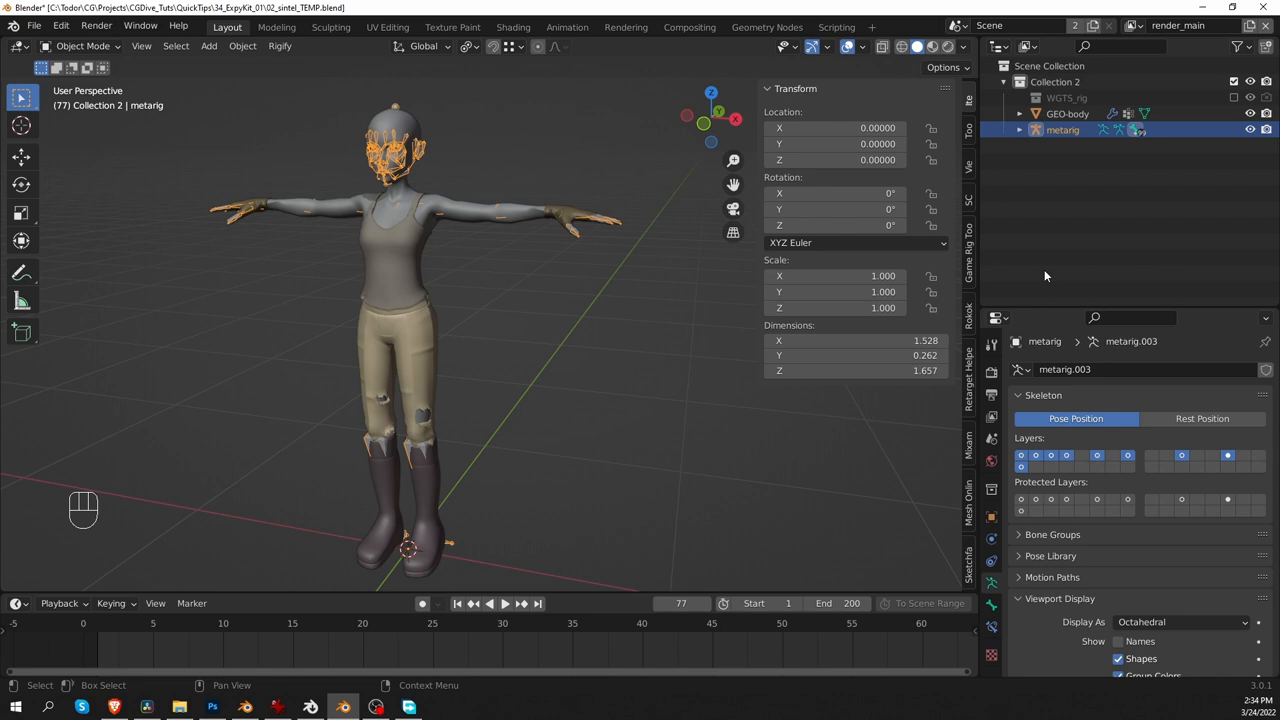
{"action": "key", "text": "shift+a"}
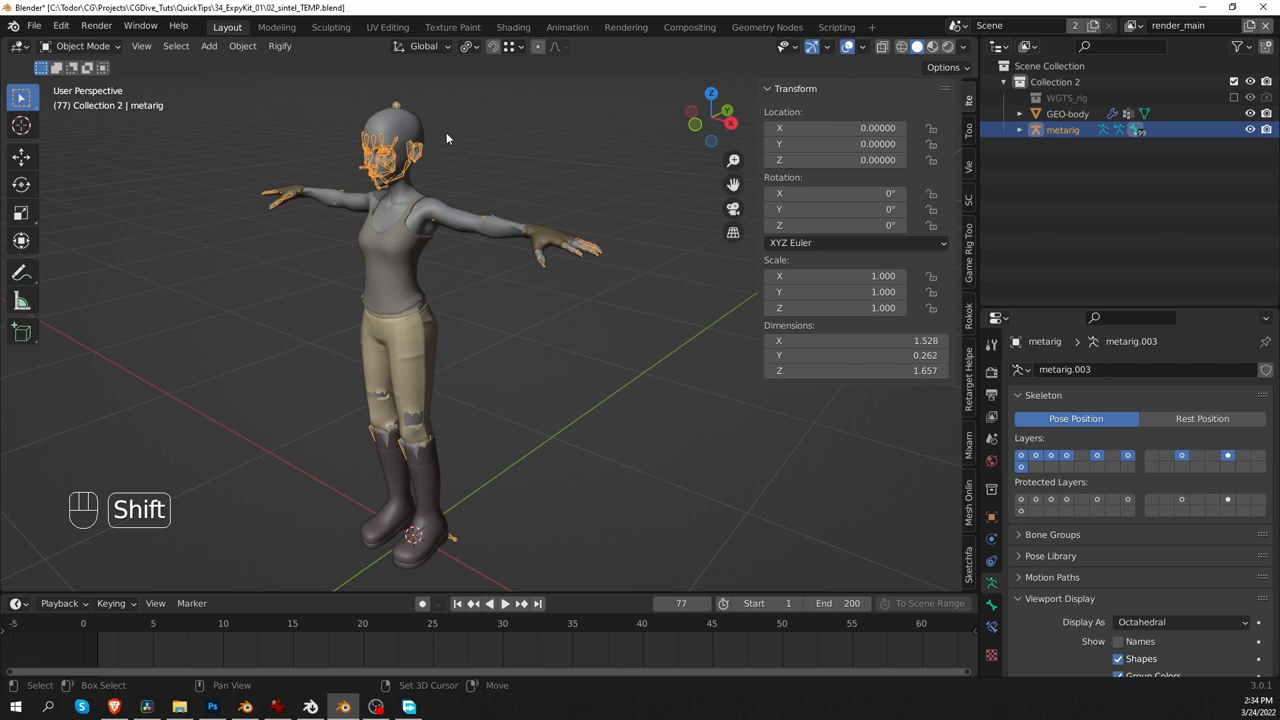
{"action": "key", "text": "Numpad /"}
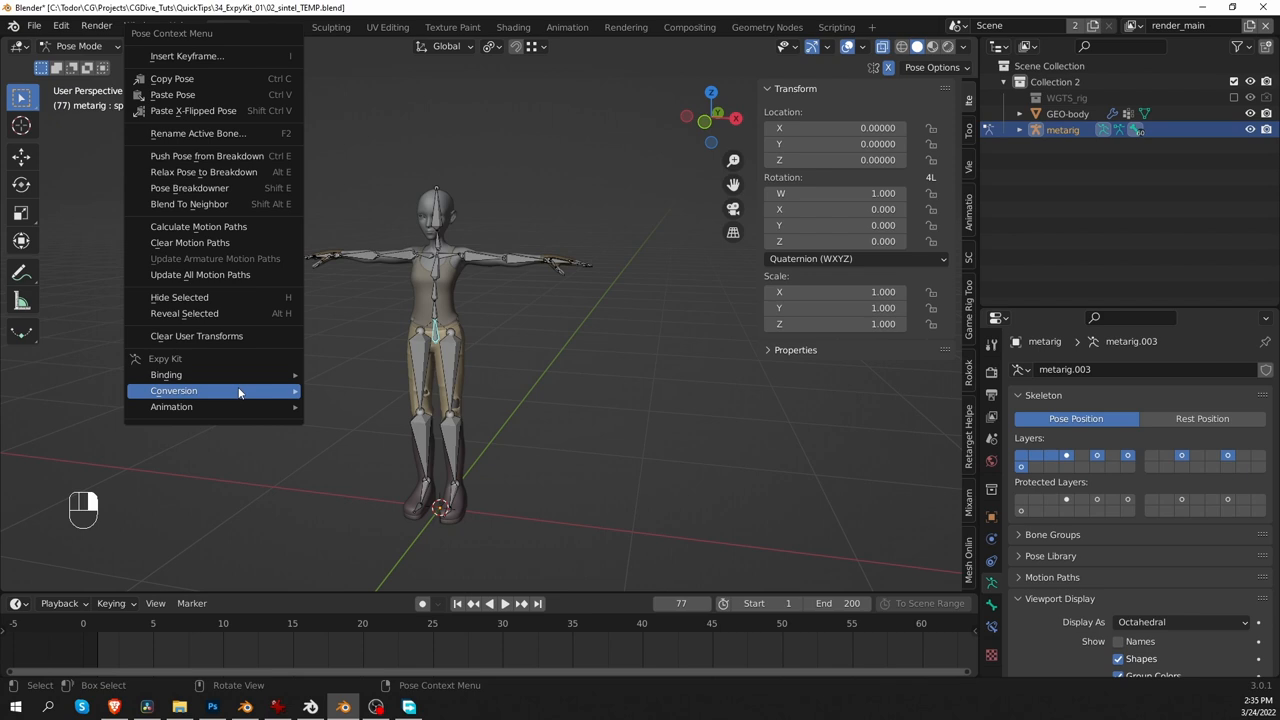
Convert the metarig's bone names from Rigify Metarig to the chosen target scheme with Expy Kit.
{"action": "left_click", "coordinate": [174, 390]}
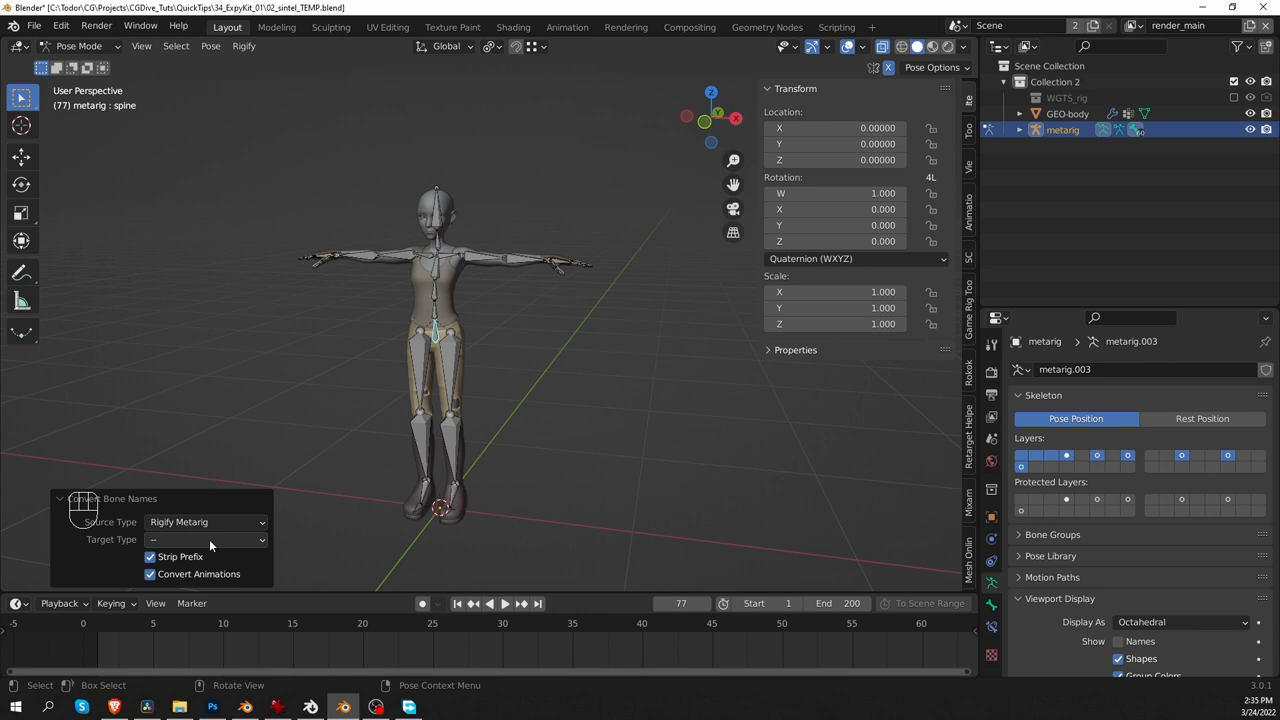
{"action": "left_click", "coordinate": [204, 540]}
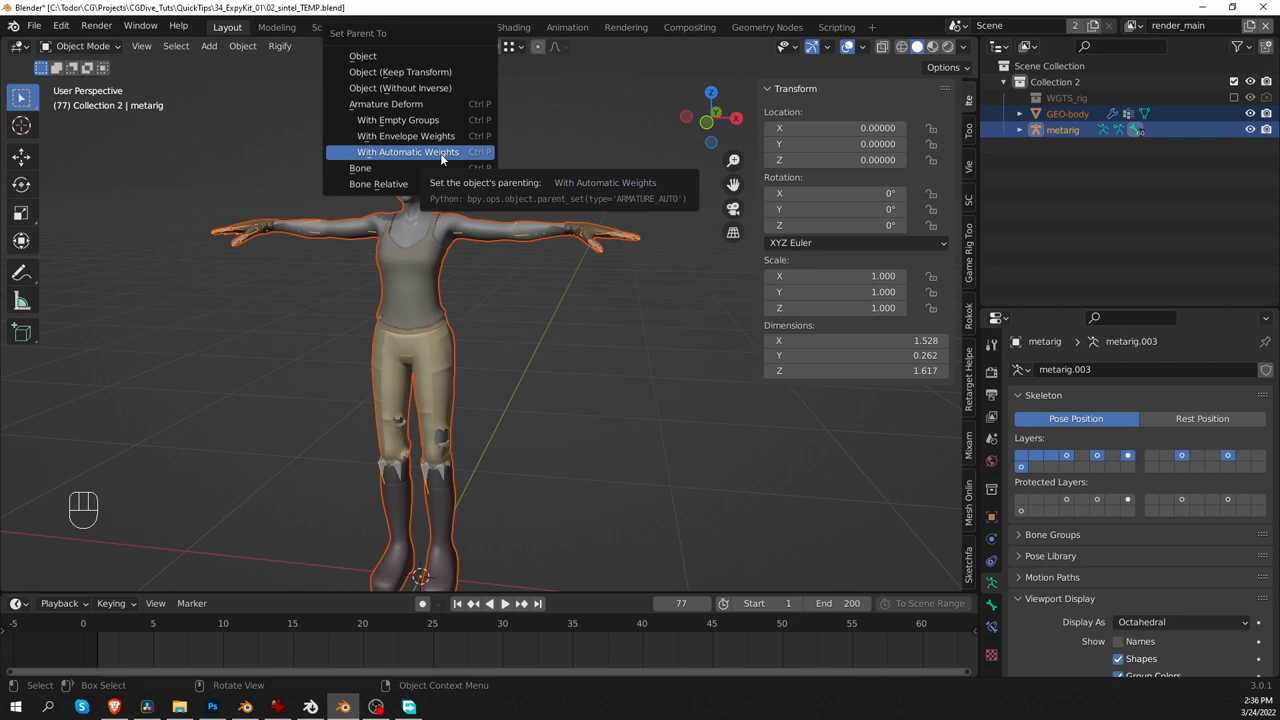
Parent GEO-body to the metarig with Armature Deform With Automatic Weights.
{"action": "left_click", "coordinate": [408, 152]}
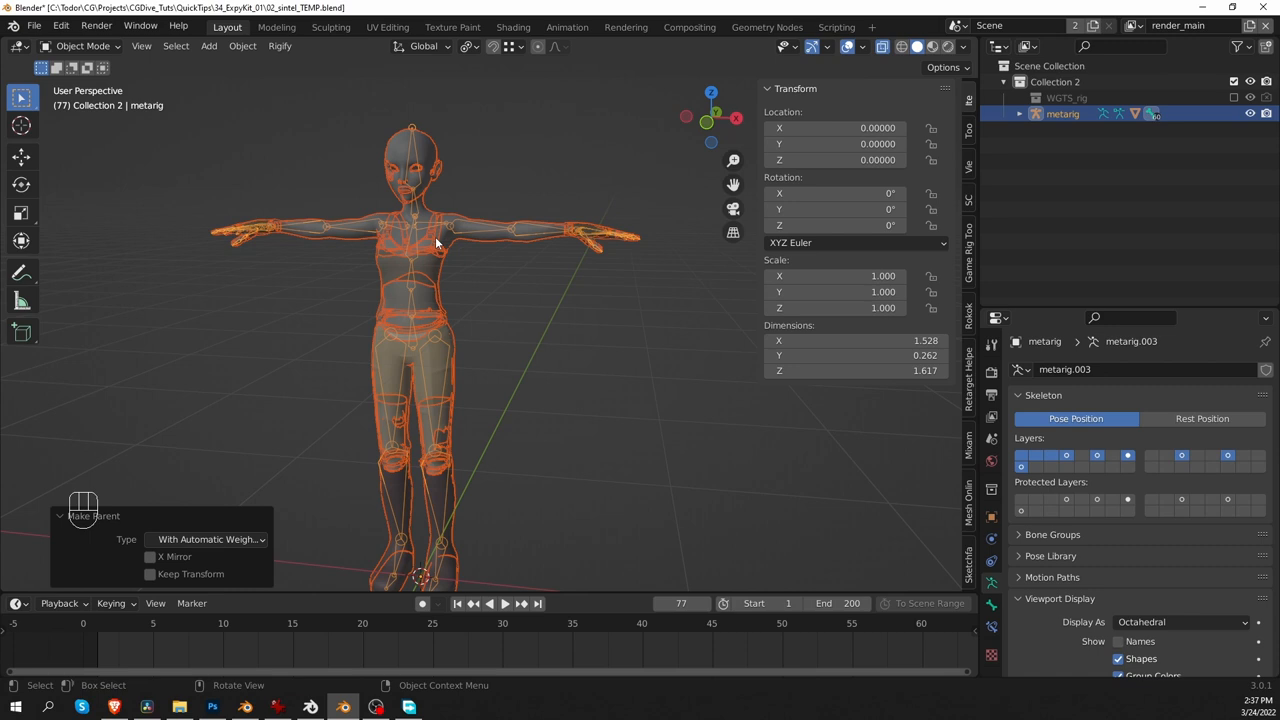
{"action": "mouse_move", "coordinate": [462, 282]}
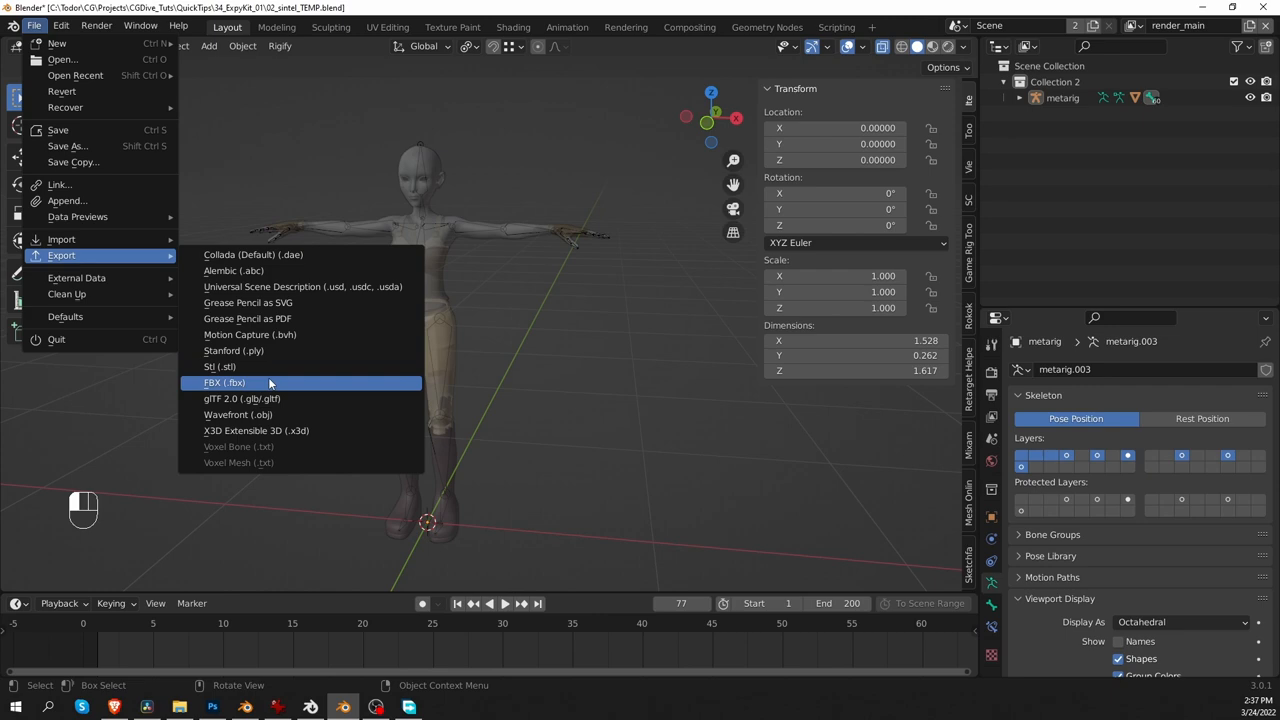
Export the rigged character and metarig as an FBX file for Mixamo.
{"action": "left_click", "coordinate": [224, 382]}
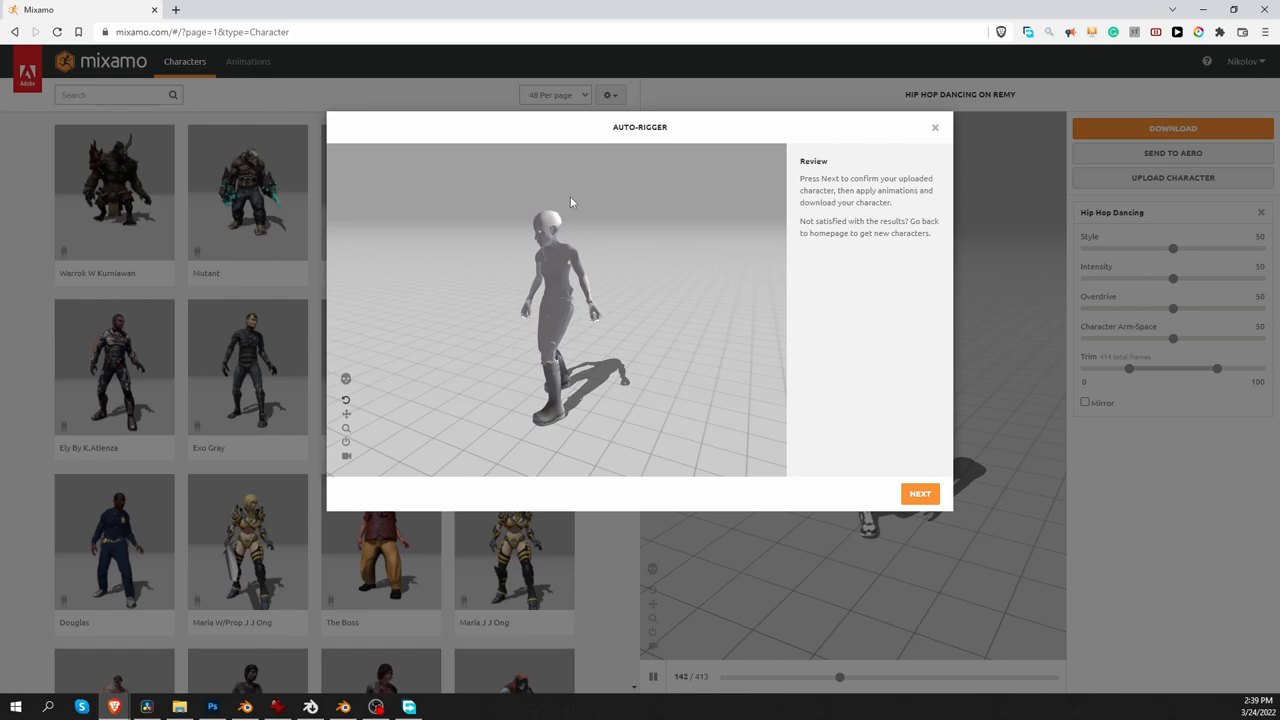
Confirm the auto-rigged character and download Hip Hop Dancing as FBX Binary With Skin.
{"action": "left_click", "coordinate": [920, 492]}
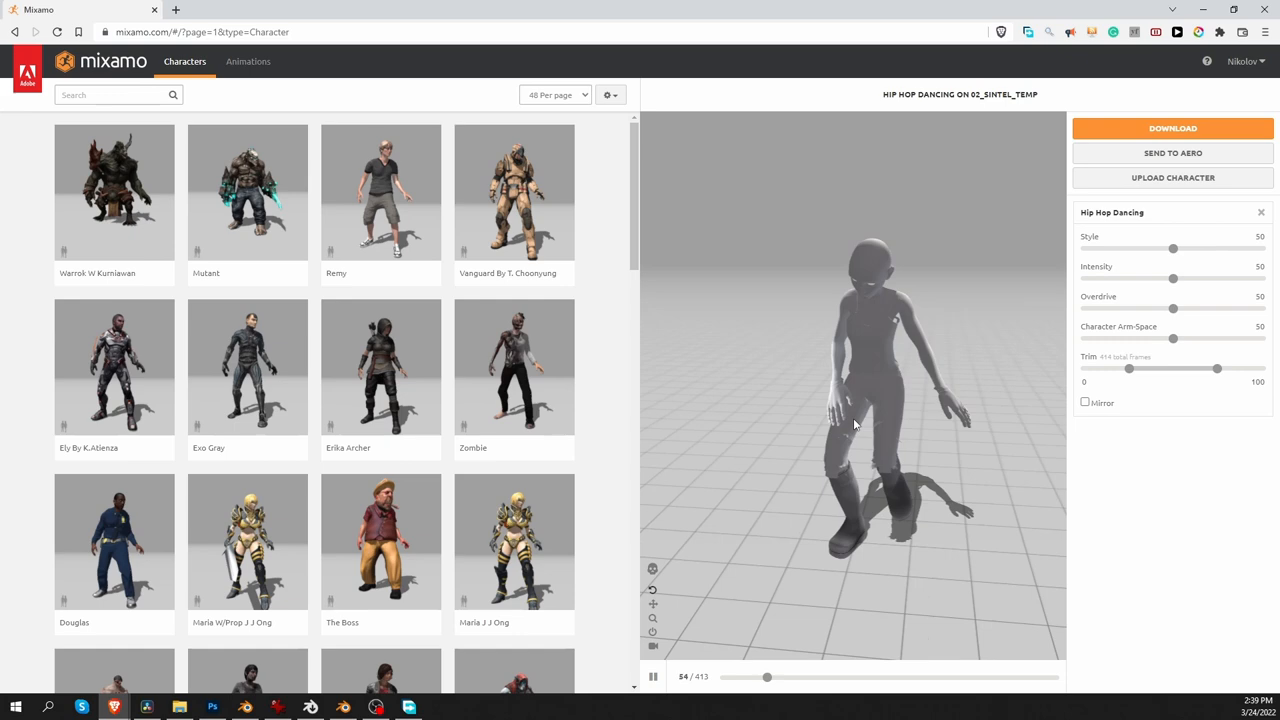
{"action": "left_click", "coordinate": [1172, 128]}
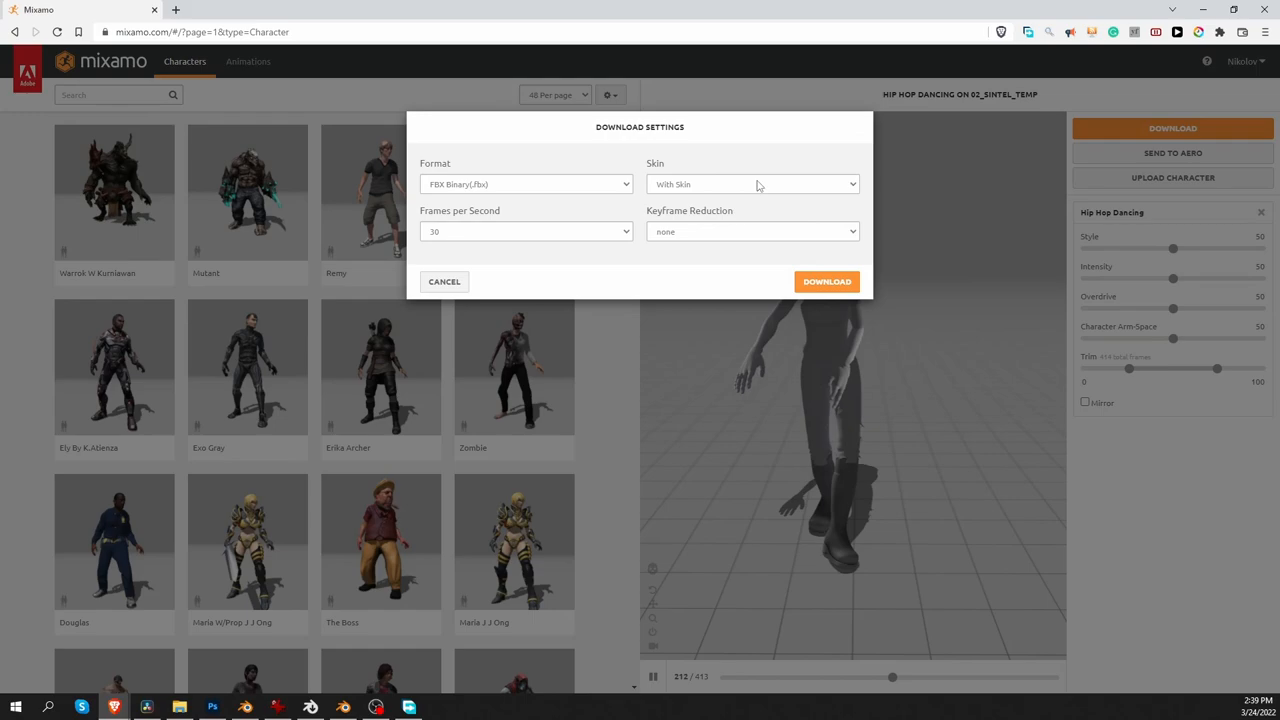
{"action": "left_click", "coordinate": [826, 280]}
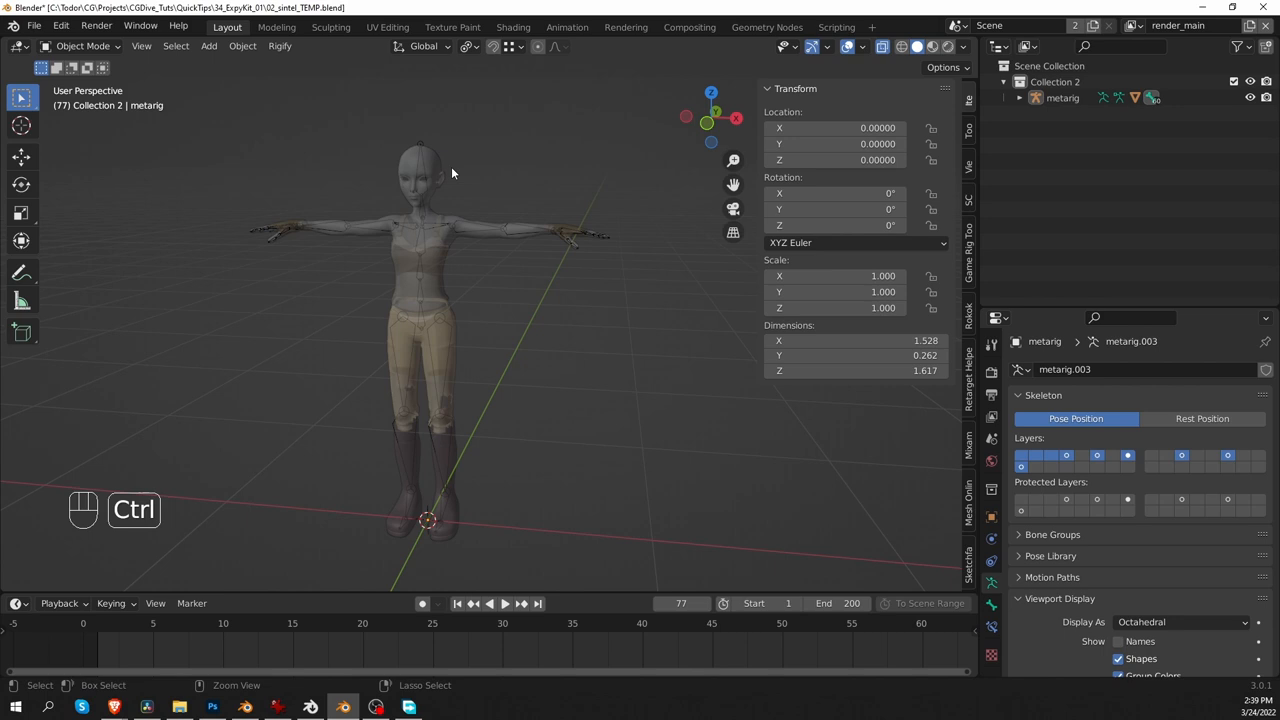
Import the Mixamo FBX and bind the Rigify controls to it via Expy Kit Bind to Active Armature.
{"action": "left_click", "coordinate": [34, 26]}
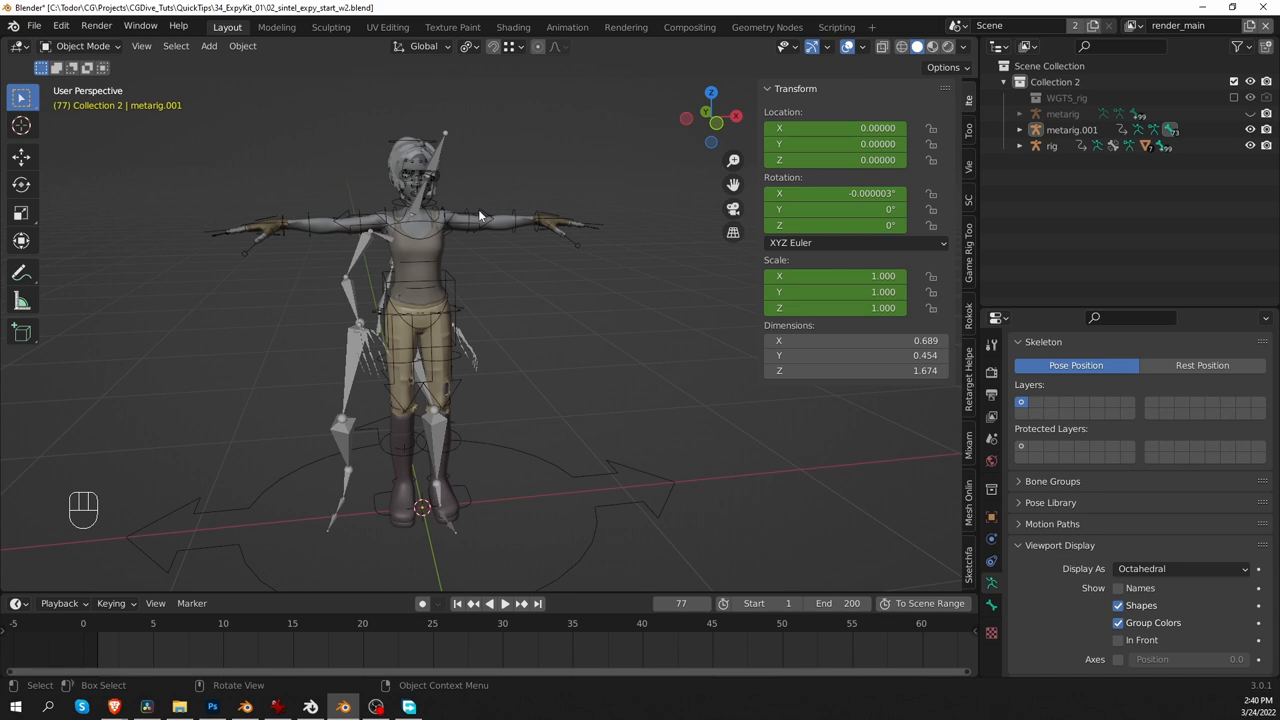
{"action": "left_click", "coordinate": [78, 46]}
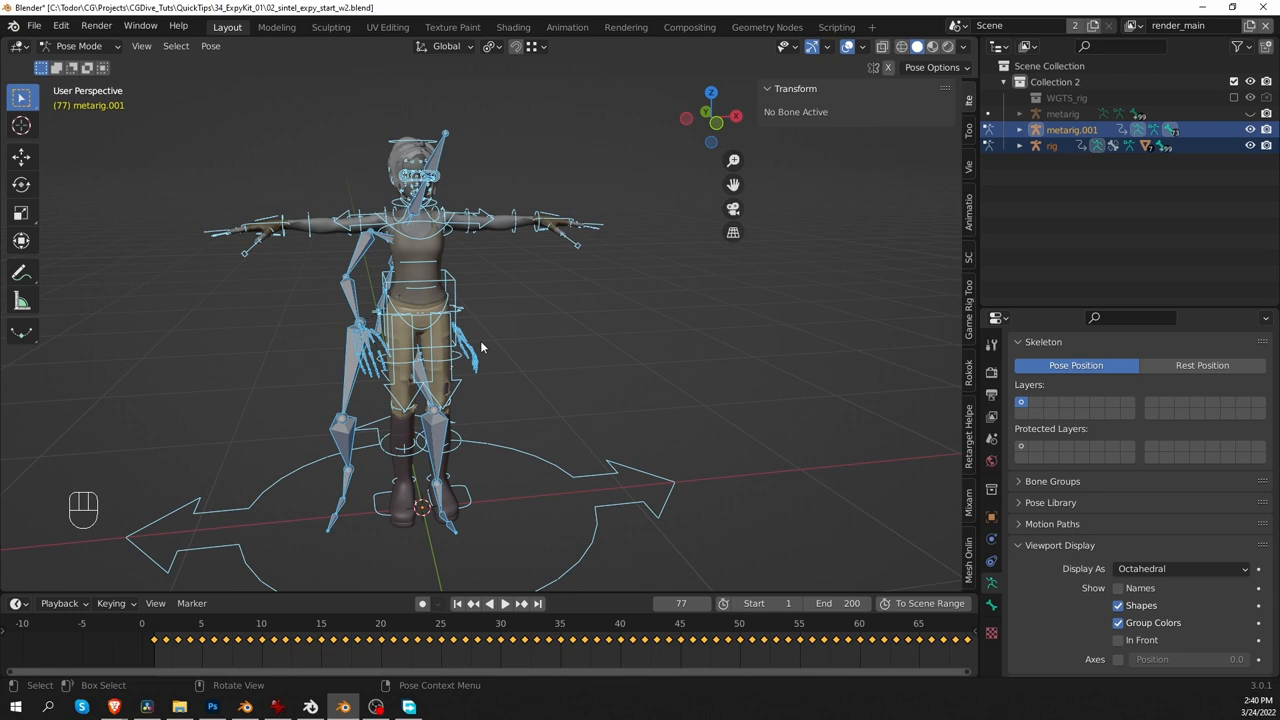
{"action": "left_click", "coordinate": [190, 404]}
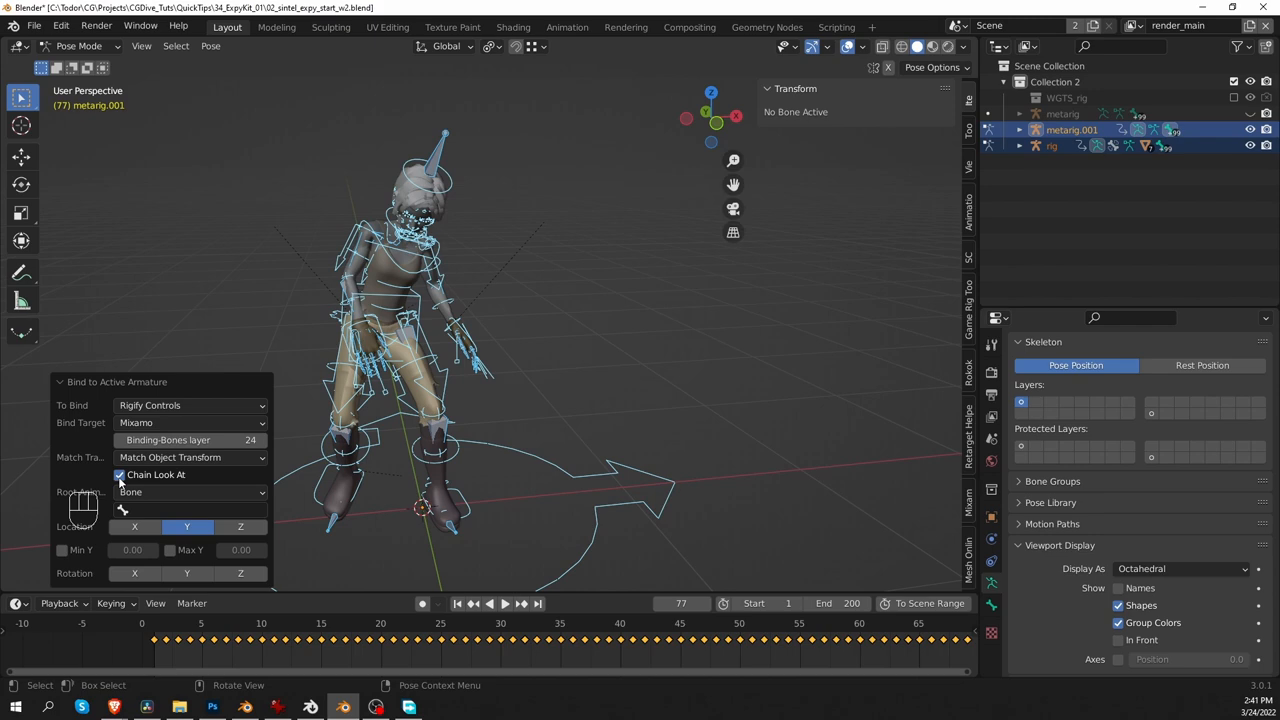
{"action": "key", "text": "shift+space"}
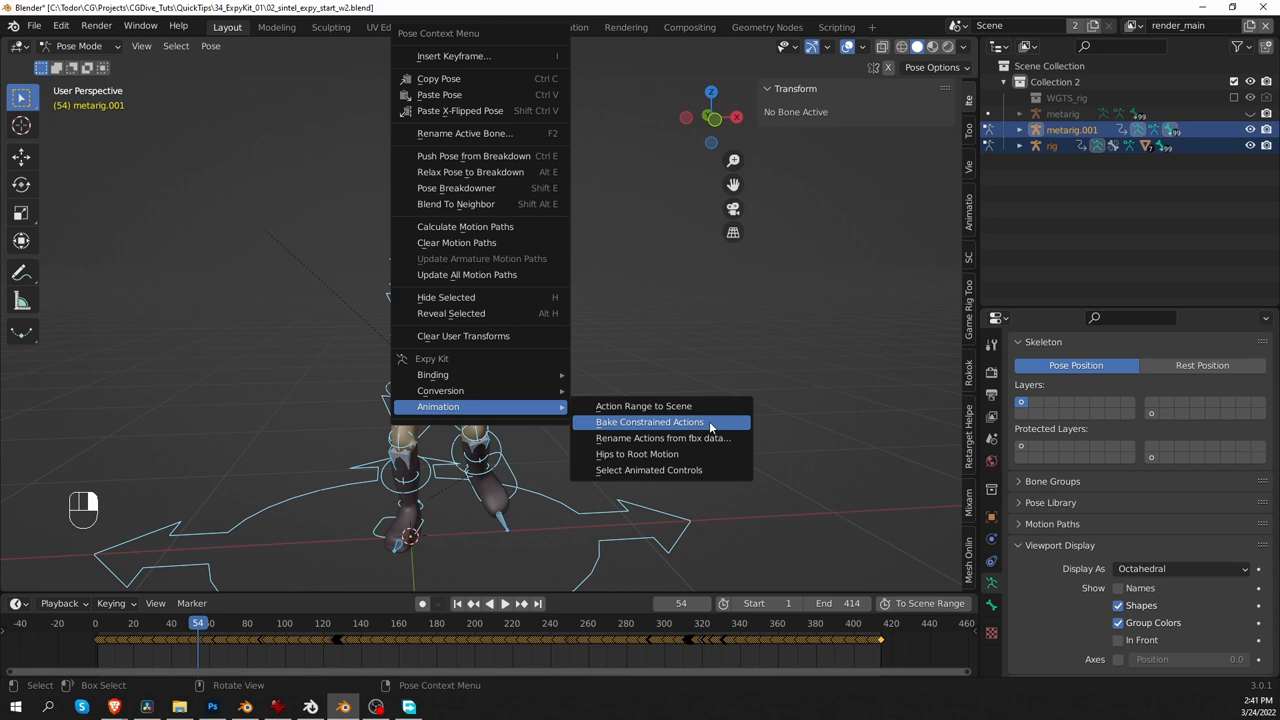
Bake the constrained dance onto the Rigify controls, clear the binding and select the rig.
{"action": "left_click", "coordinate": [648, 420]}
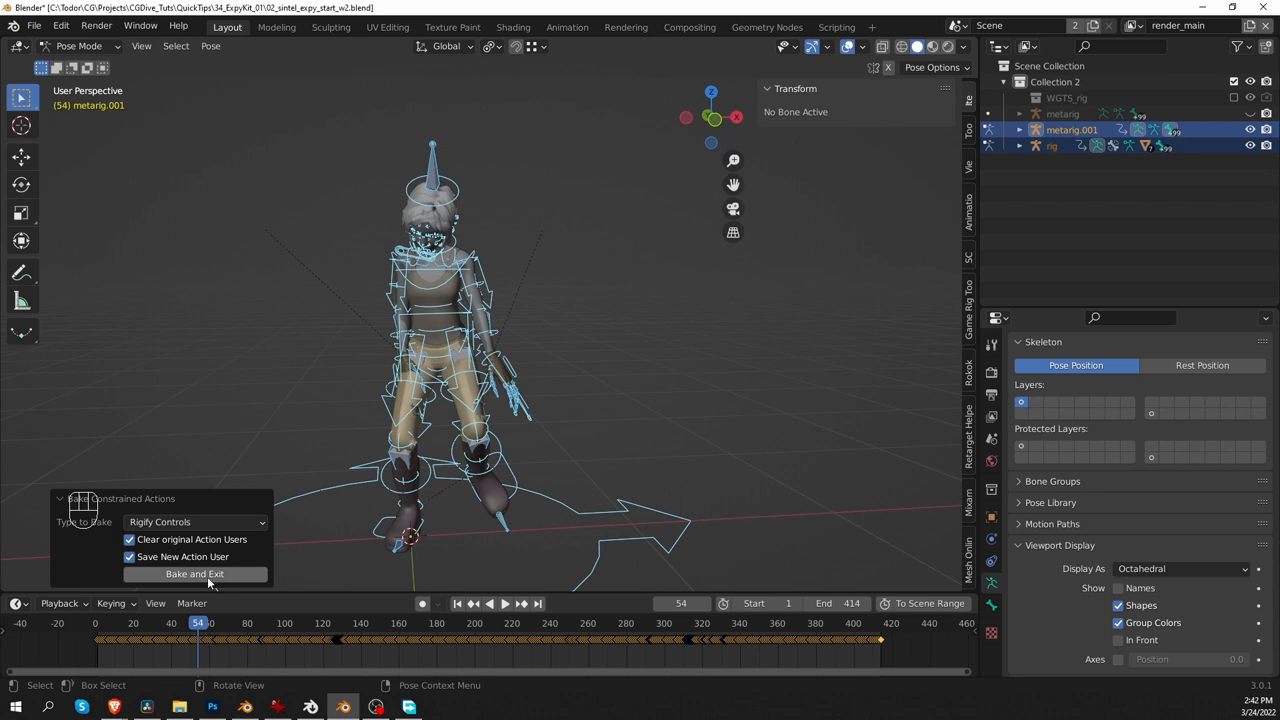
{"action": "left_click", "coordinate": [196, 572]}
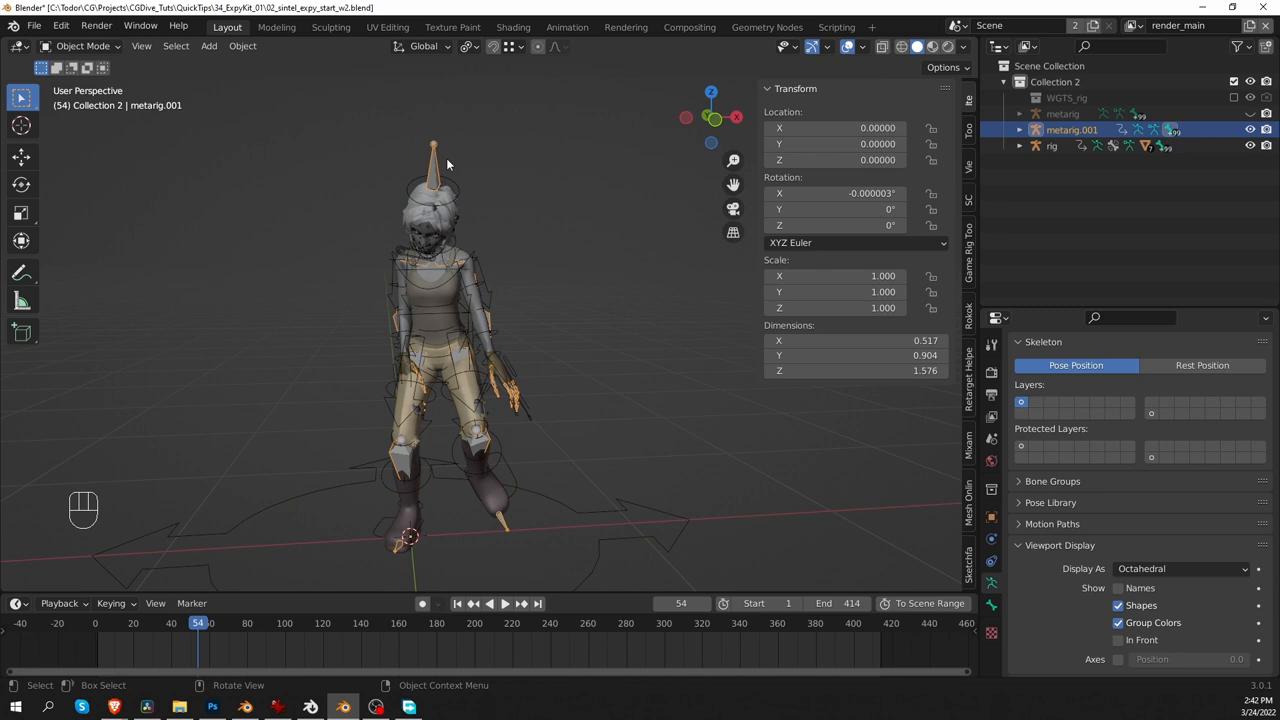
{"action": "left_click", "coordinate": [1052, 128]}
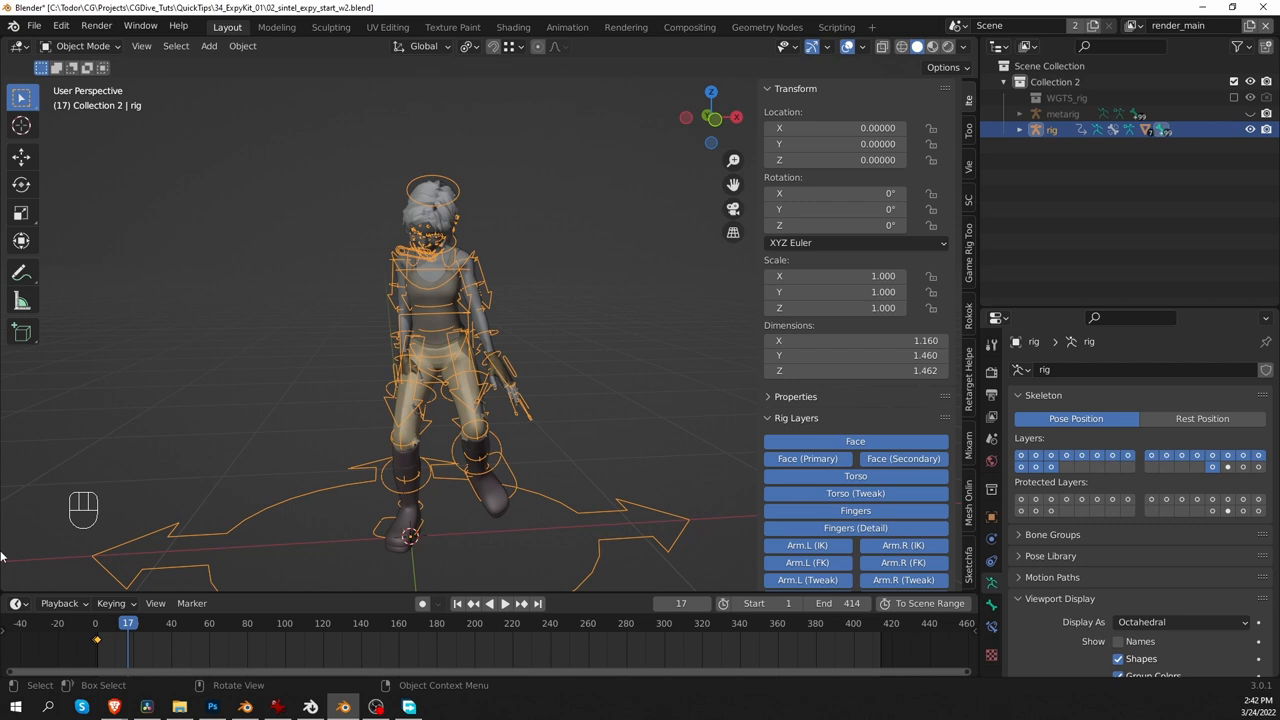